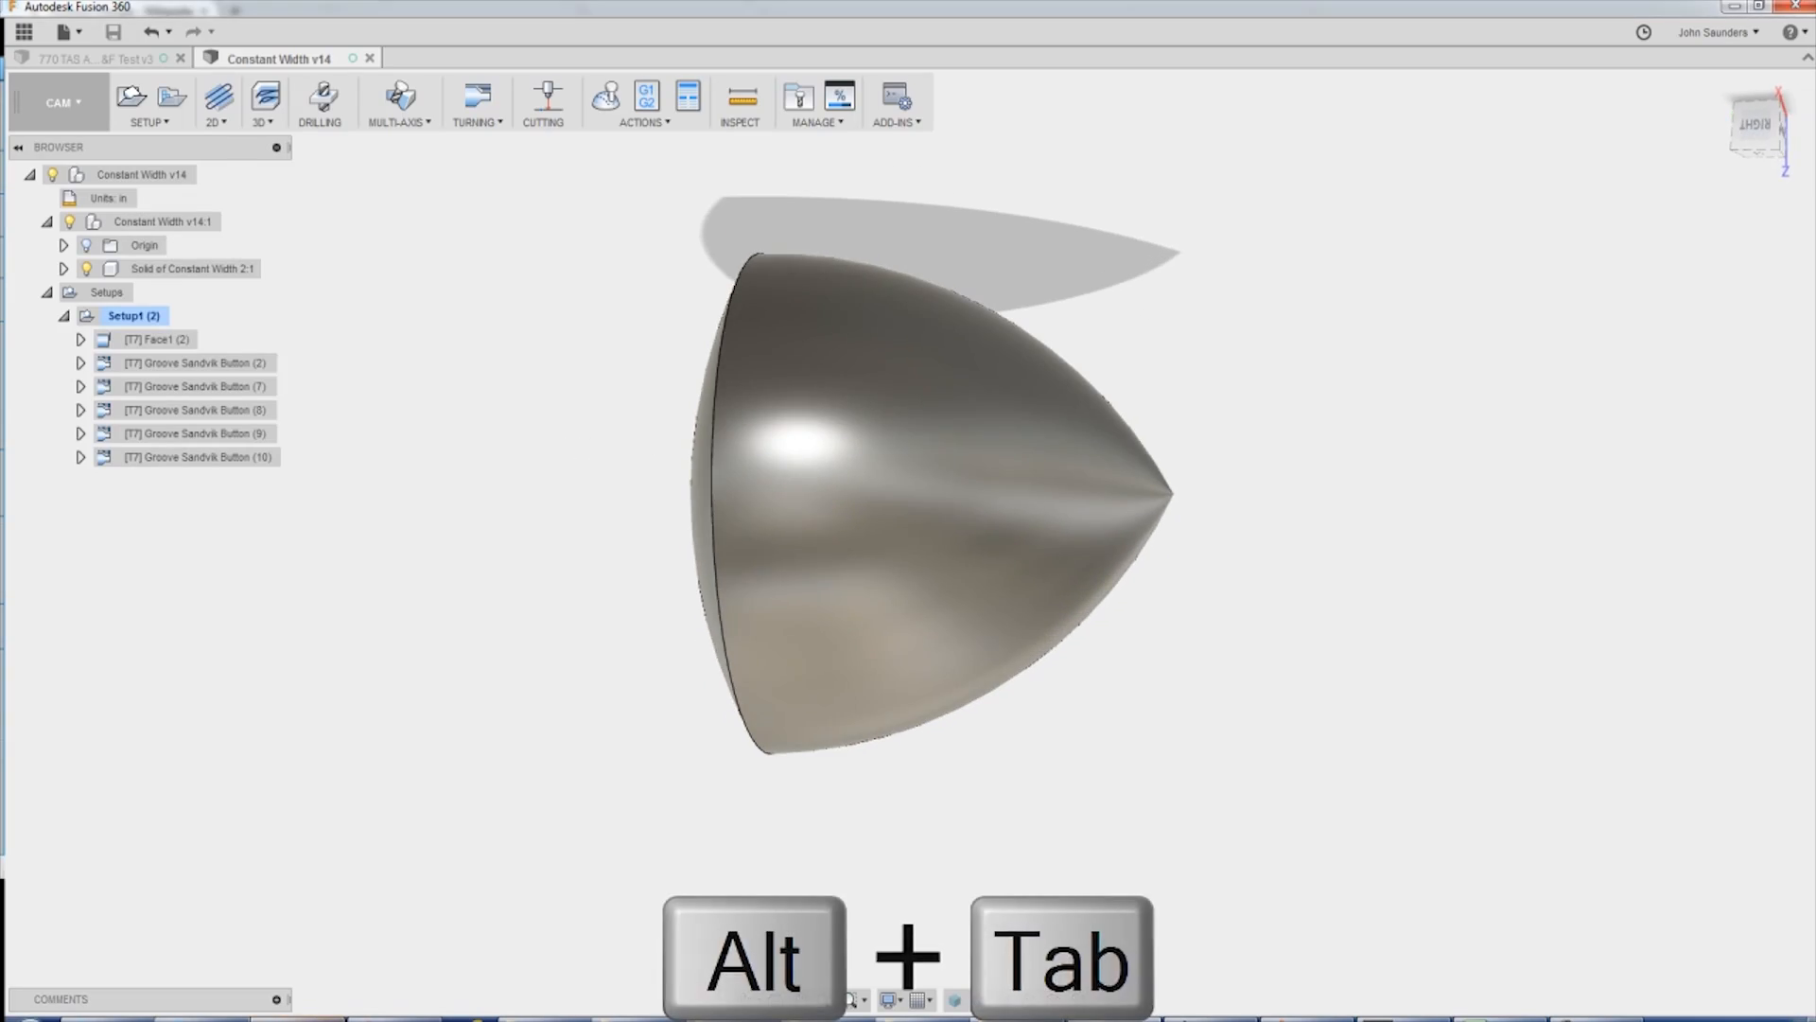
Switch to the recording window to reach the Groove Sandvik Button (2) operation.
key(alt+tab)
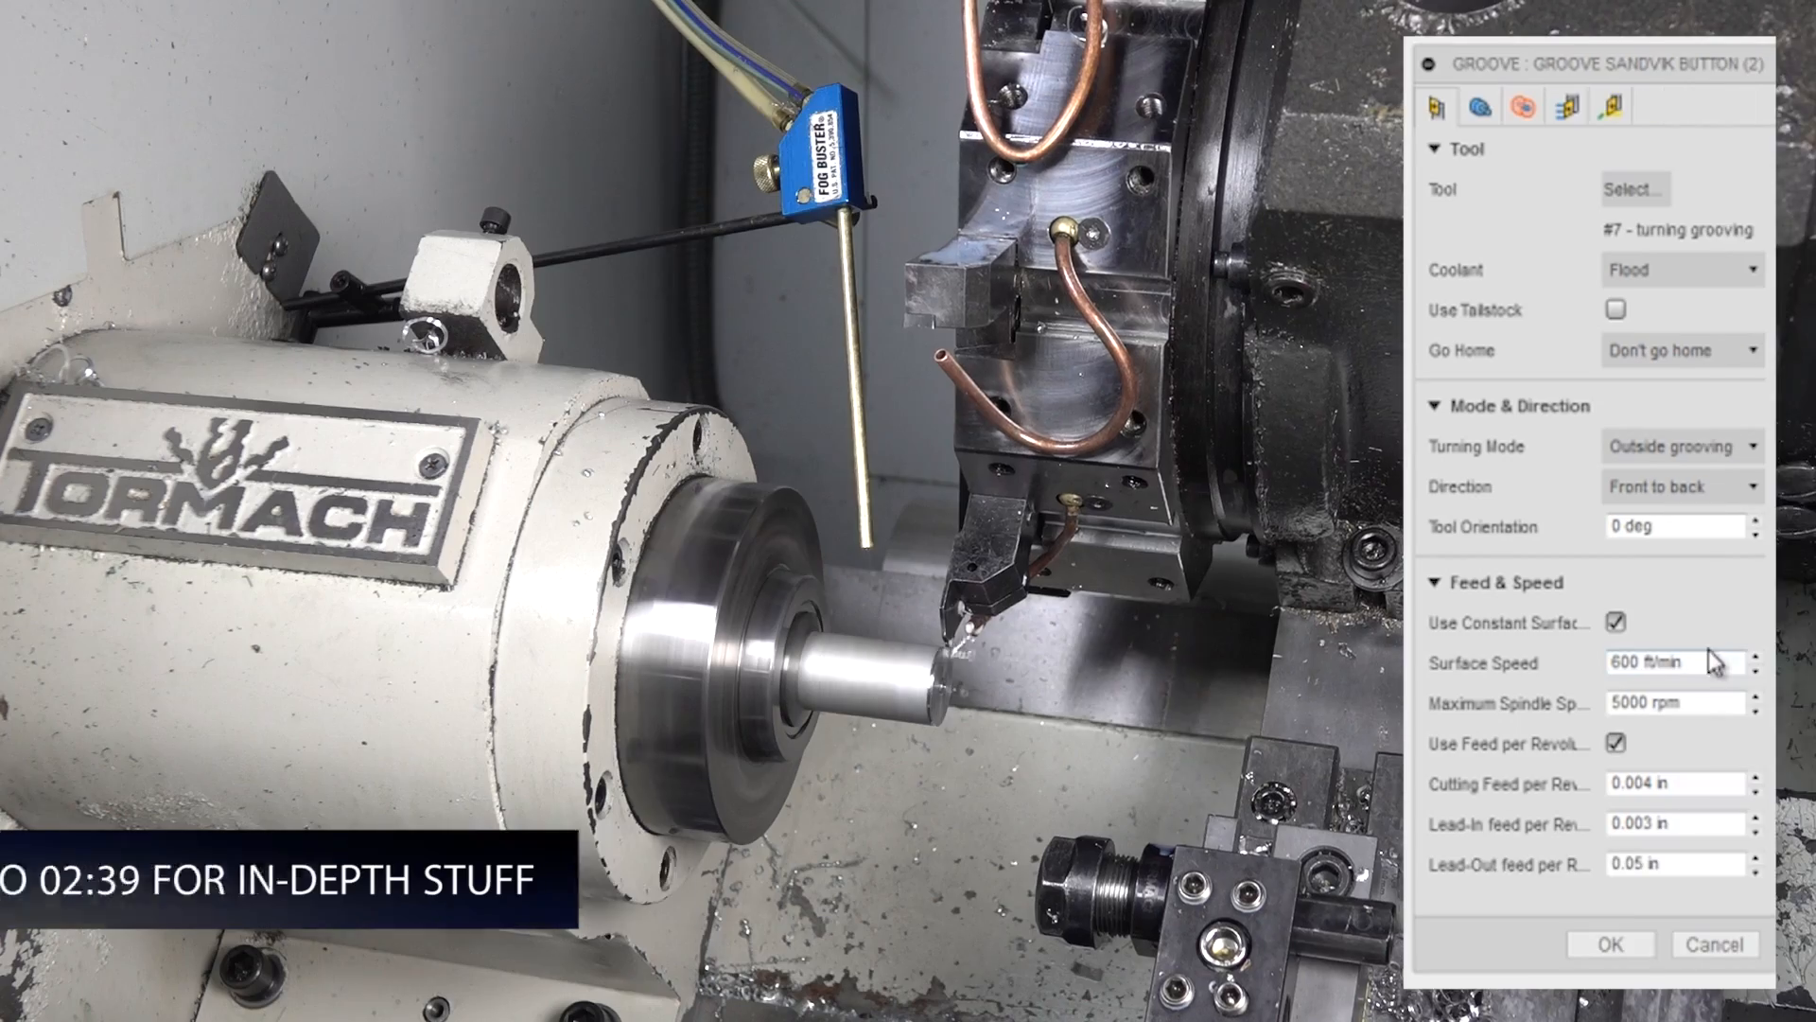
Show the Passes tab: full stepdown, 0.02 in pecking, 0.004 in stock.
click(1676, 702)
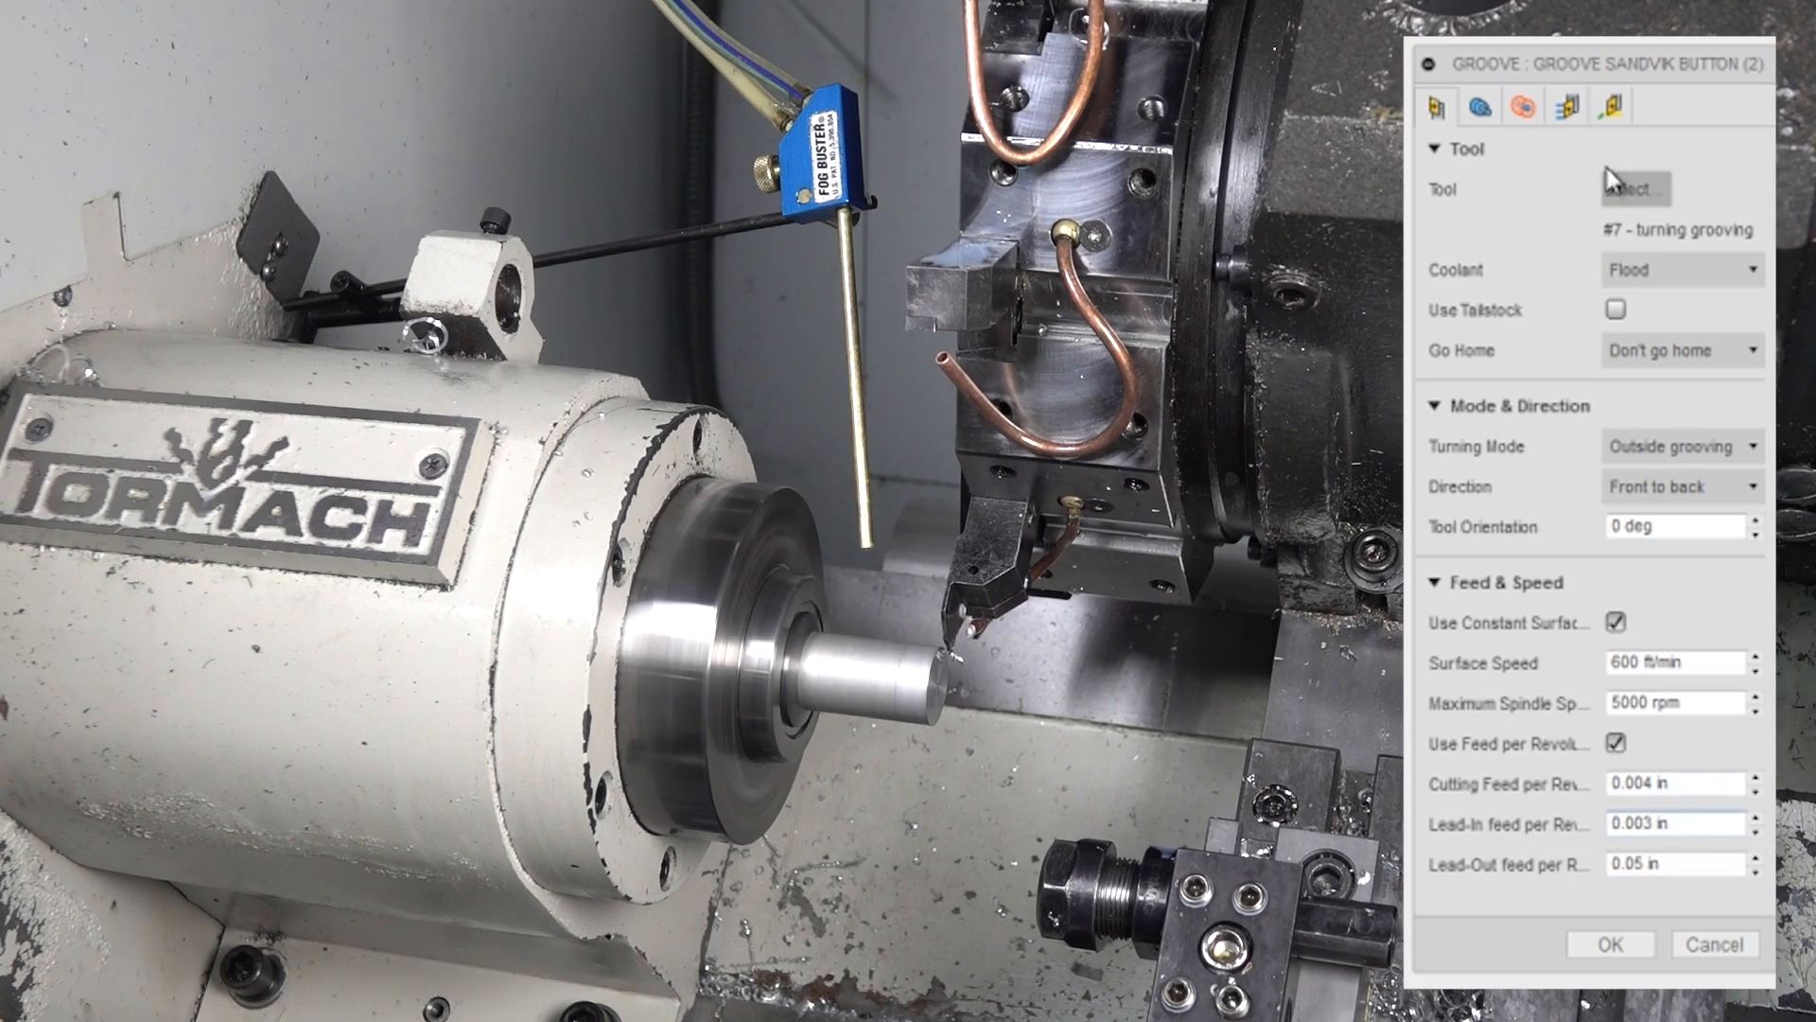
click(1567, 107)
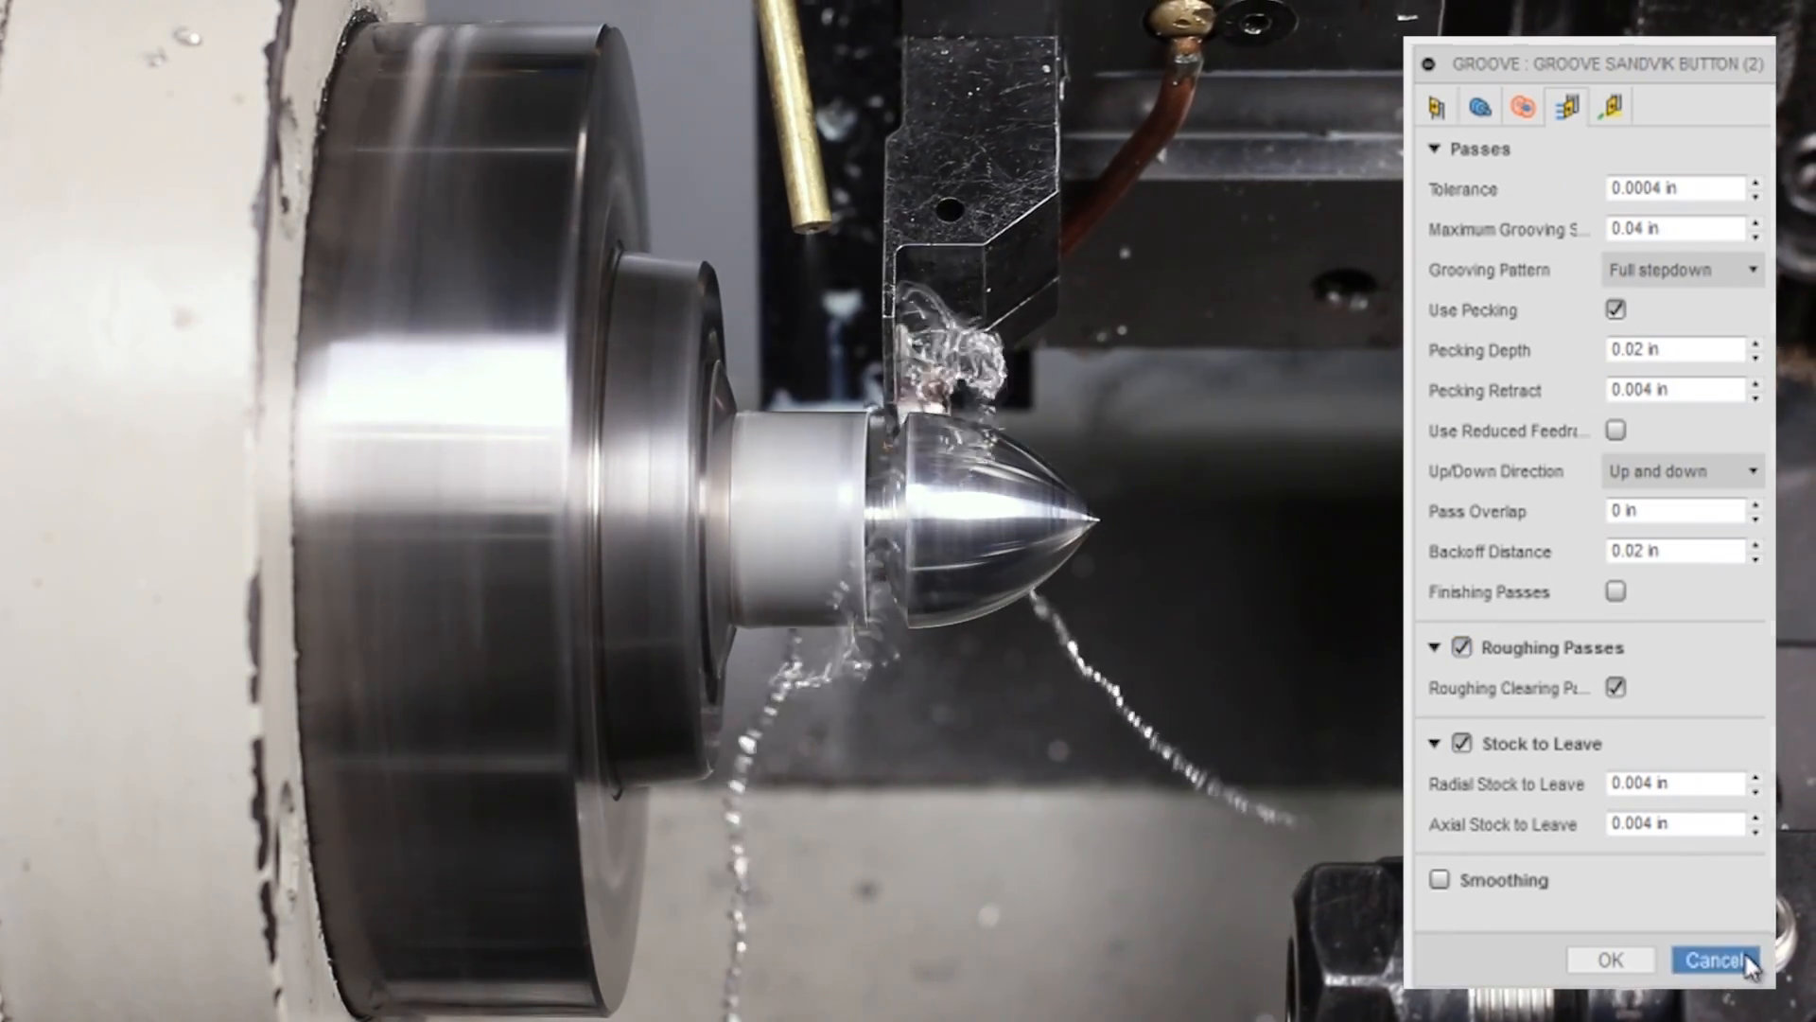
Leave the Groove dialog and return to the Constant Width v14 model.
key(alt+tab)
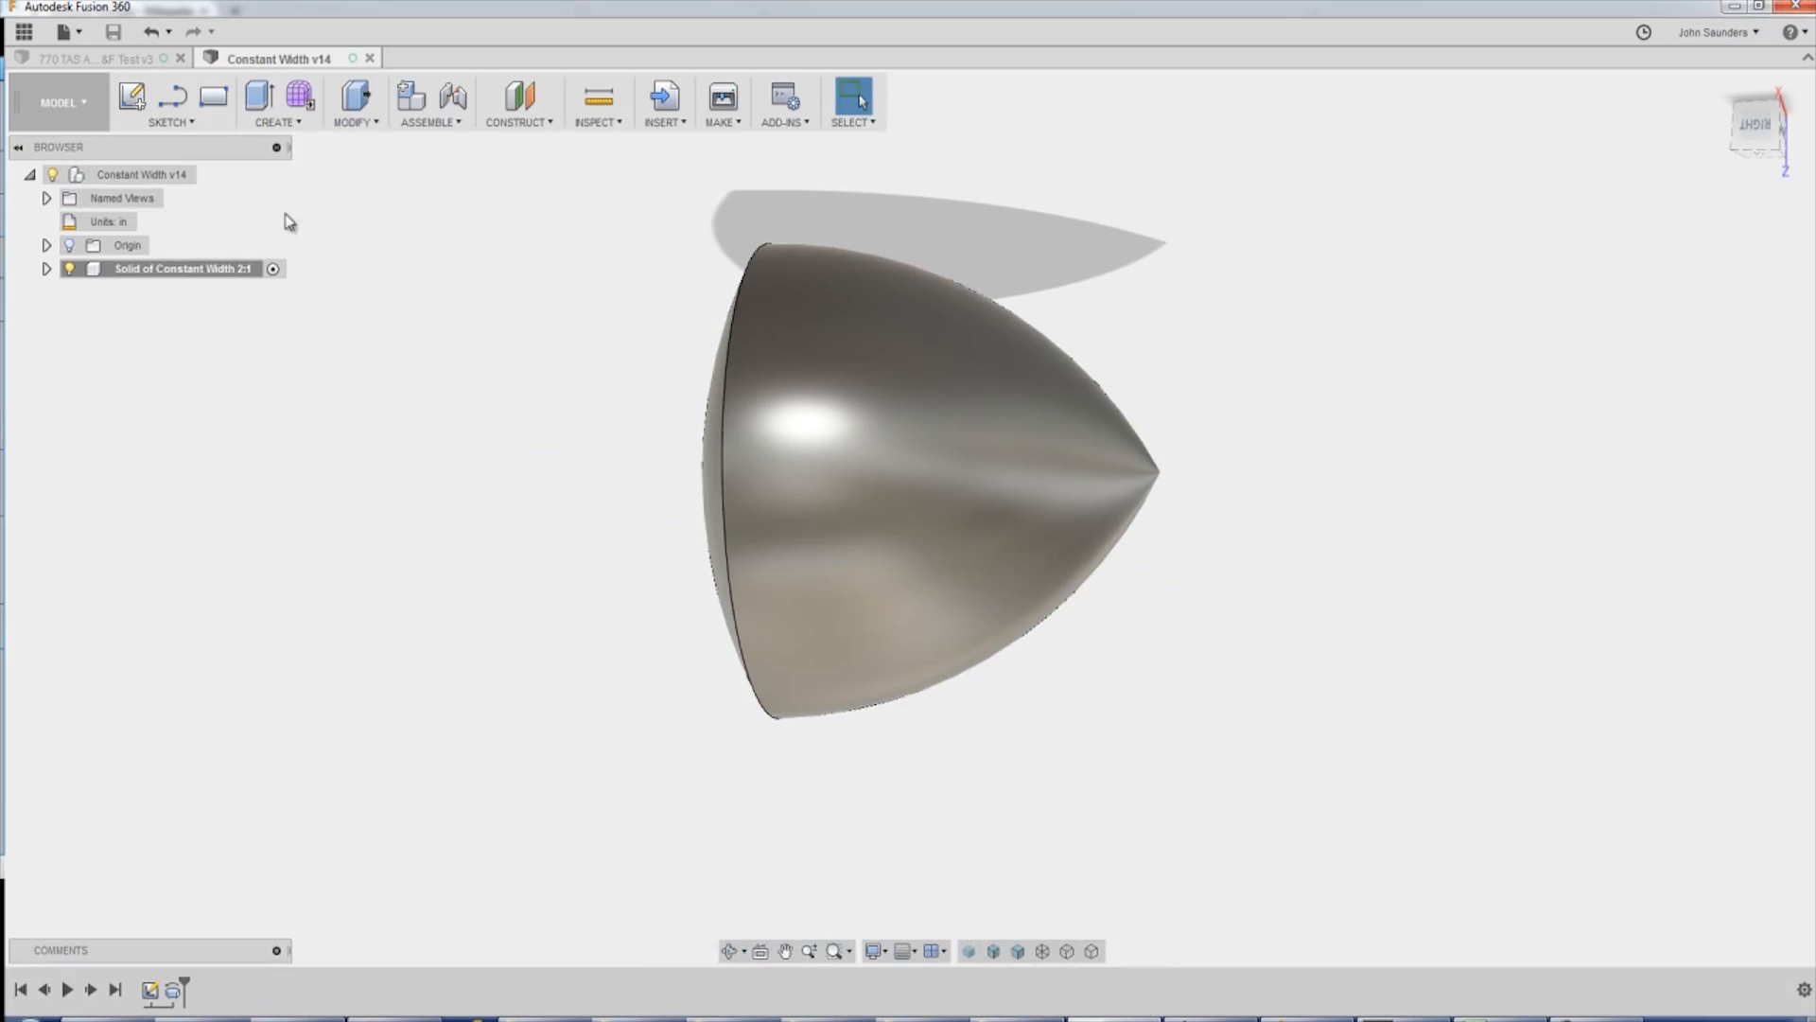
Create a new component under the root and start a sketch on a plane.
right_click(139, 174)
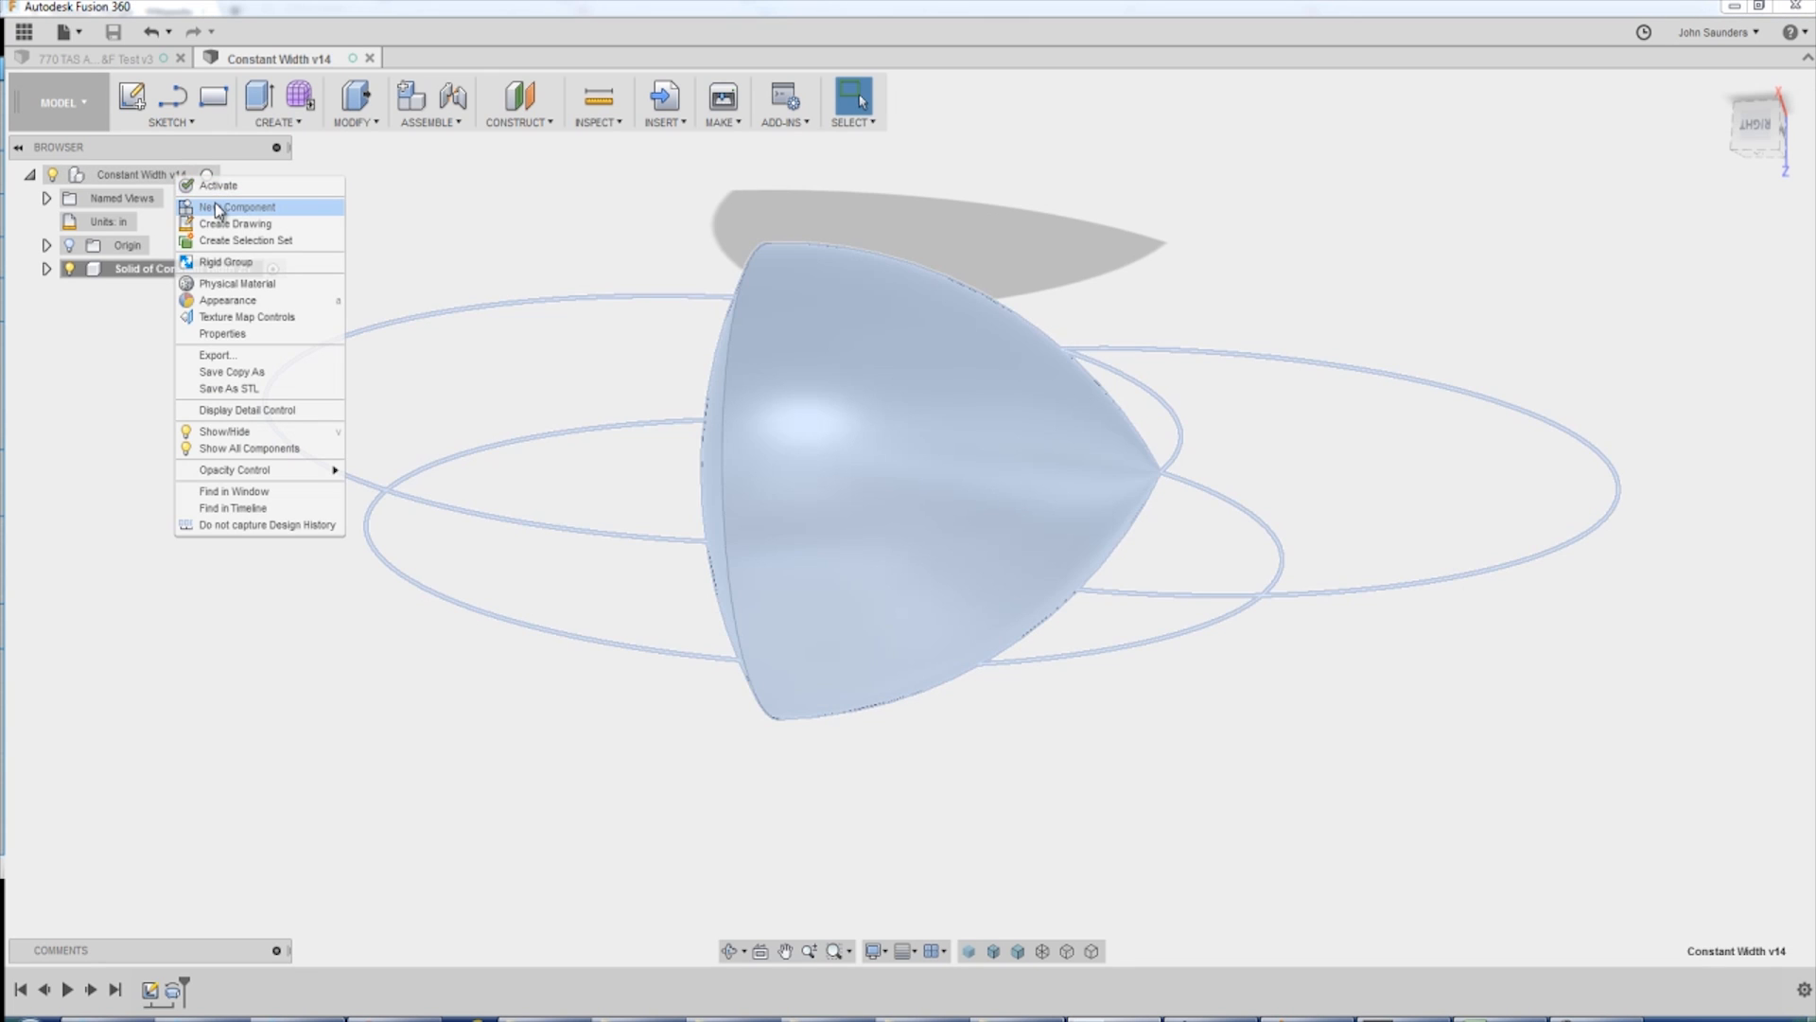
click(236, 206)
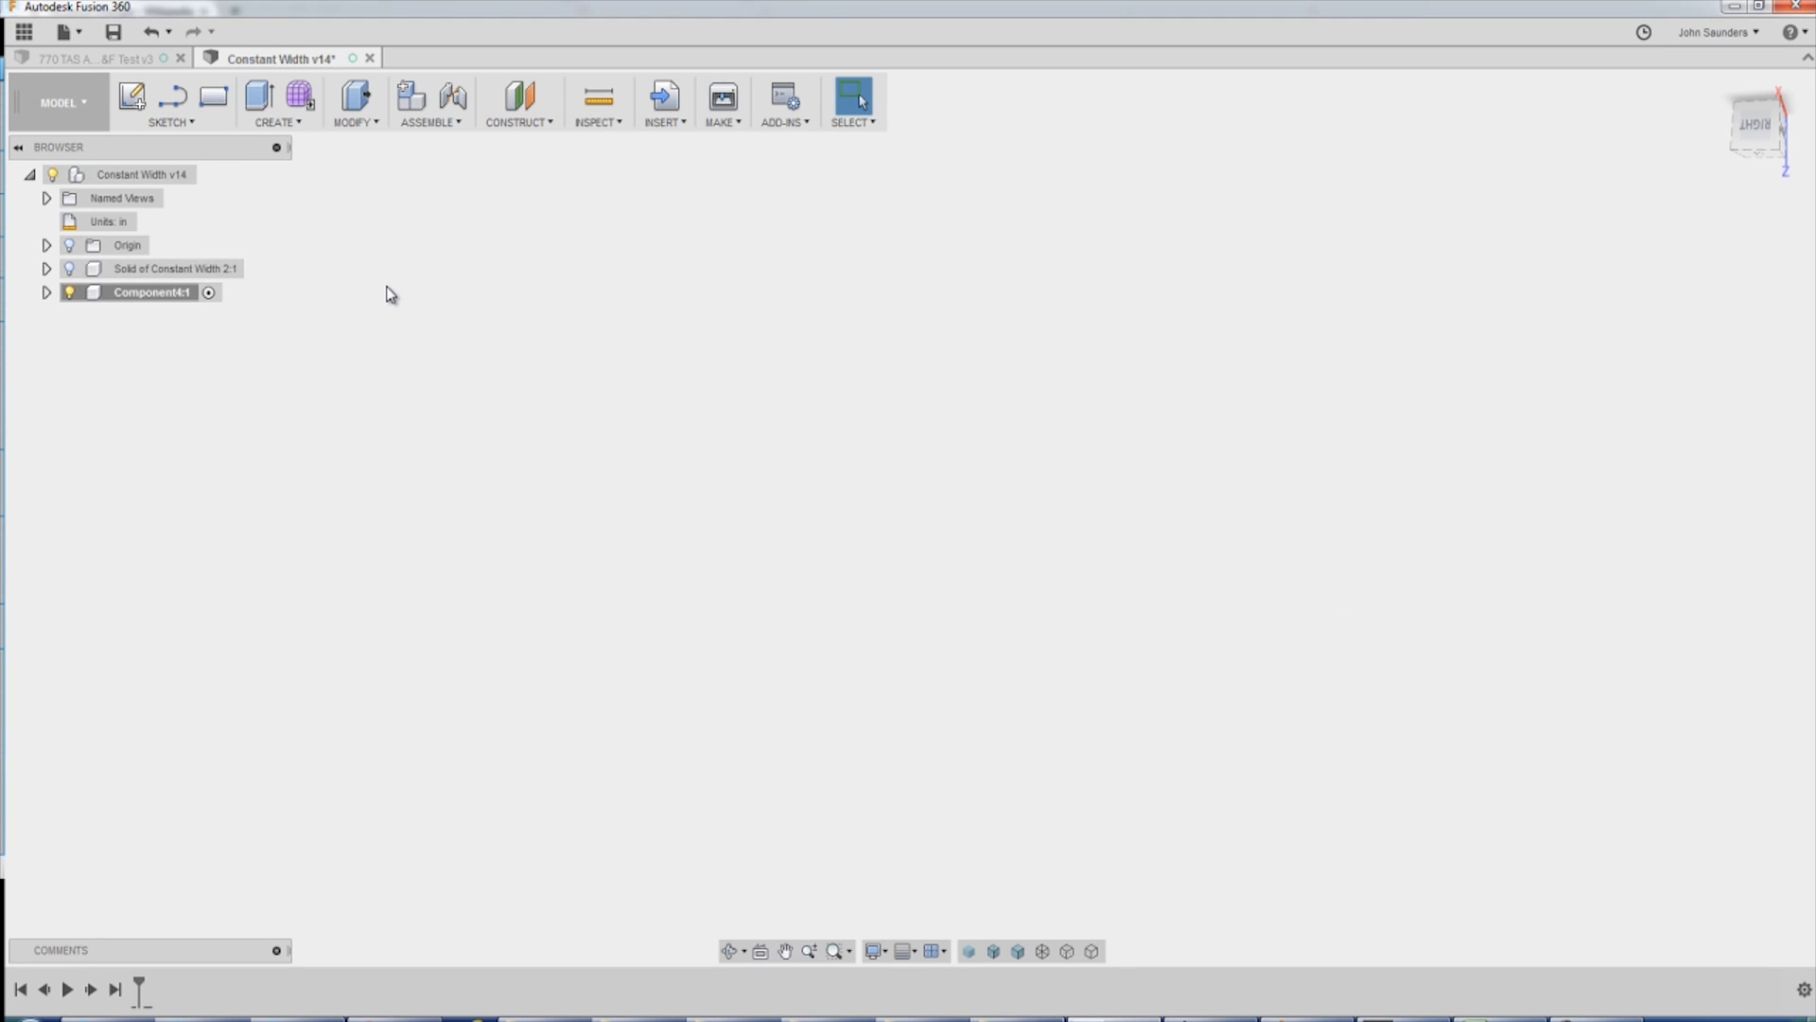
click(170, 102)
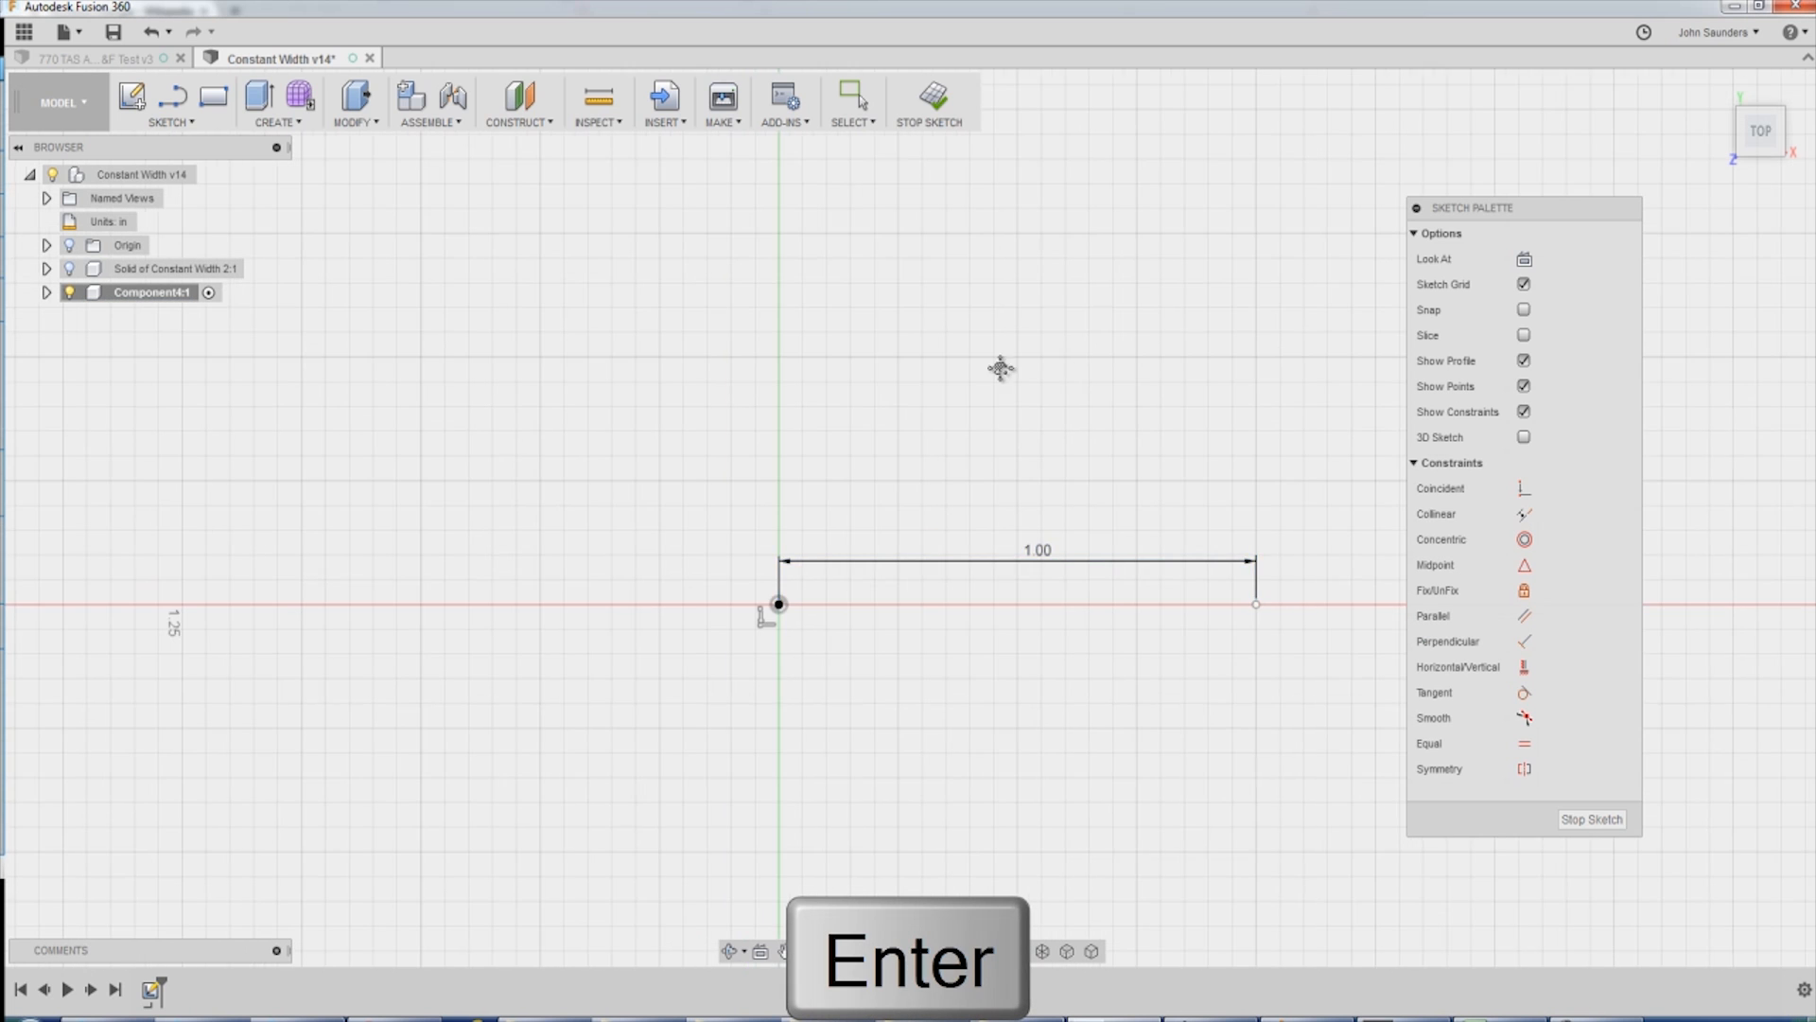
Finish the 1.00 in line from the origin and constrain it horizontal.
key(Escape)
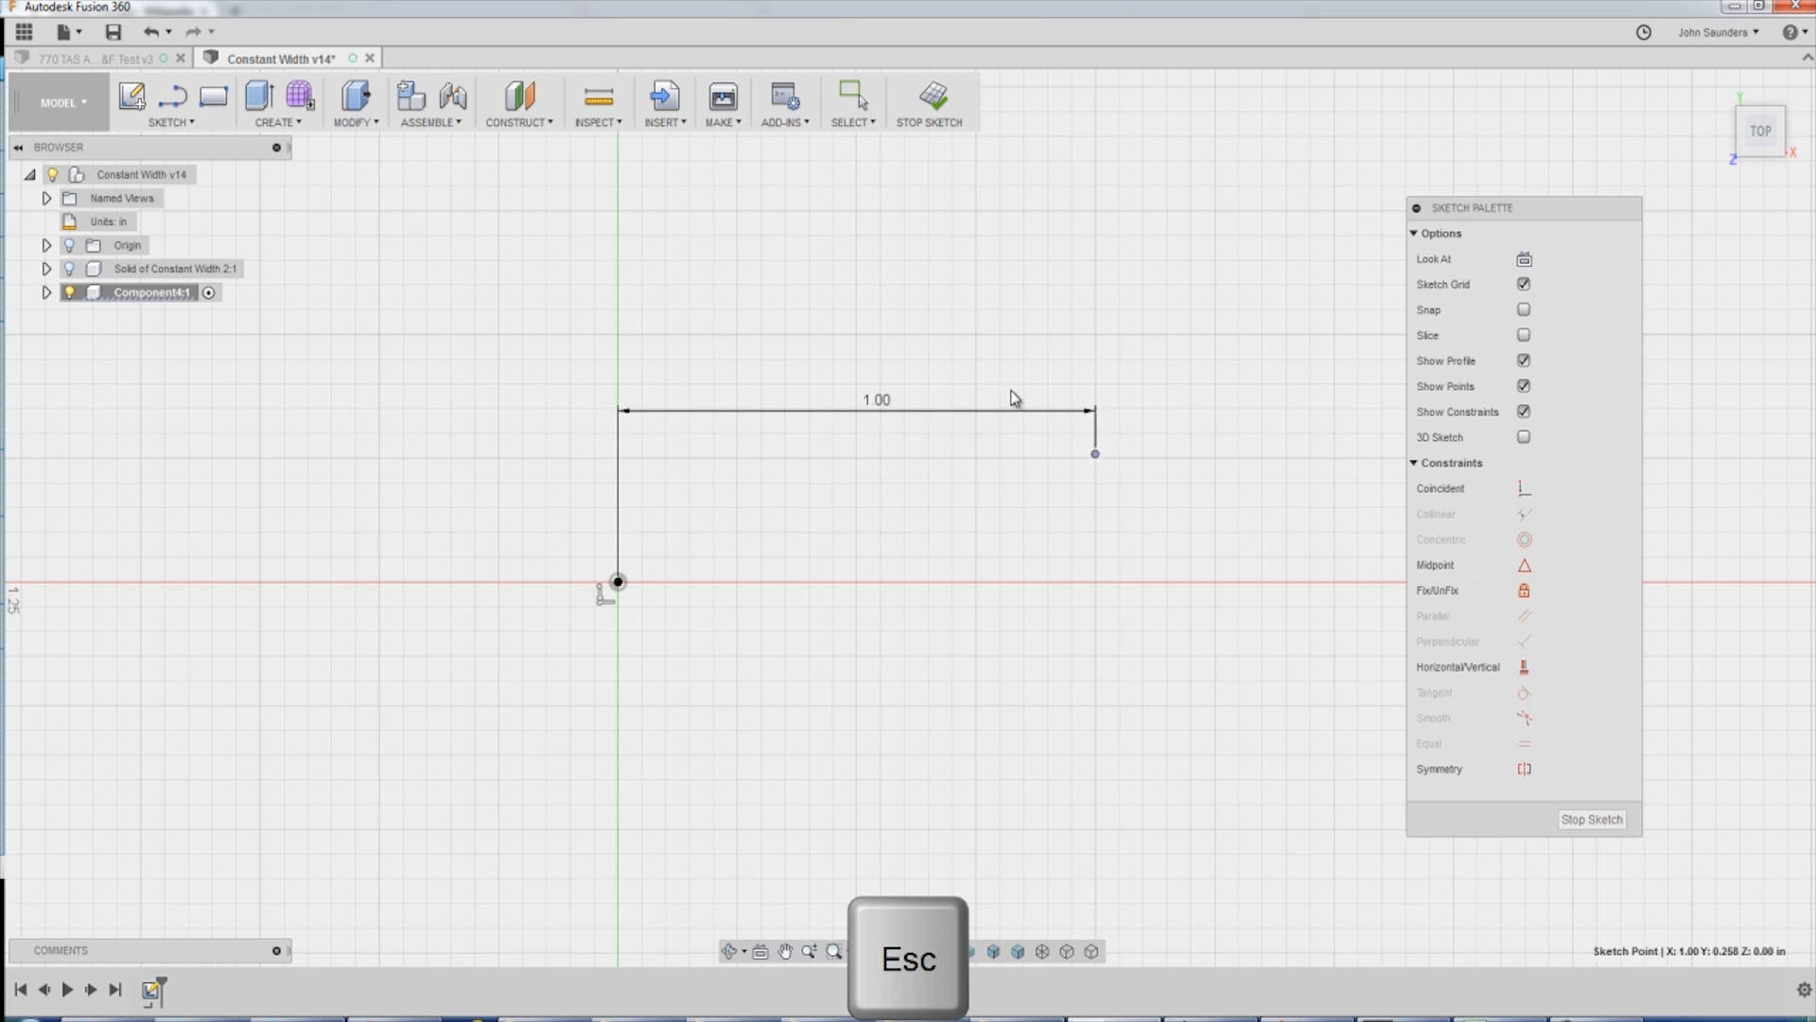
drag(1094, 453, 1093, 590)
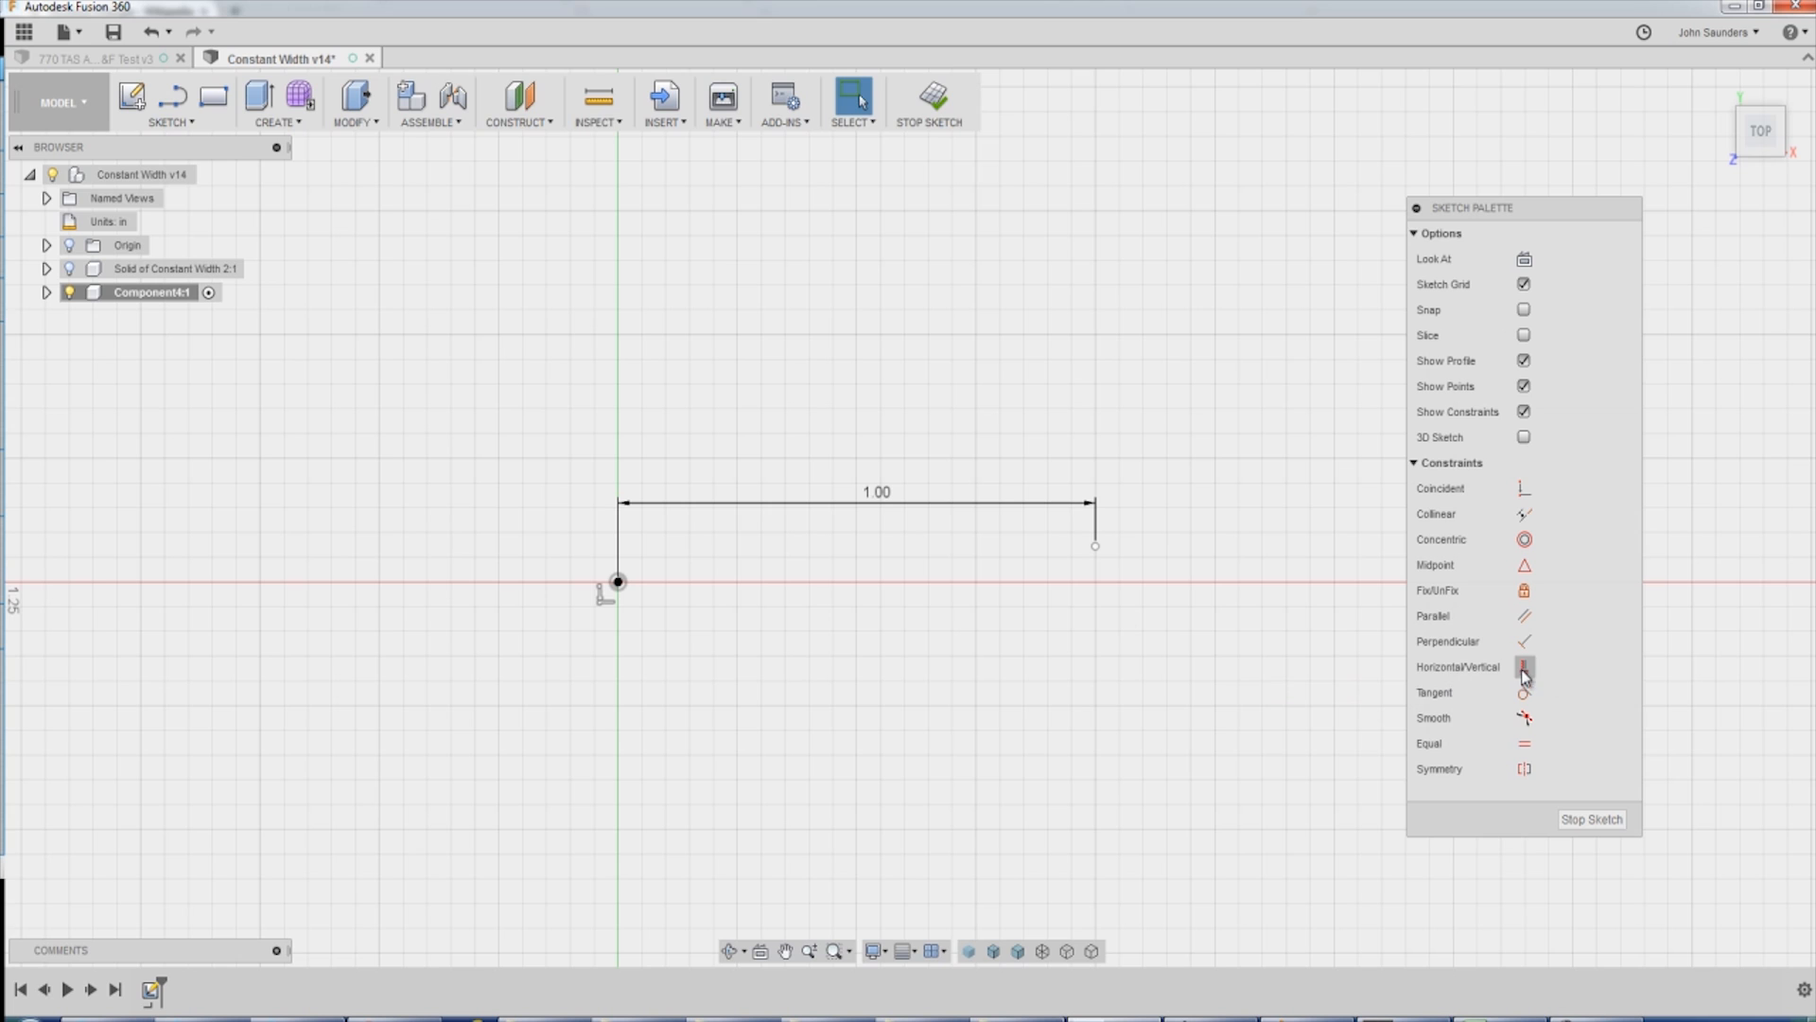
click(1524, 666)
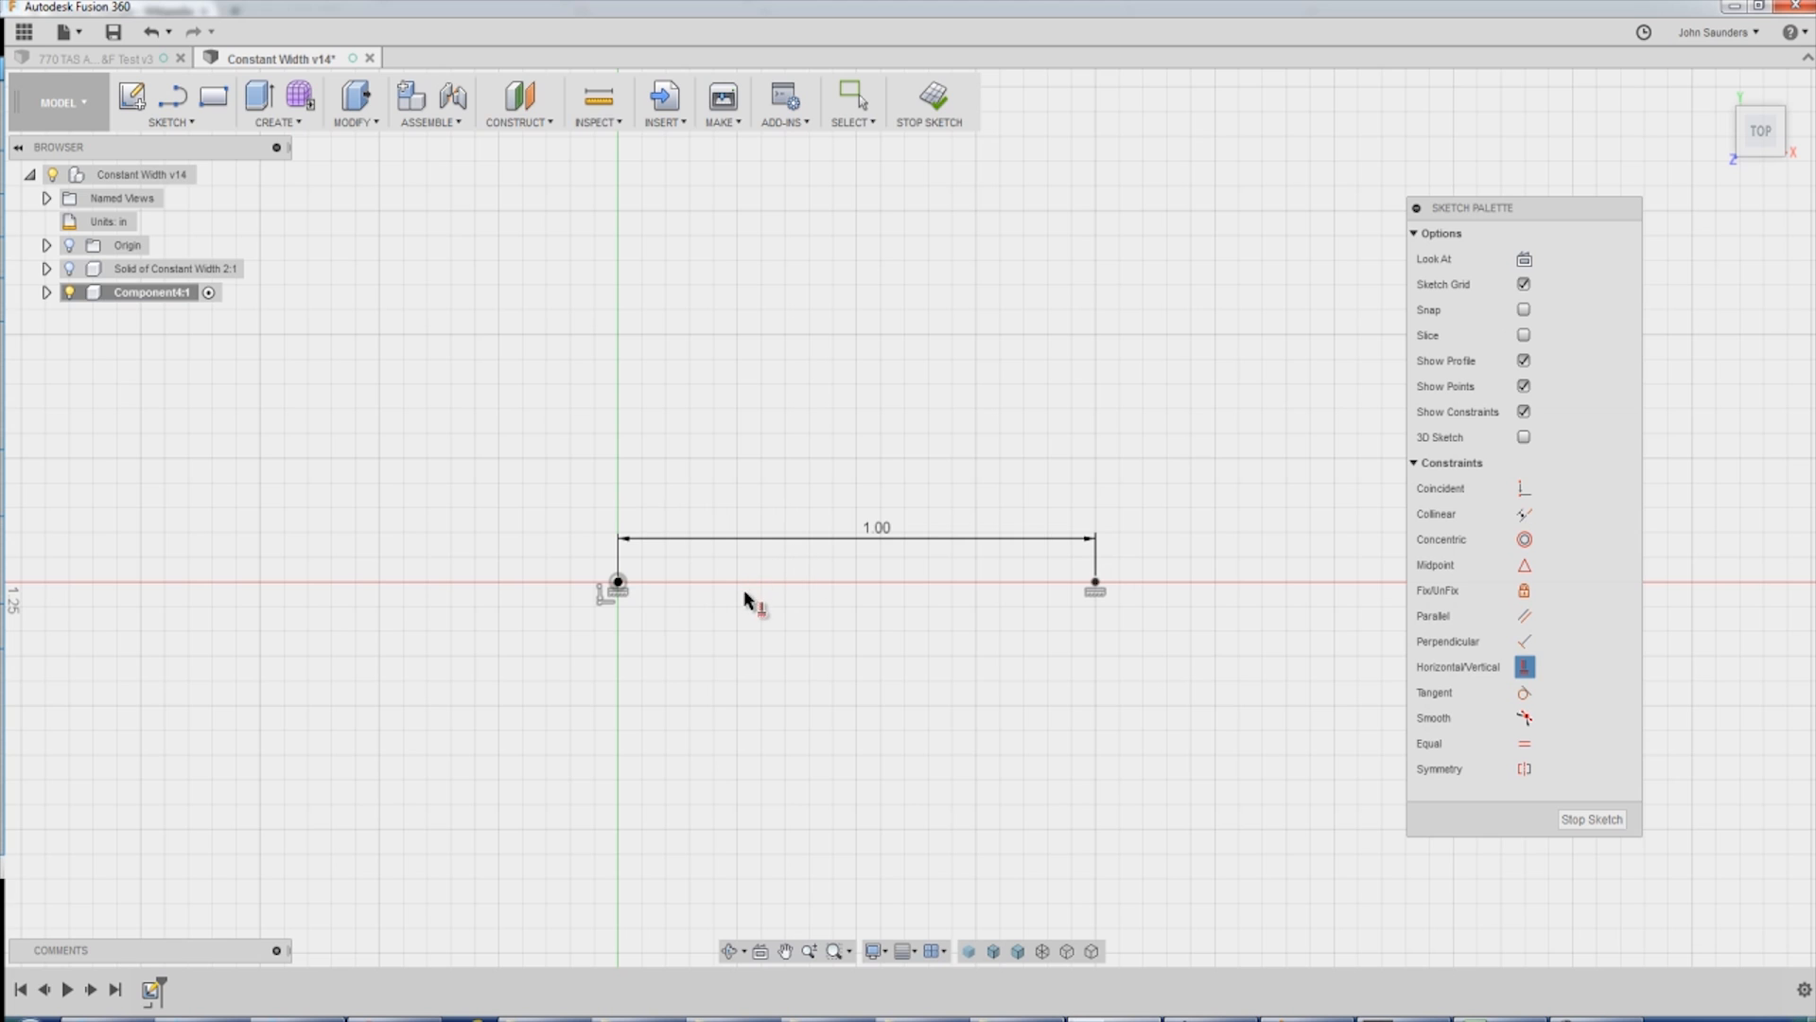
Draw a circle centred on the origin through the 1.00 in line's far end.
key(c)
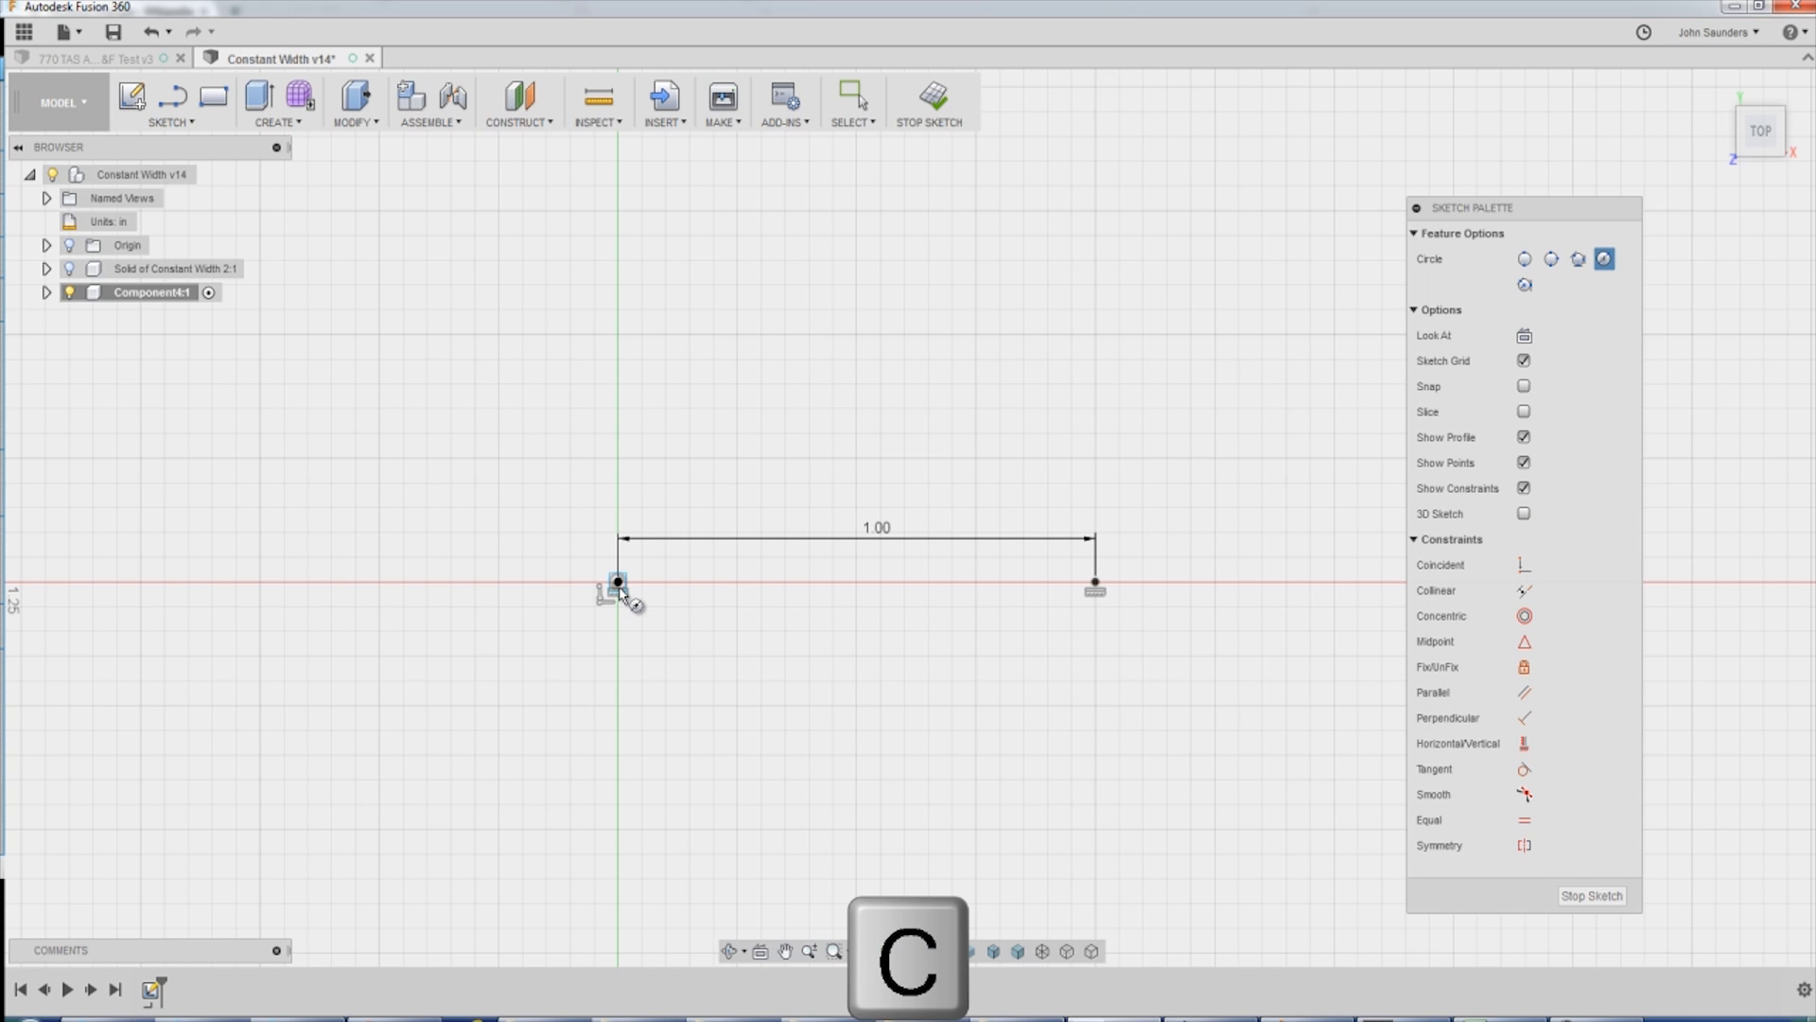
drag(618, 582, 1089, 584)
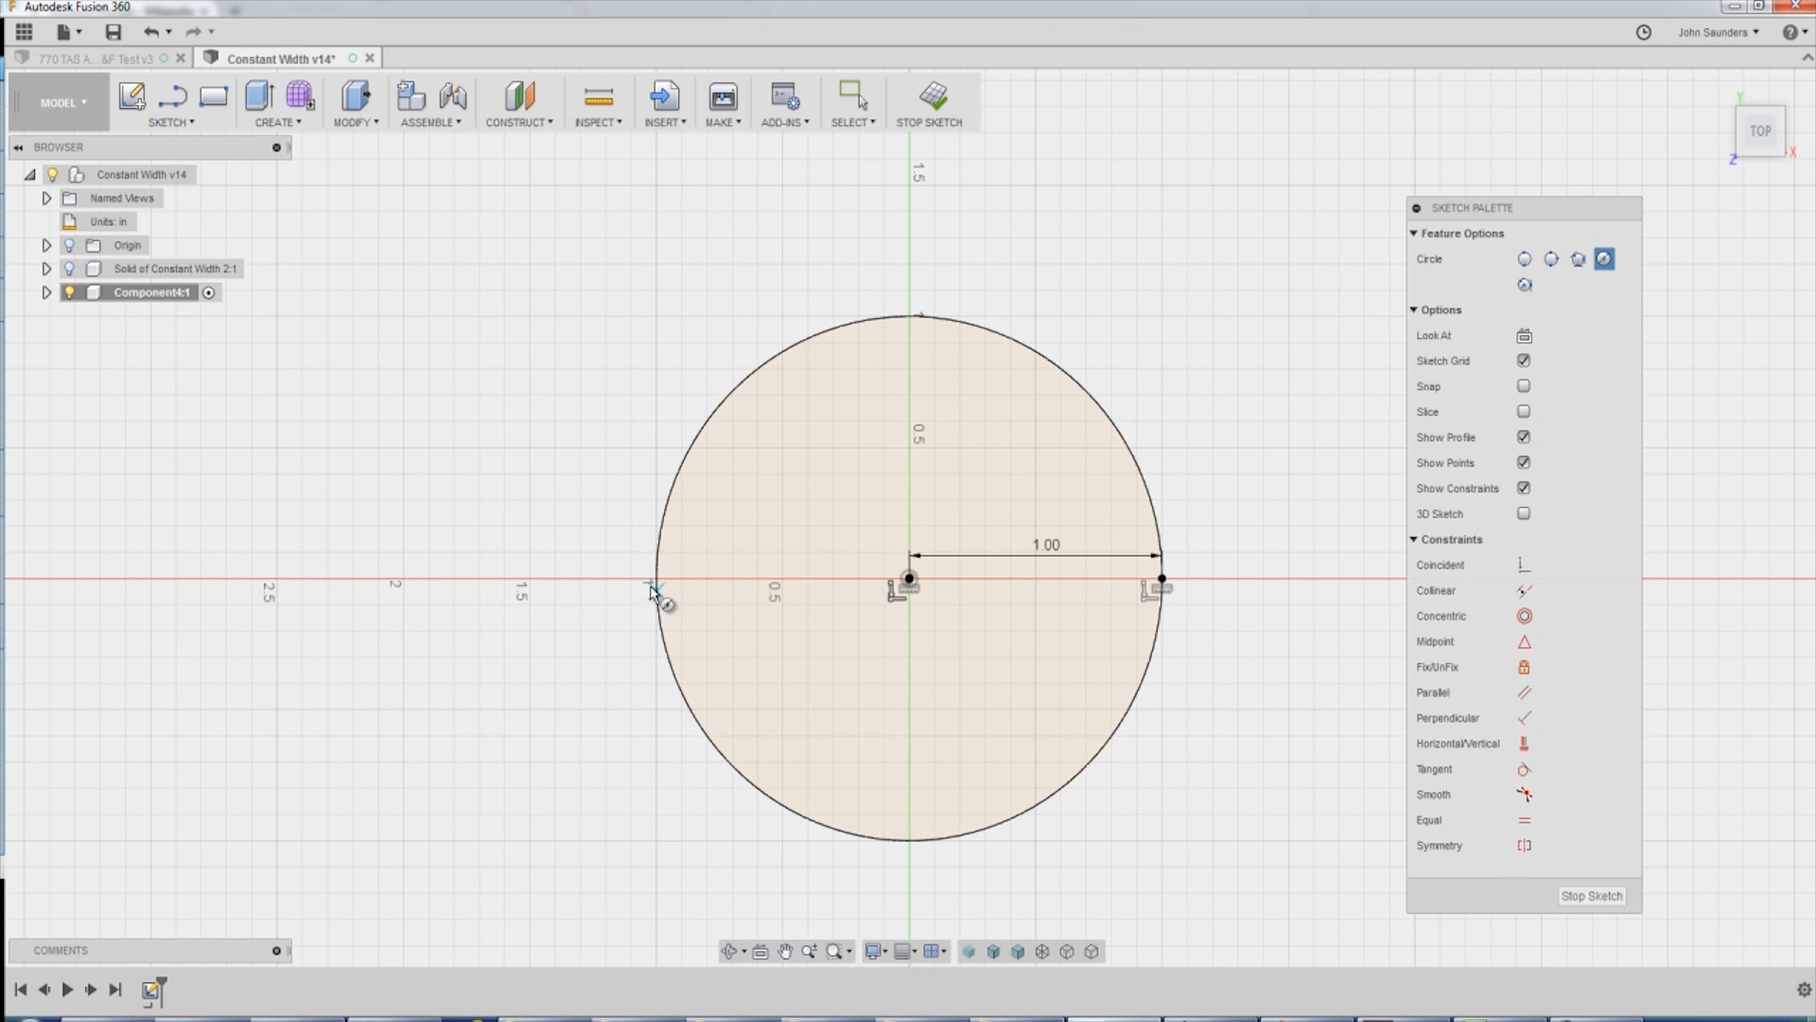
mouse_move(669, 658)
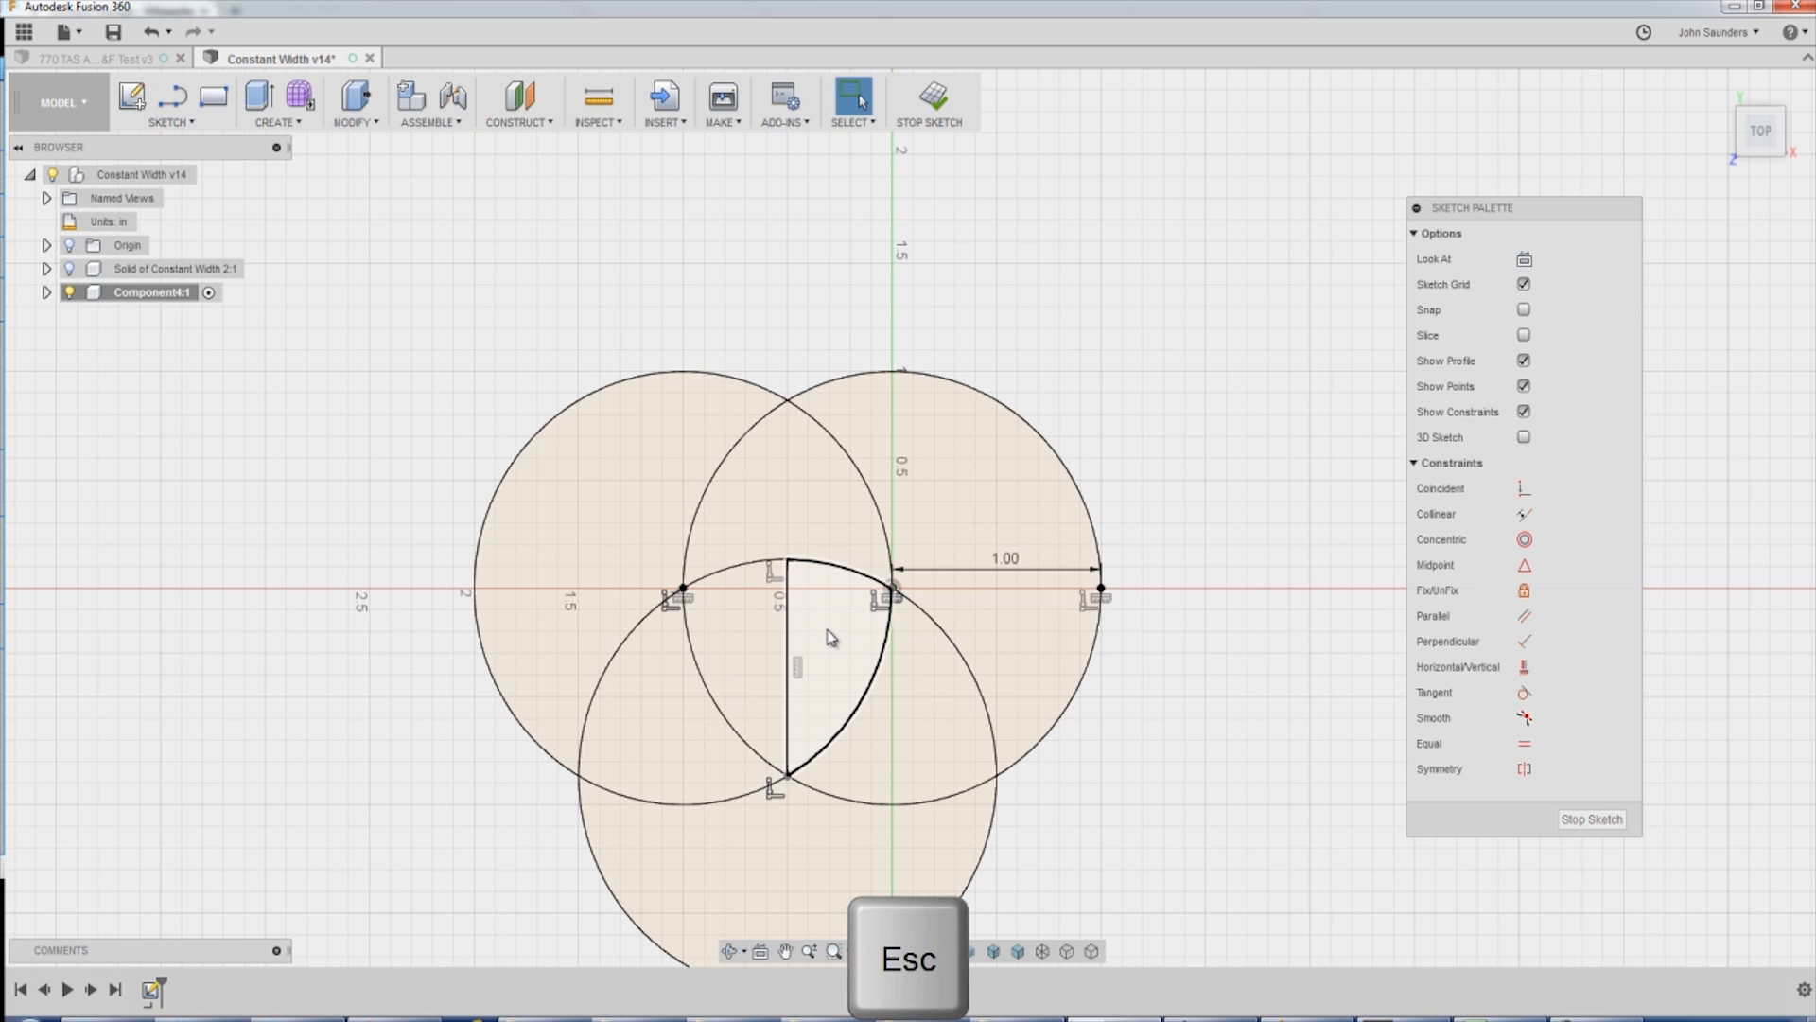
Start a Revolve via the 'rev' search and pick the quarter-lens profile.
right_click(829, 636)
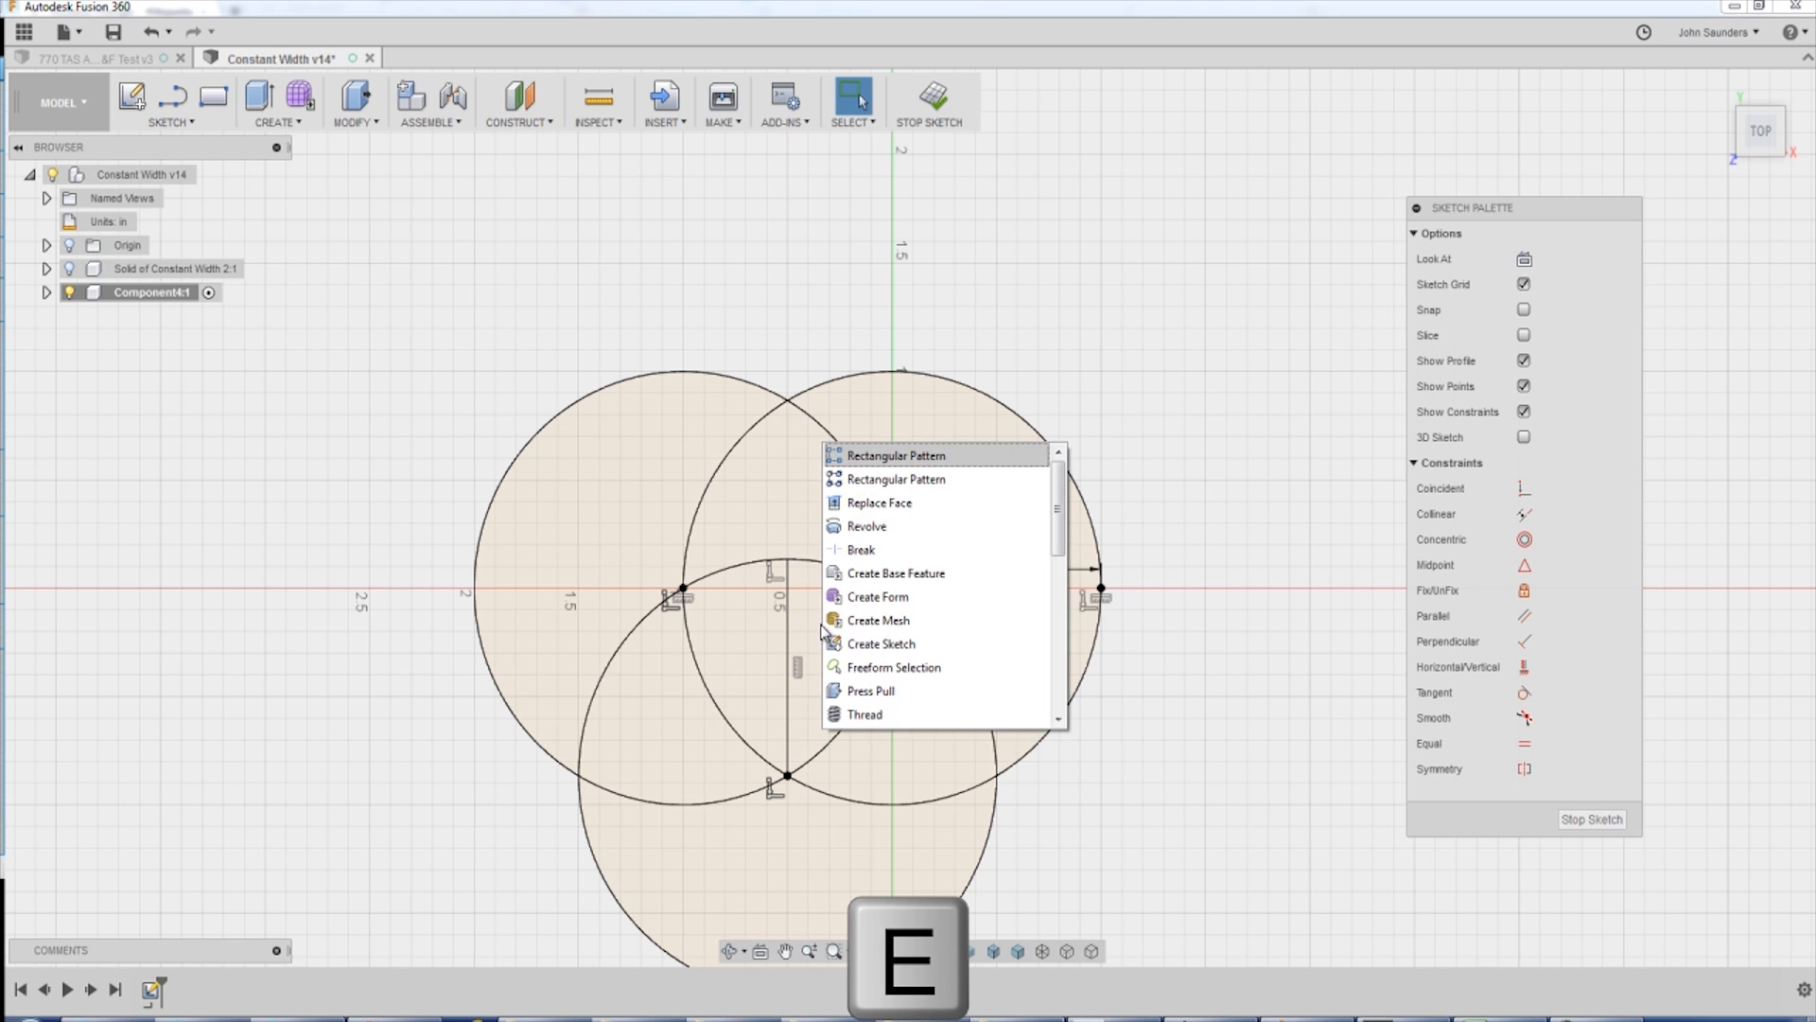
text(rev)
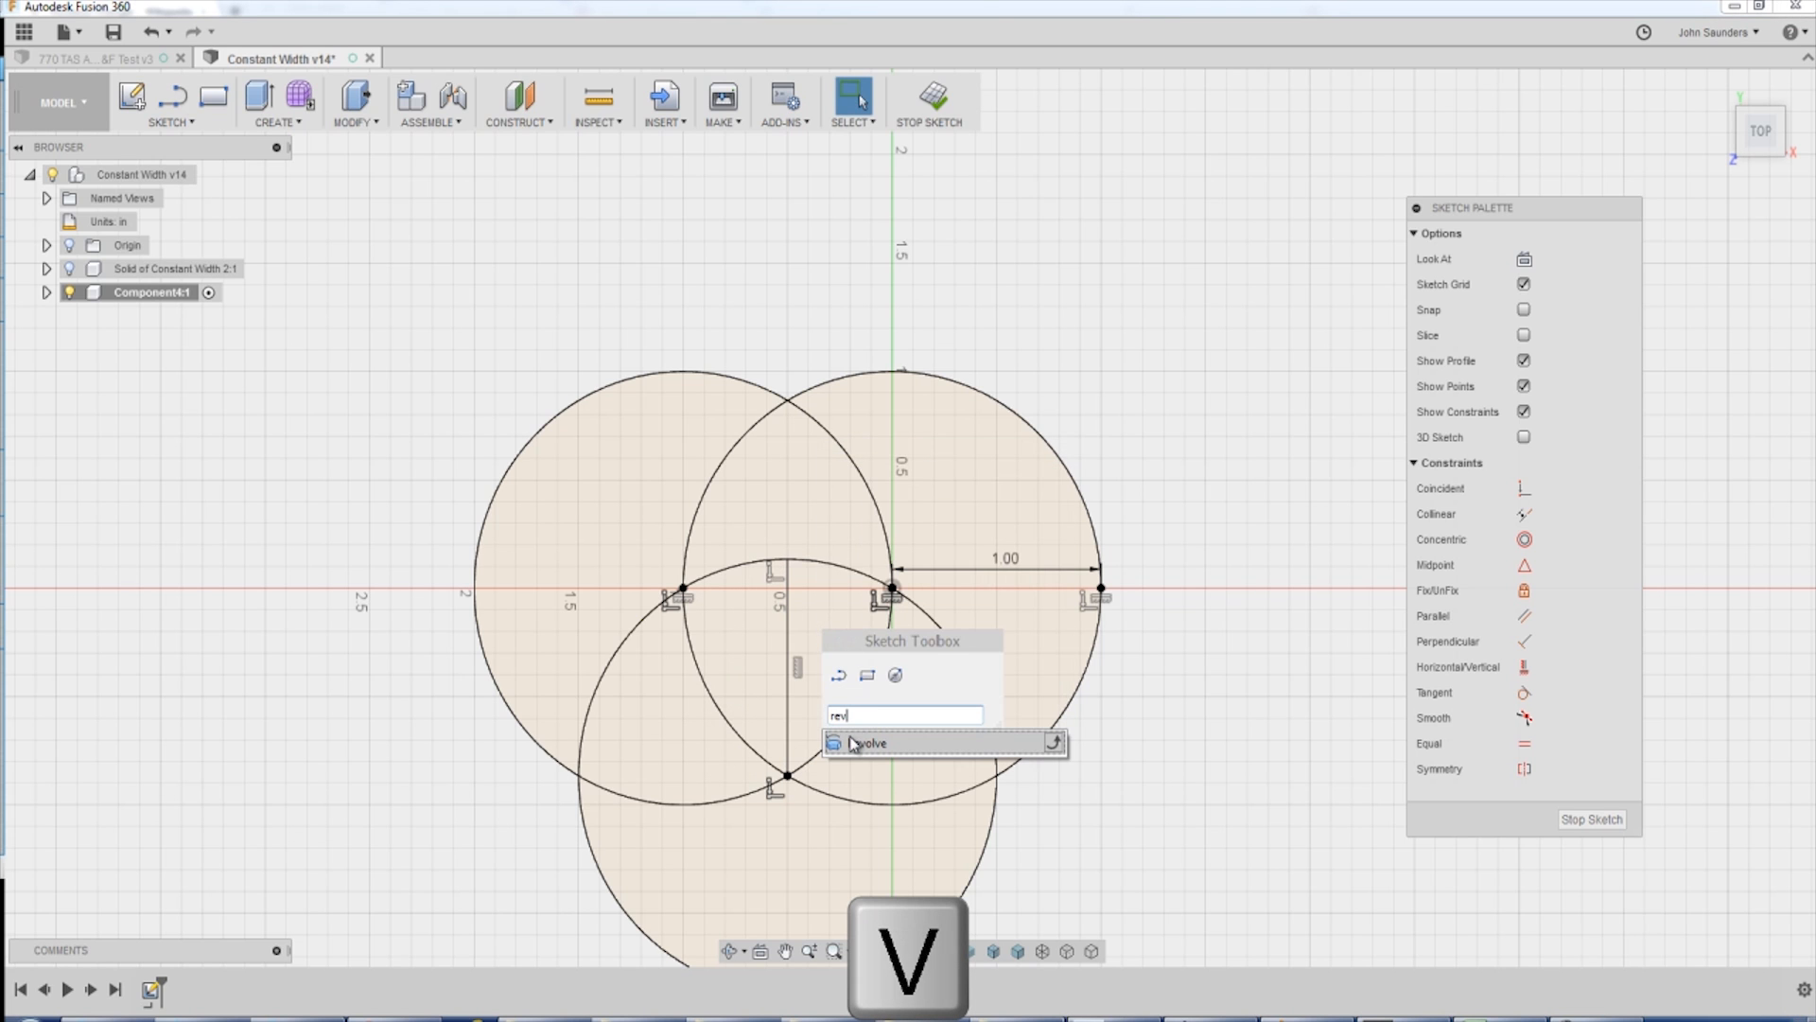
click(870, 742)
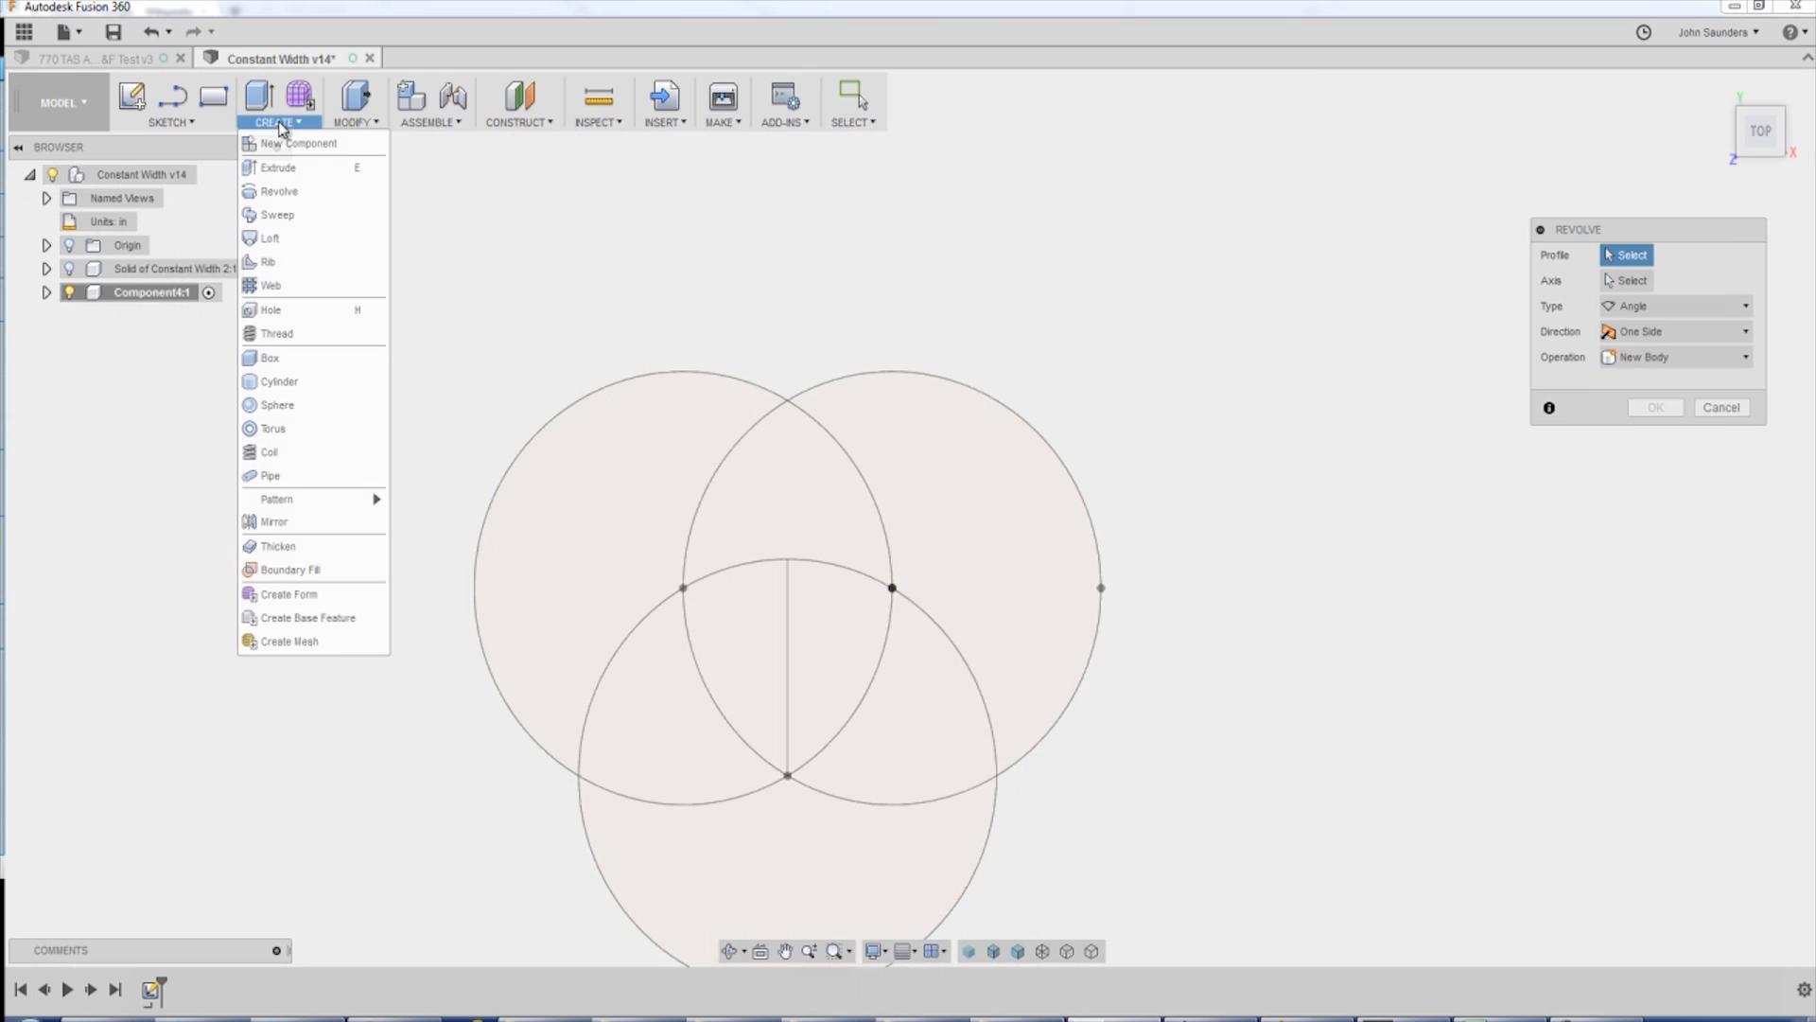
click(820, 620)
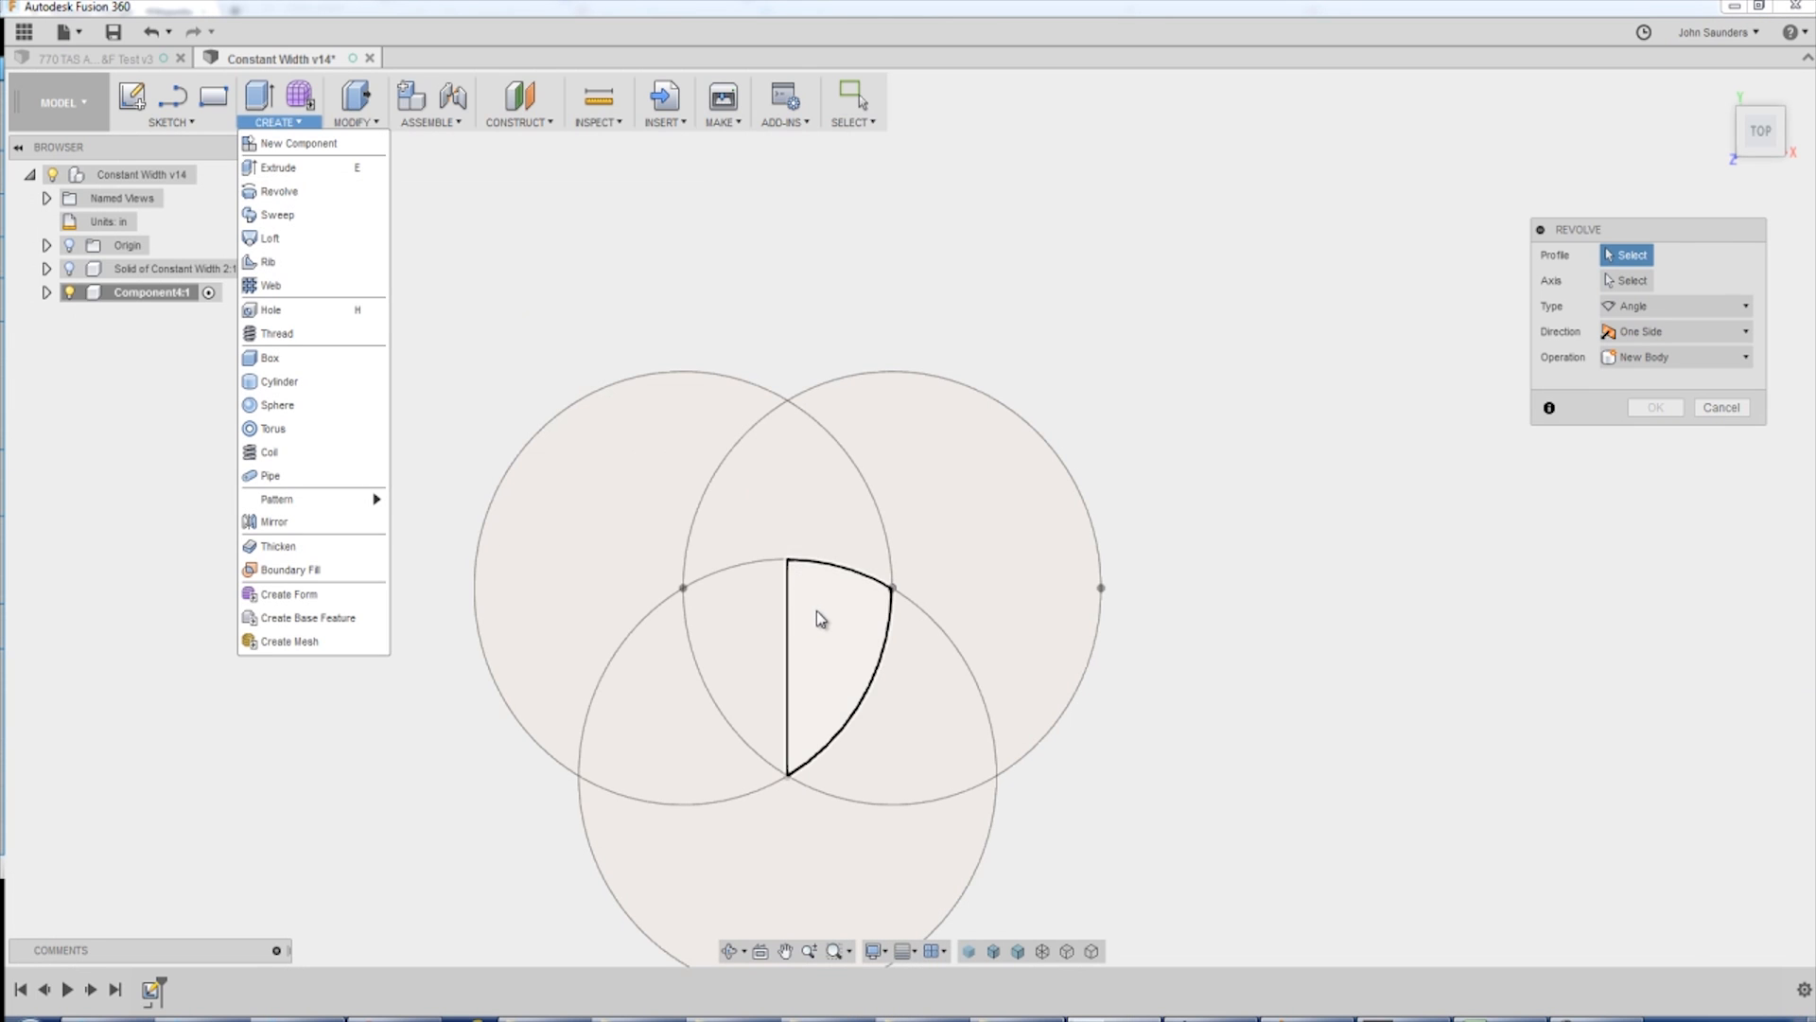
click(819, 618)
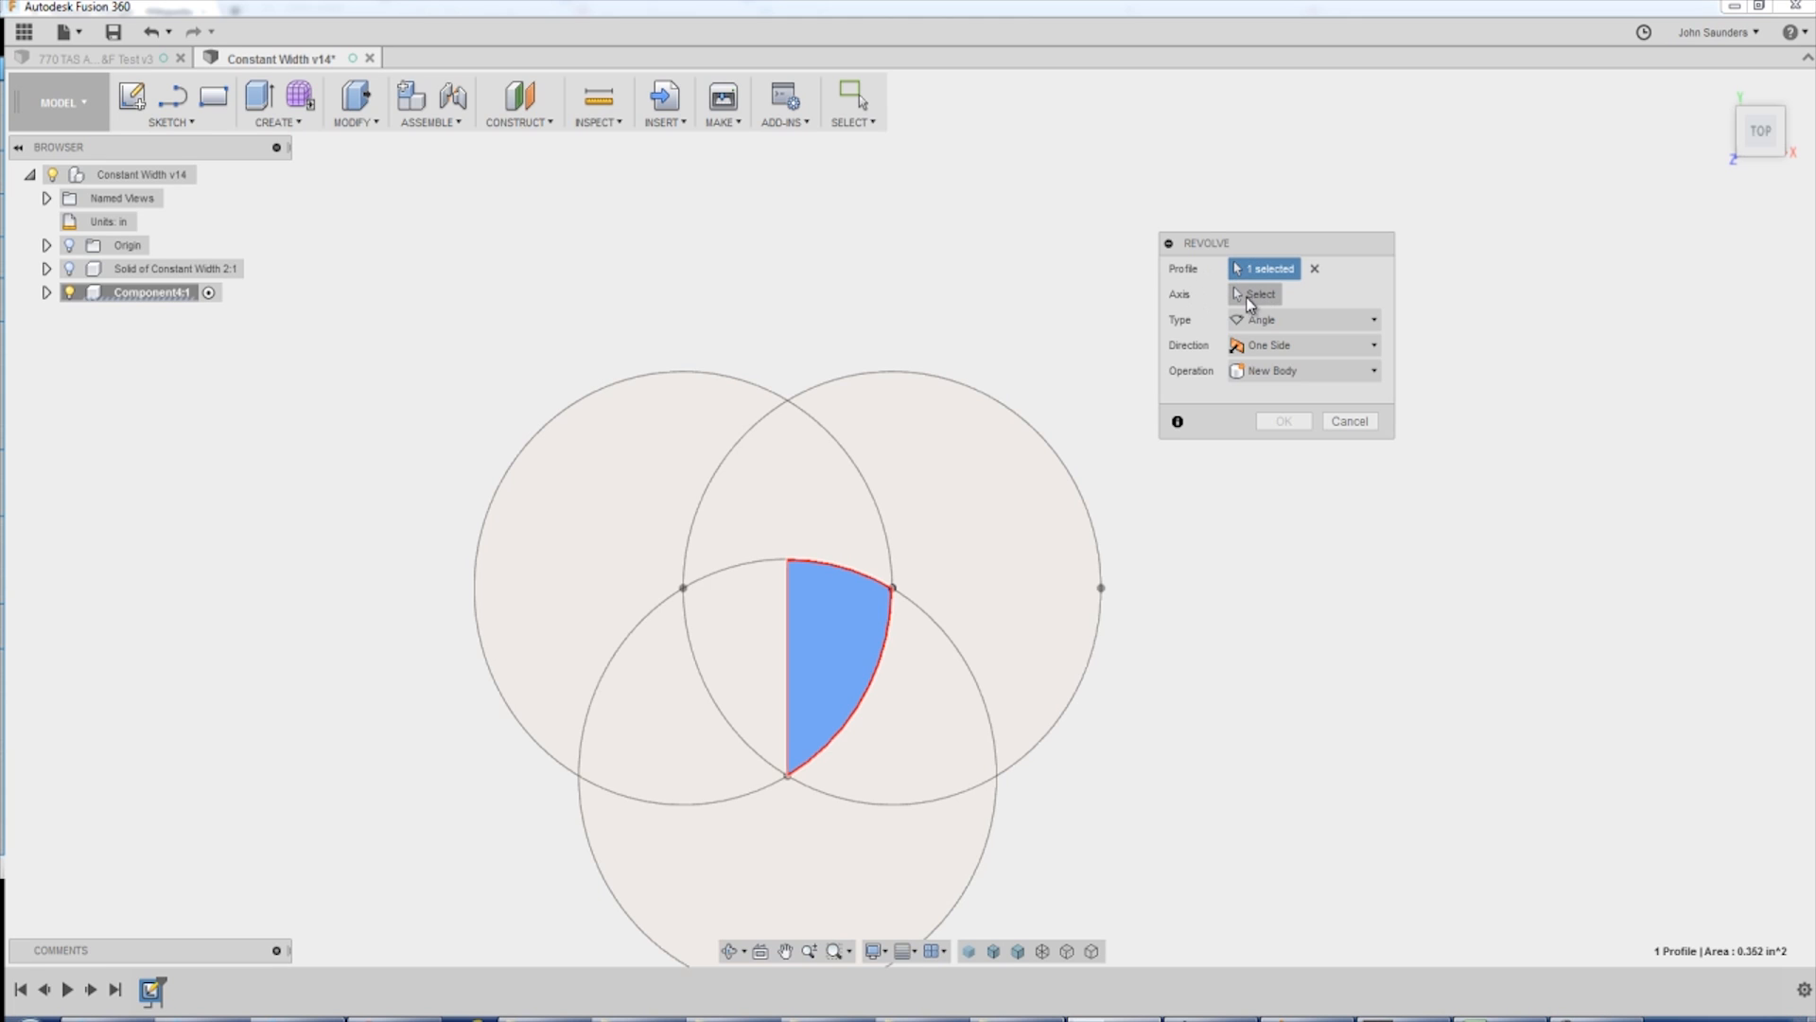
Revolve the profile 360° around the vertical line into a new body.
click(1258, 293)
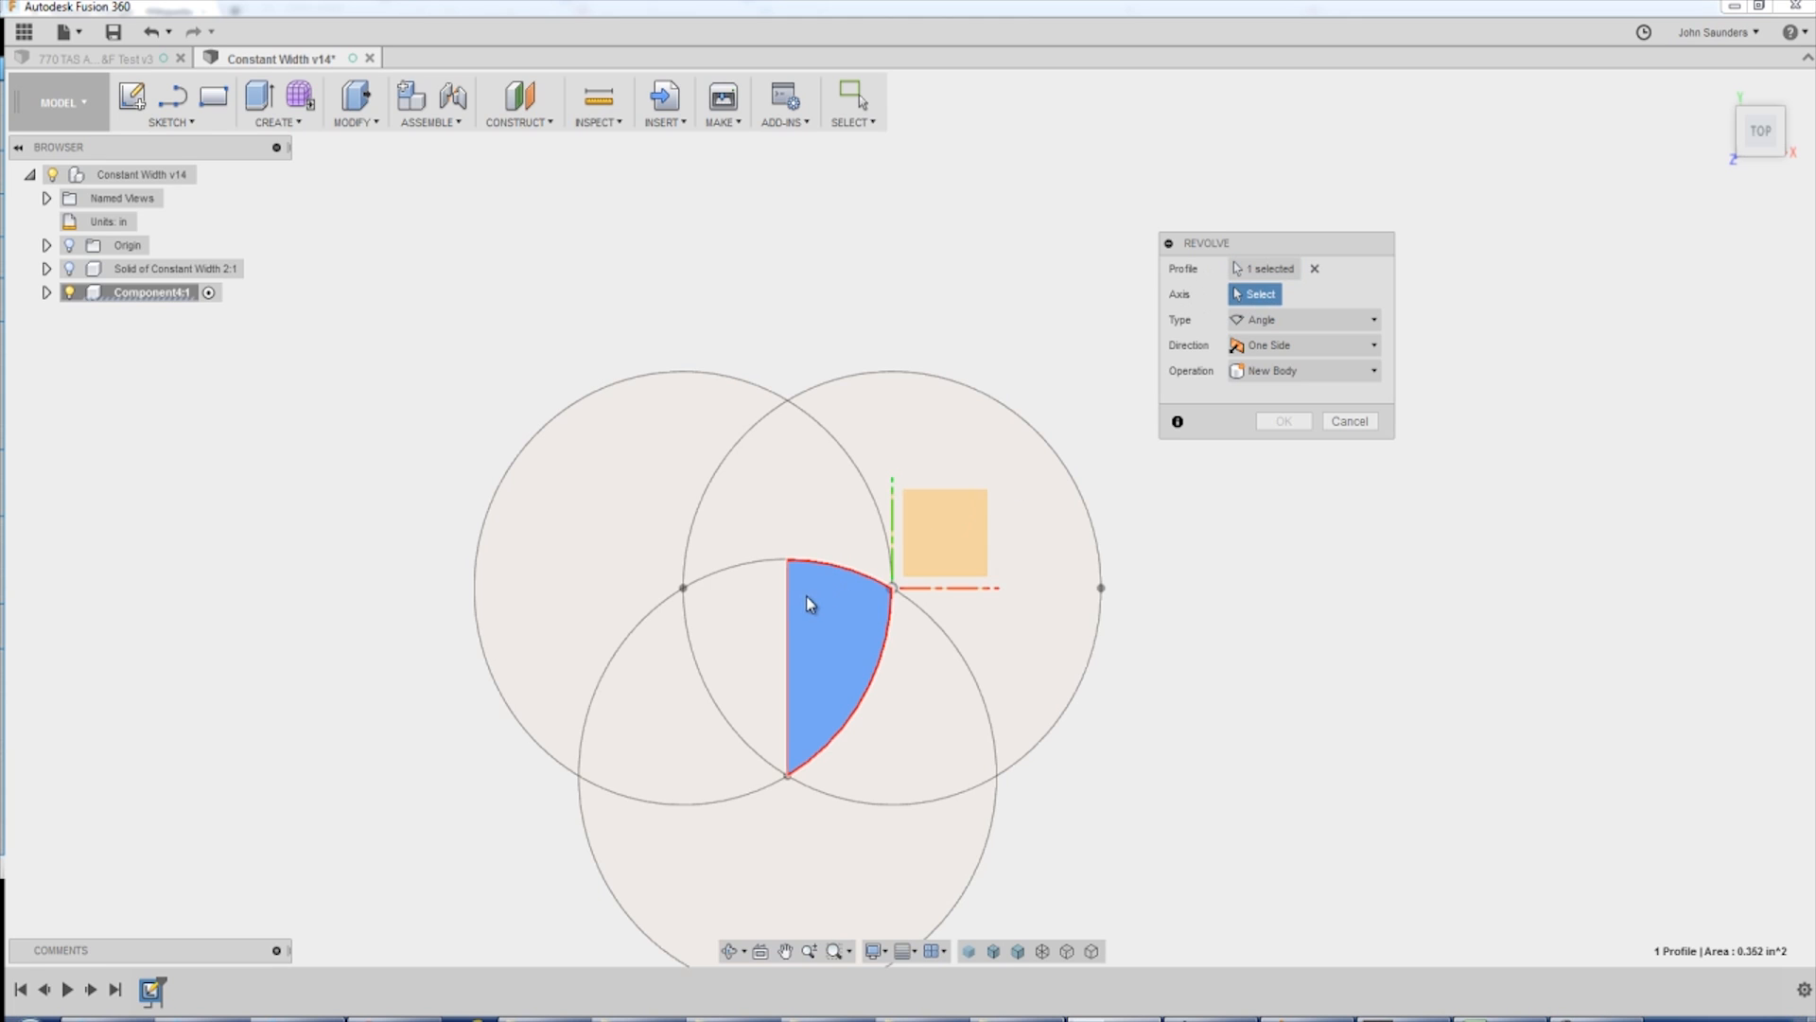
click(891, 521)
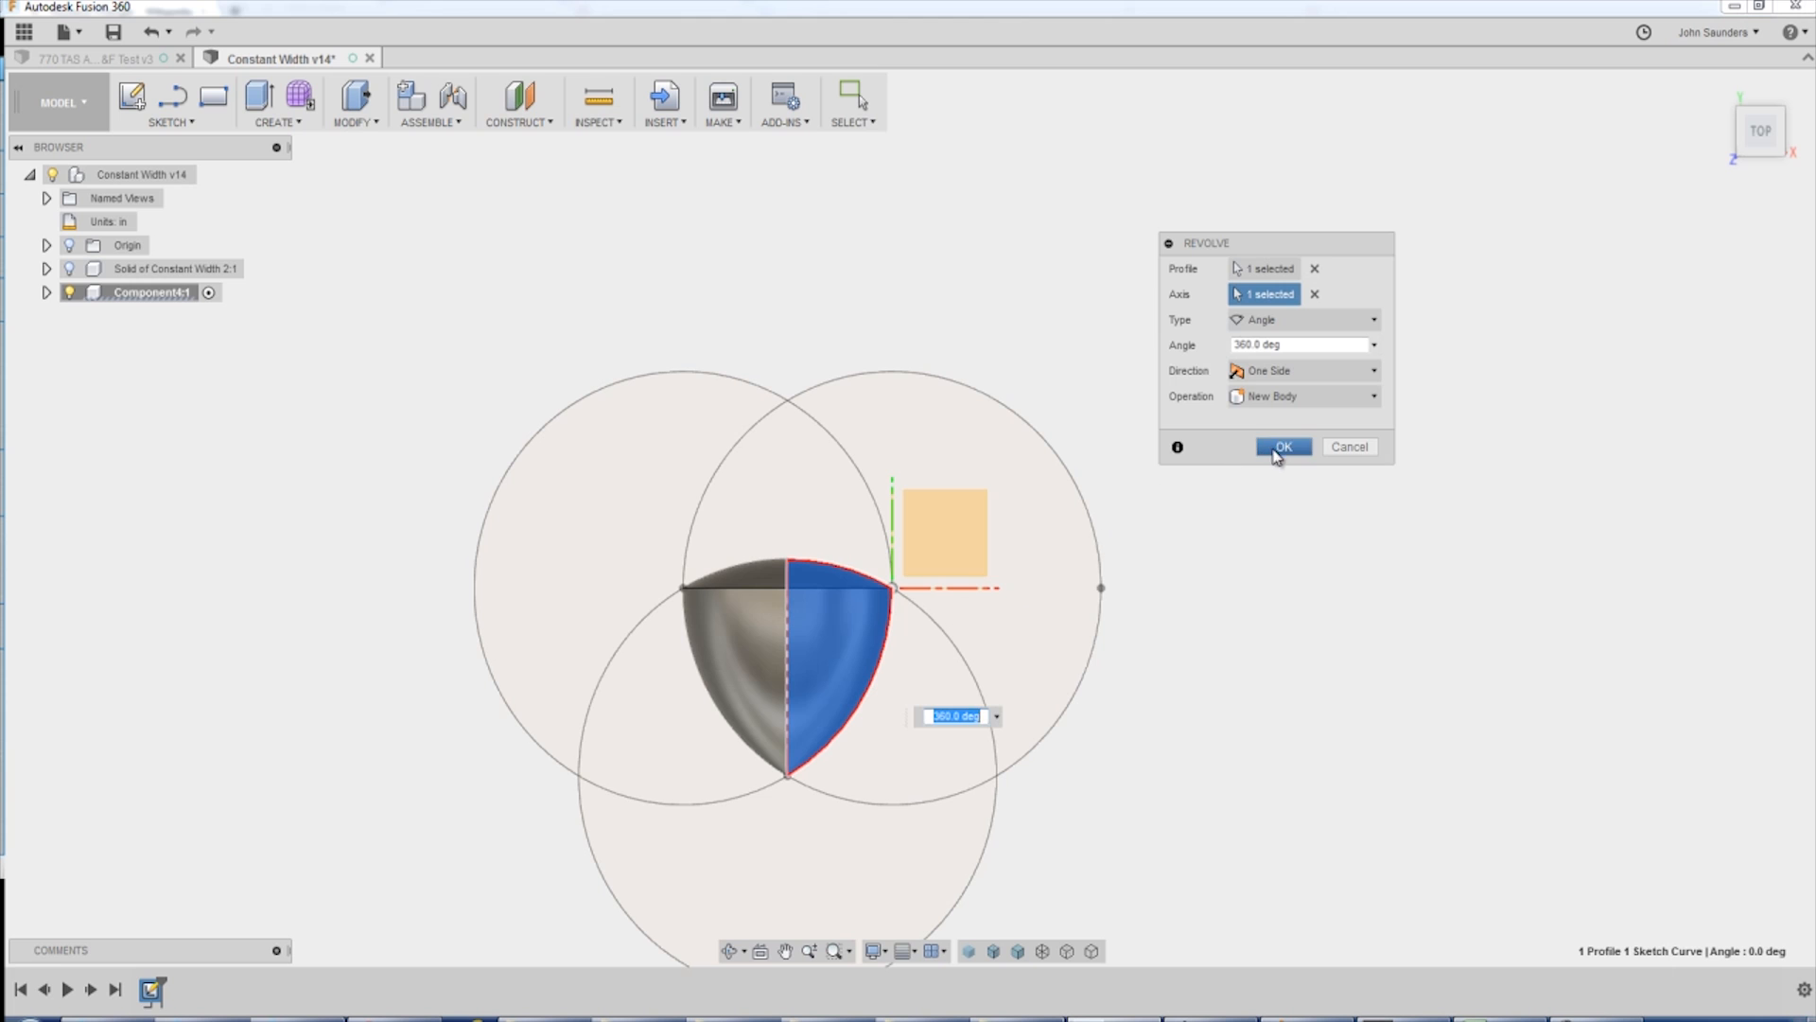
click(1283, 447)
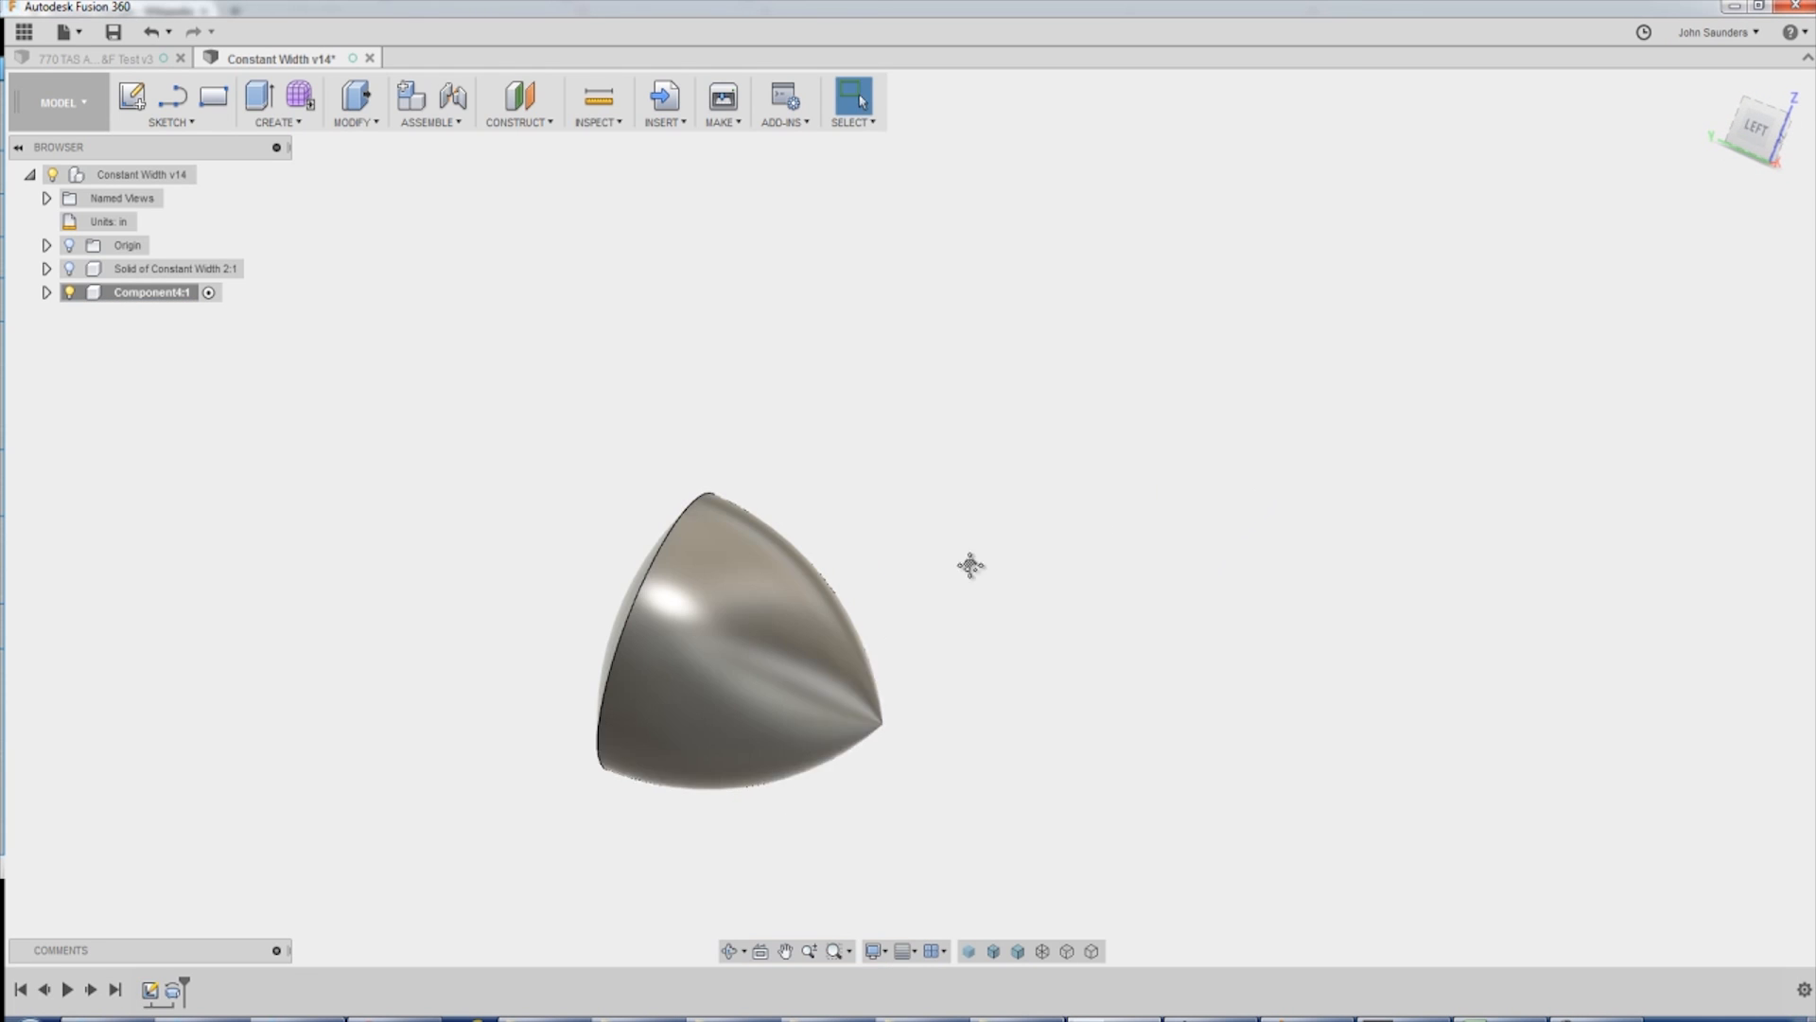
Enter the CAM workspace, review the template's Face2 operation, return to Constant Width.
click(60, 102)
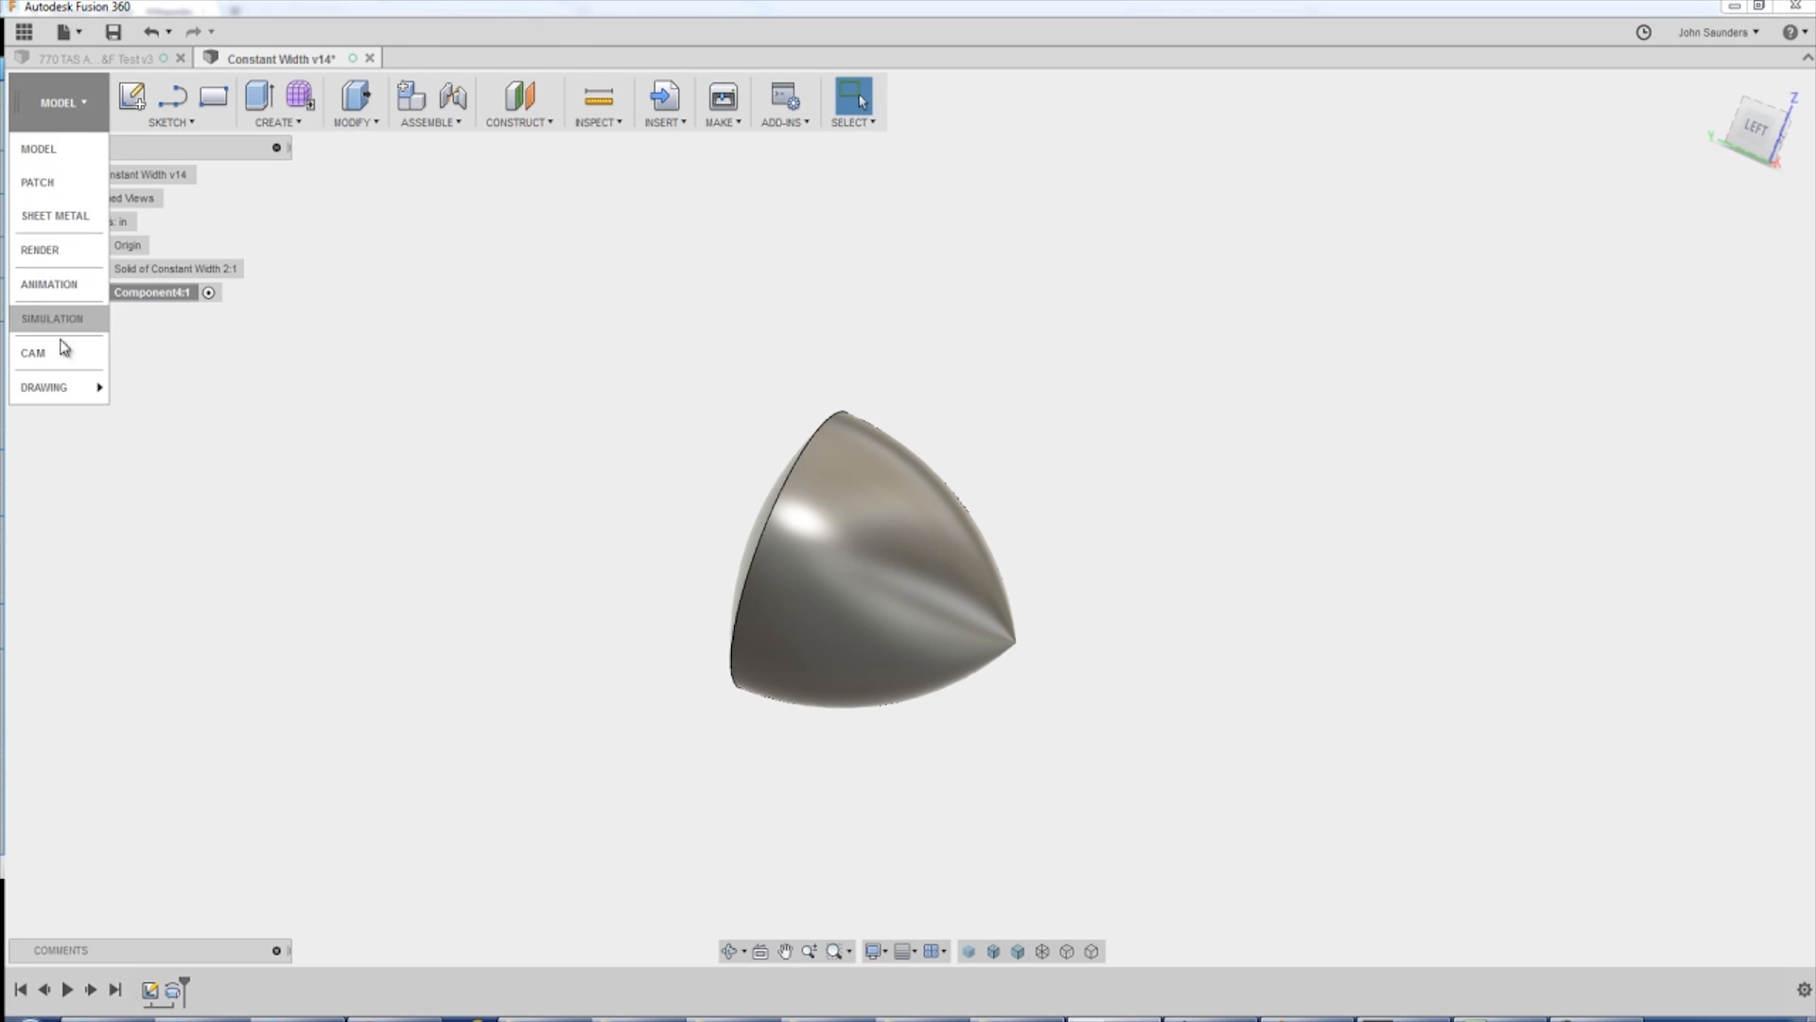
click(34, 352)
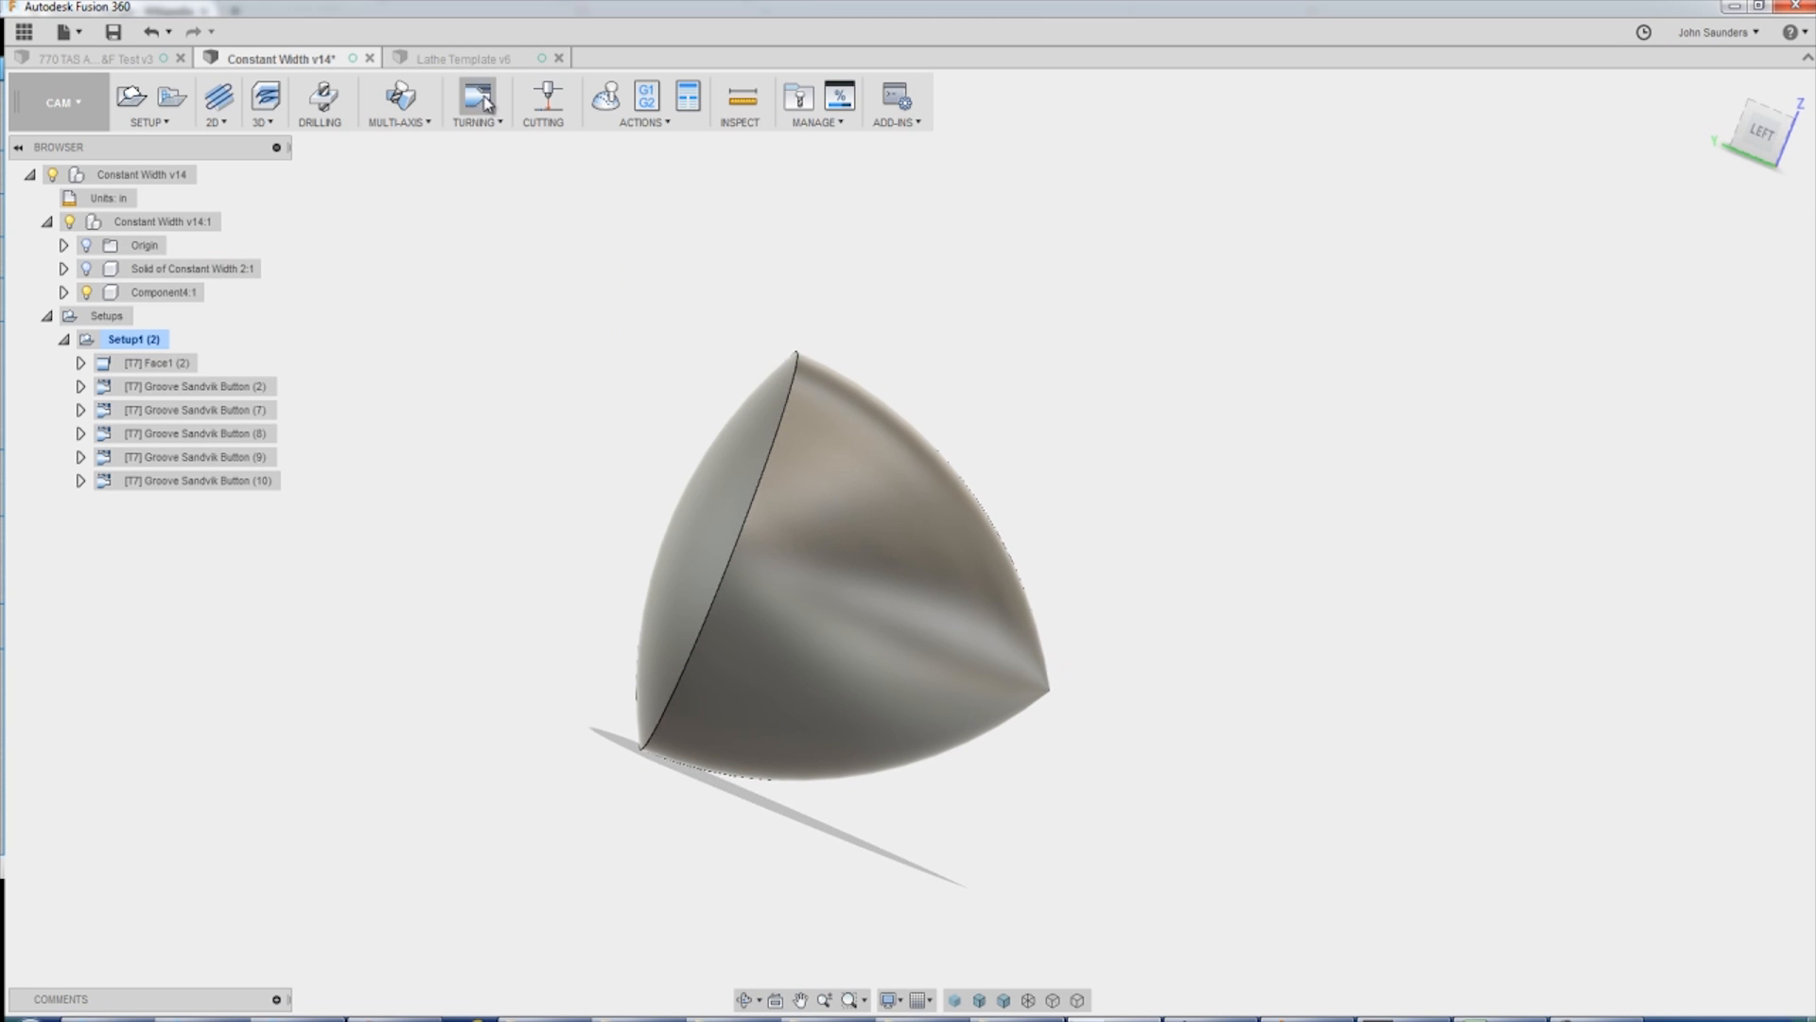
mouse_move(474, 57)
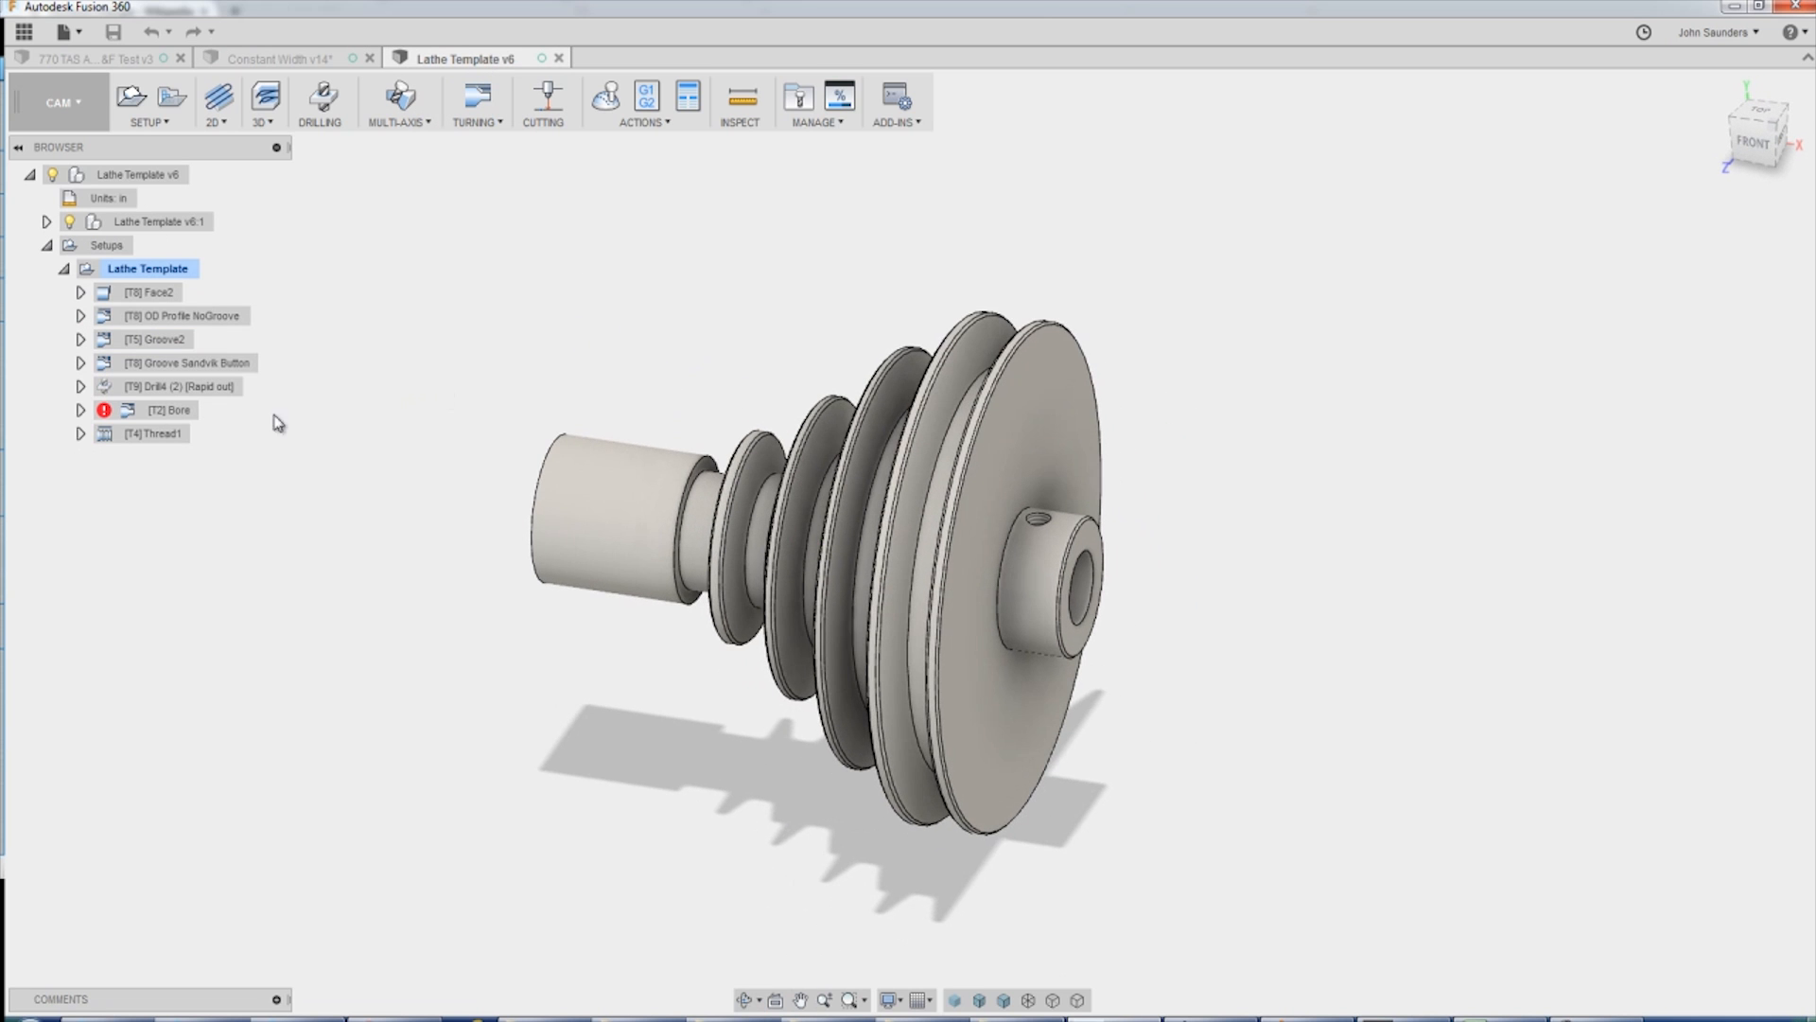
click(181, 315)
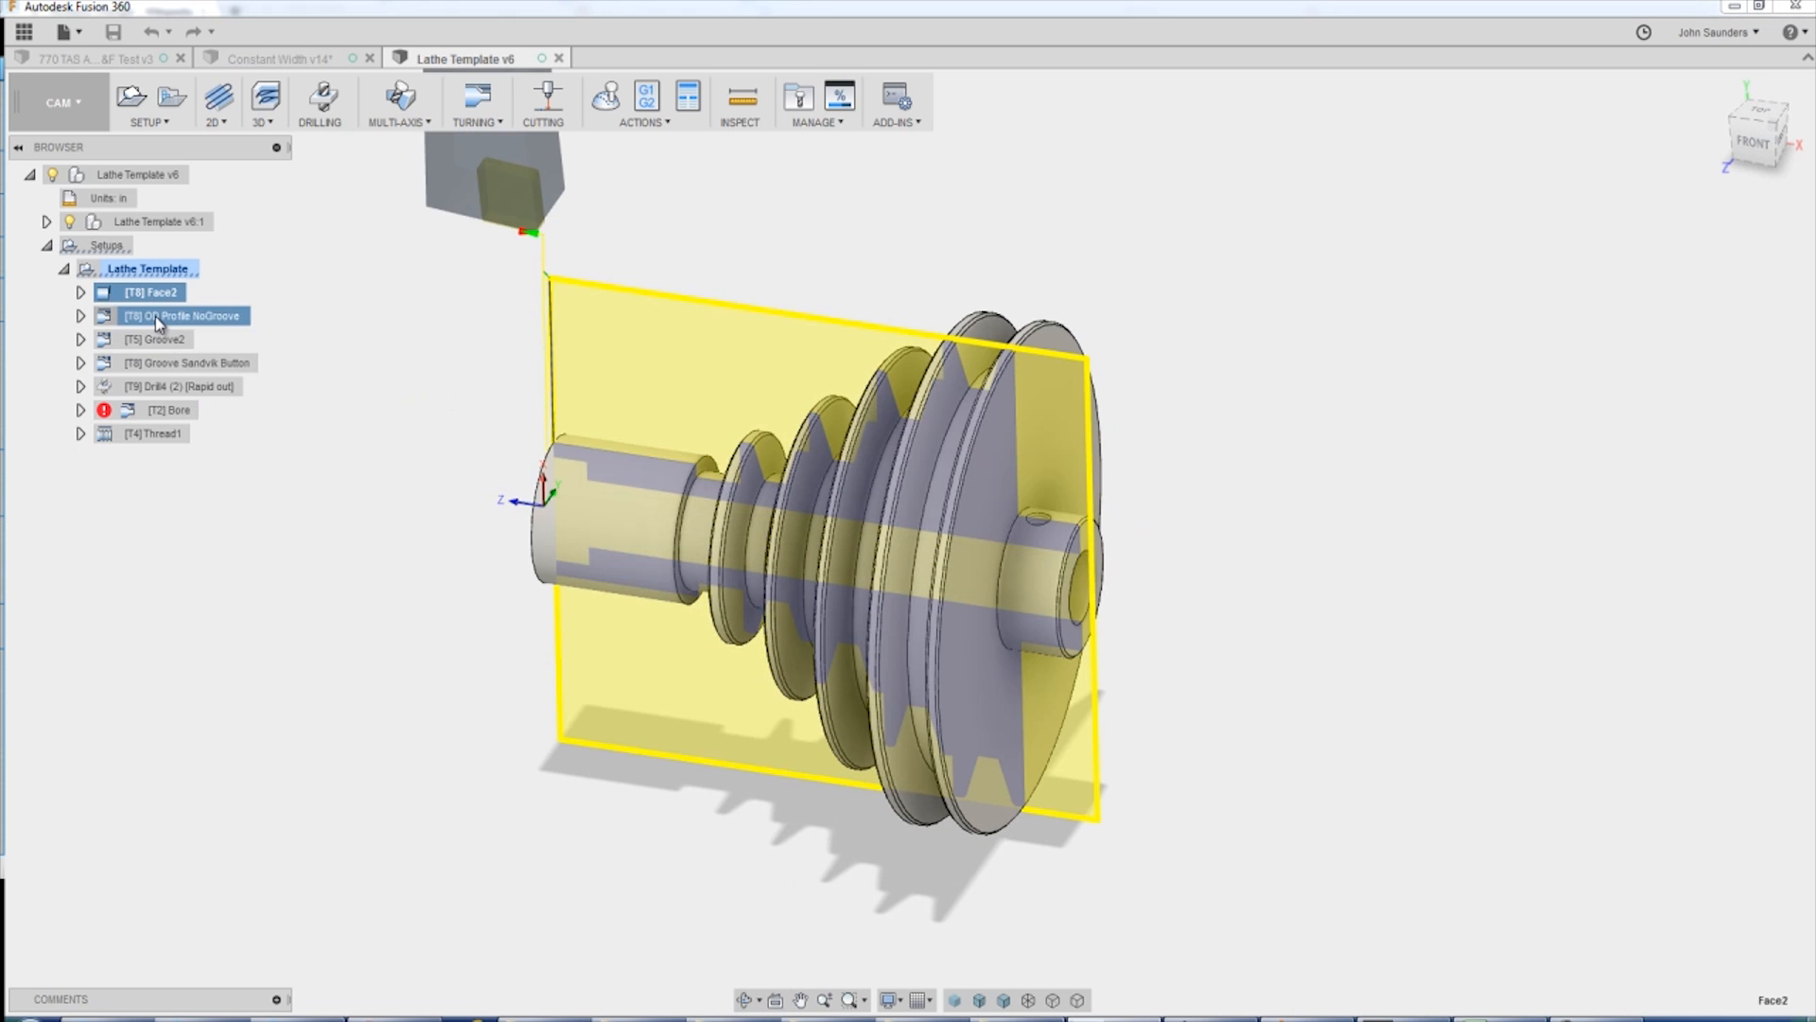
click(161, 338)
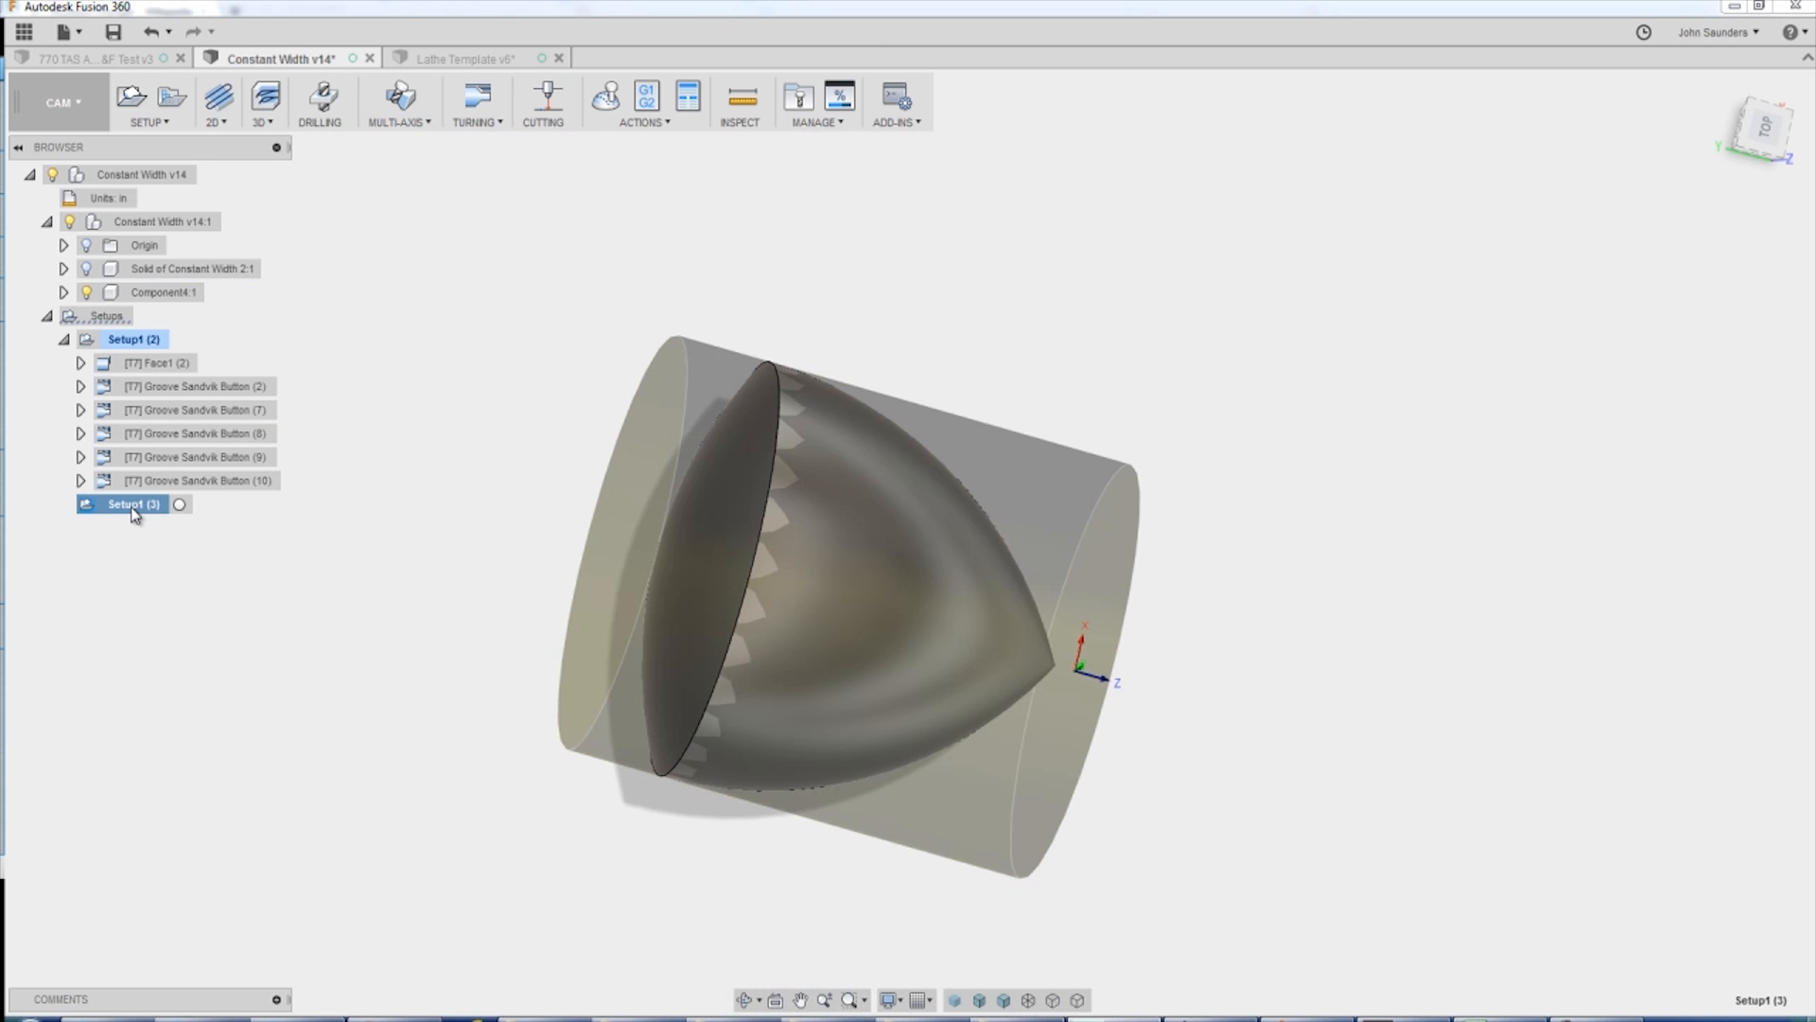
Fill Setup1 (3) from the TormachLathe template, generate toolpaths, inspect Drill4.
right_click(128, 502)
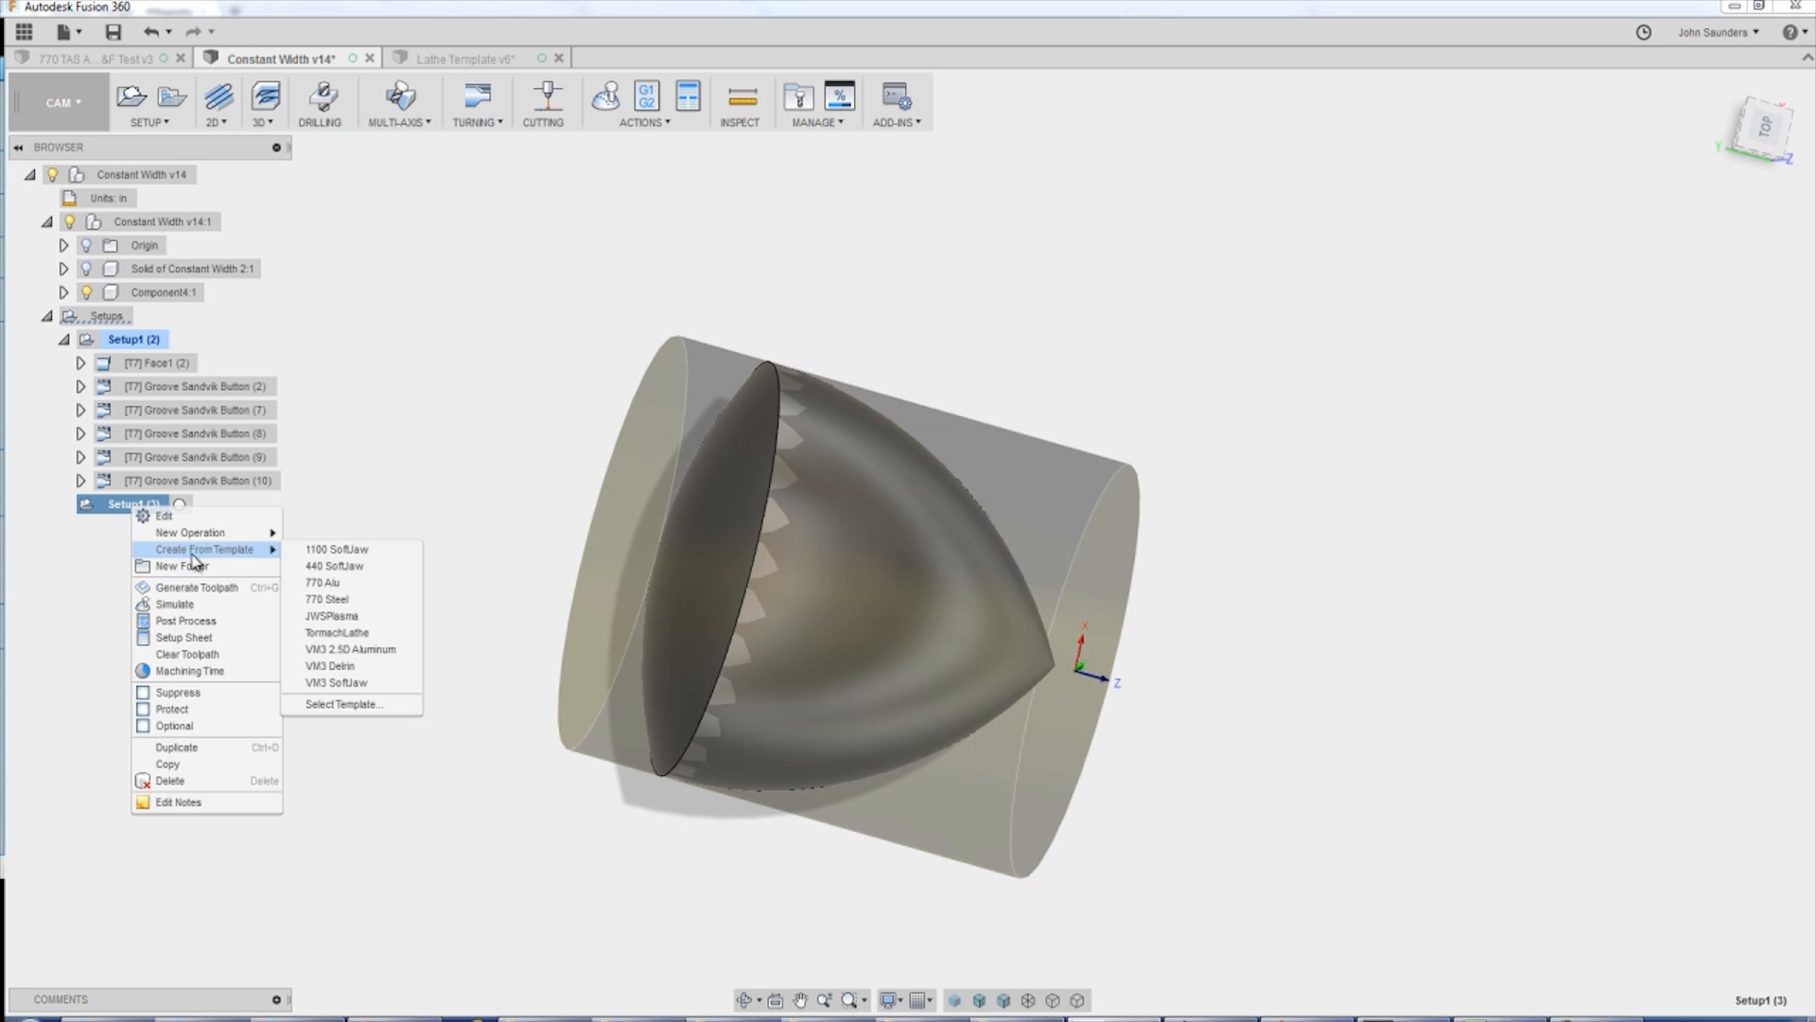
mouse_move(336, 633)
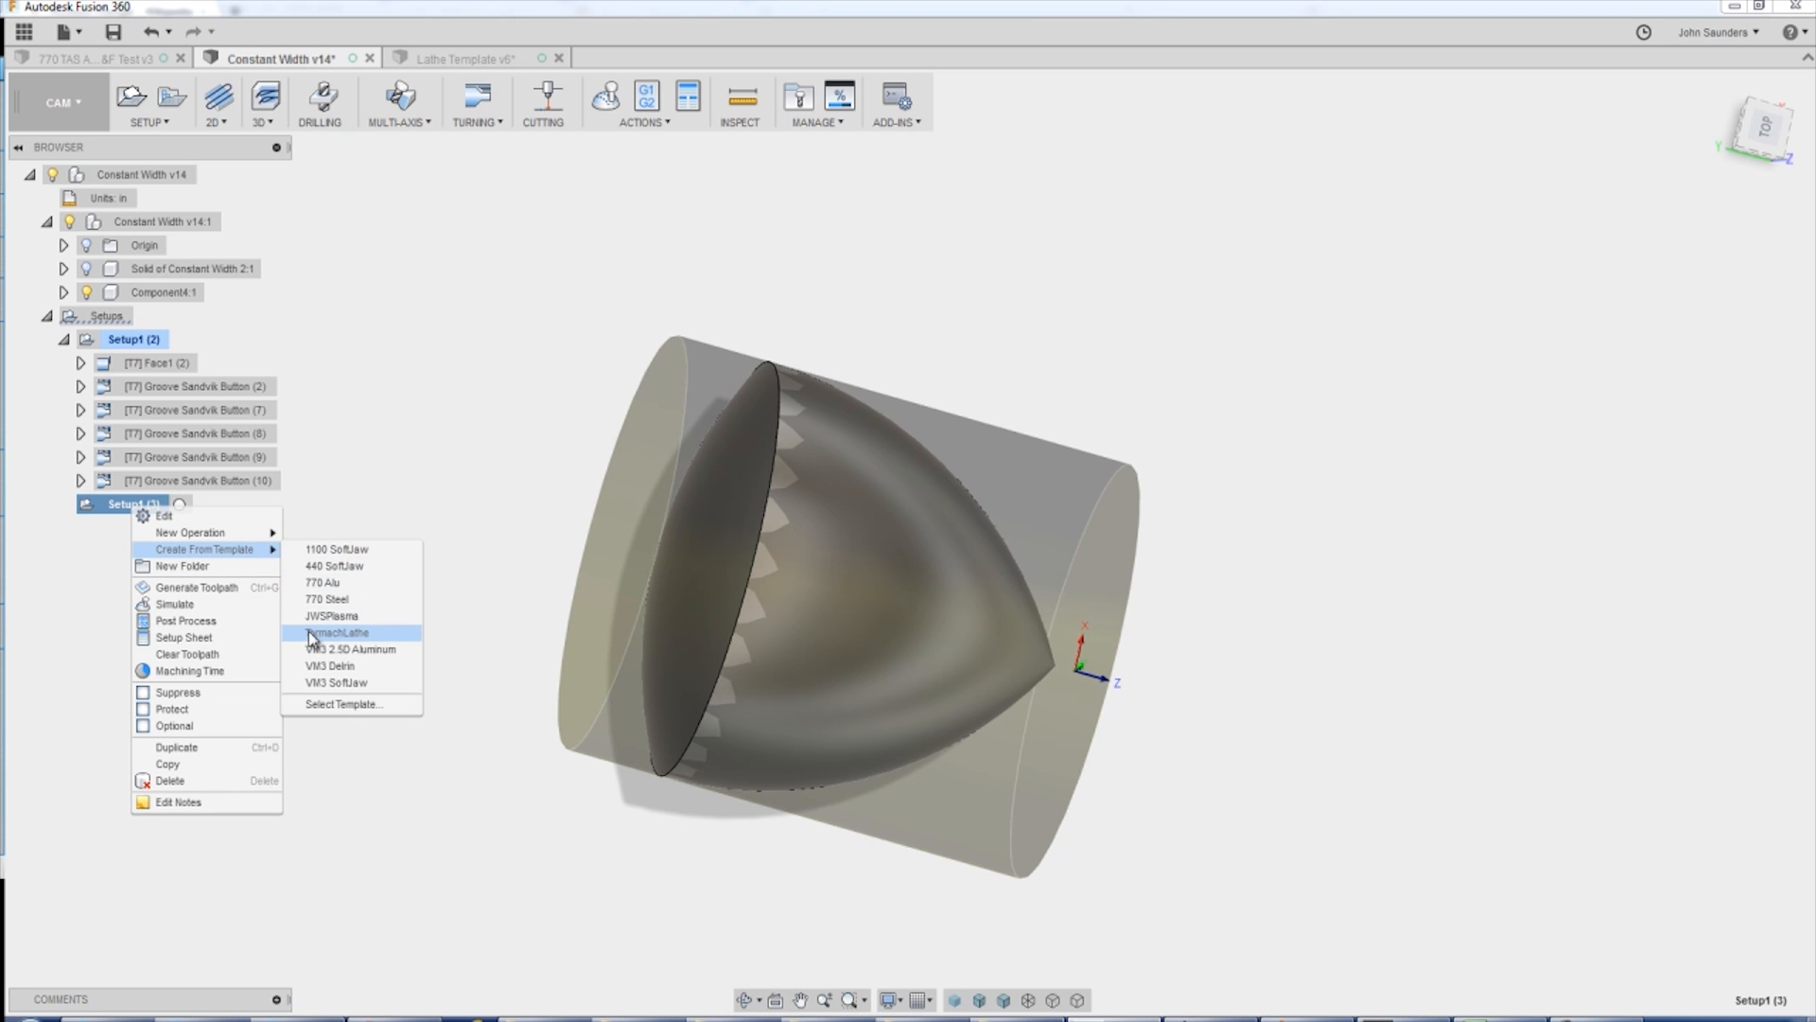
click(337, 632)
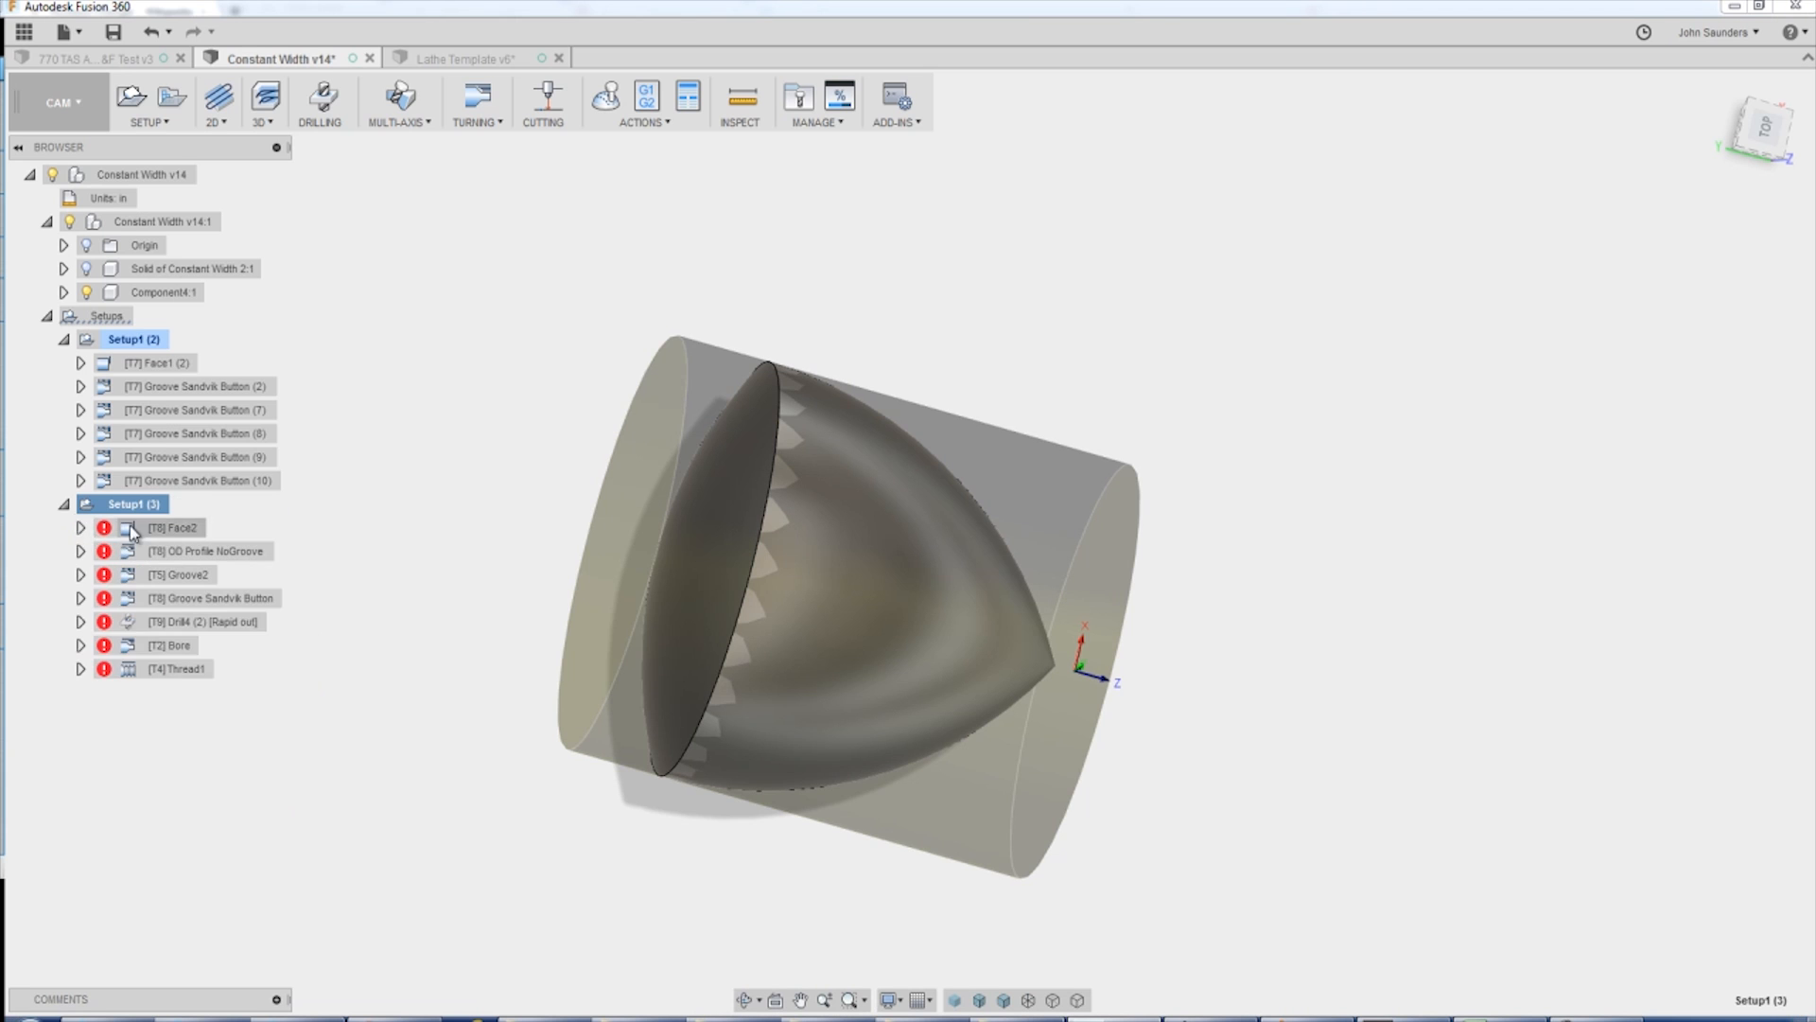
key(ctrl+g)
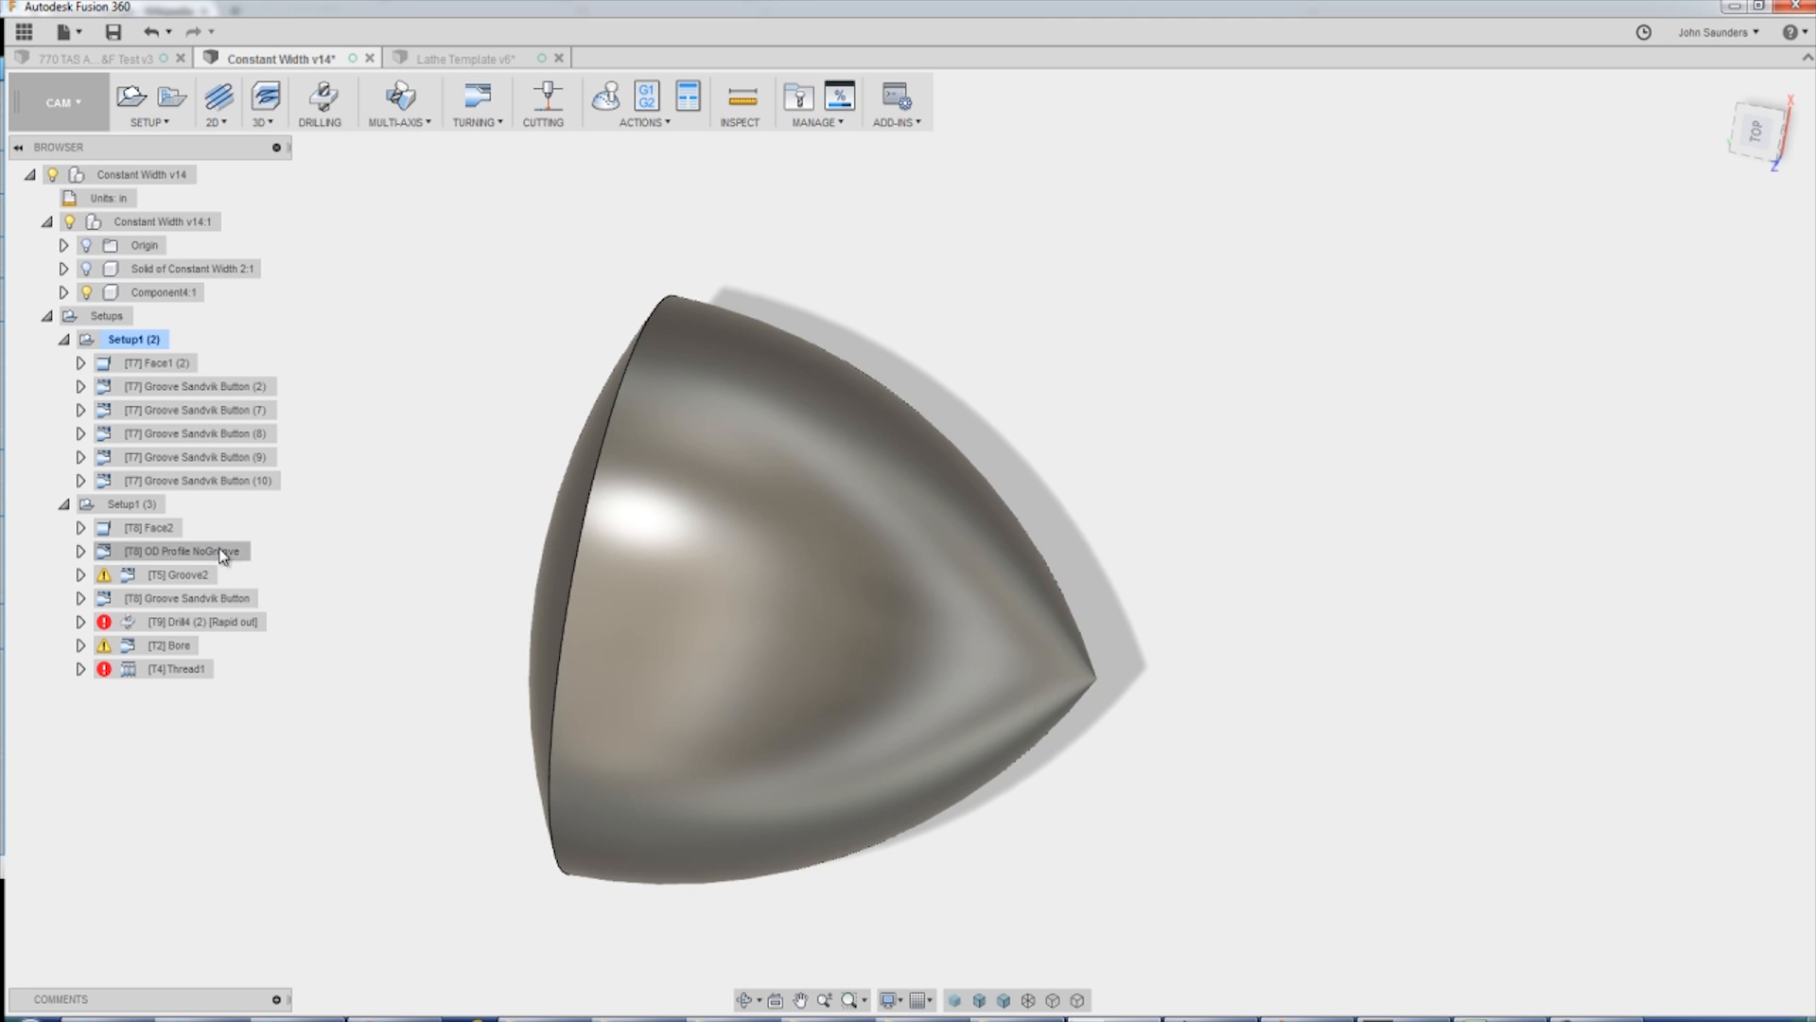
click(208, 620)
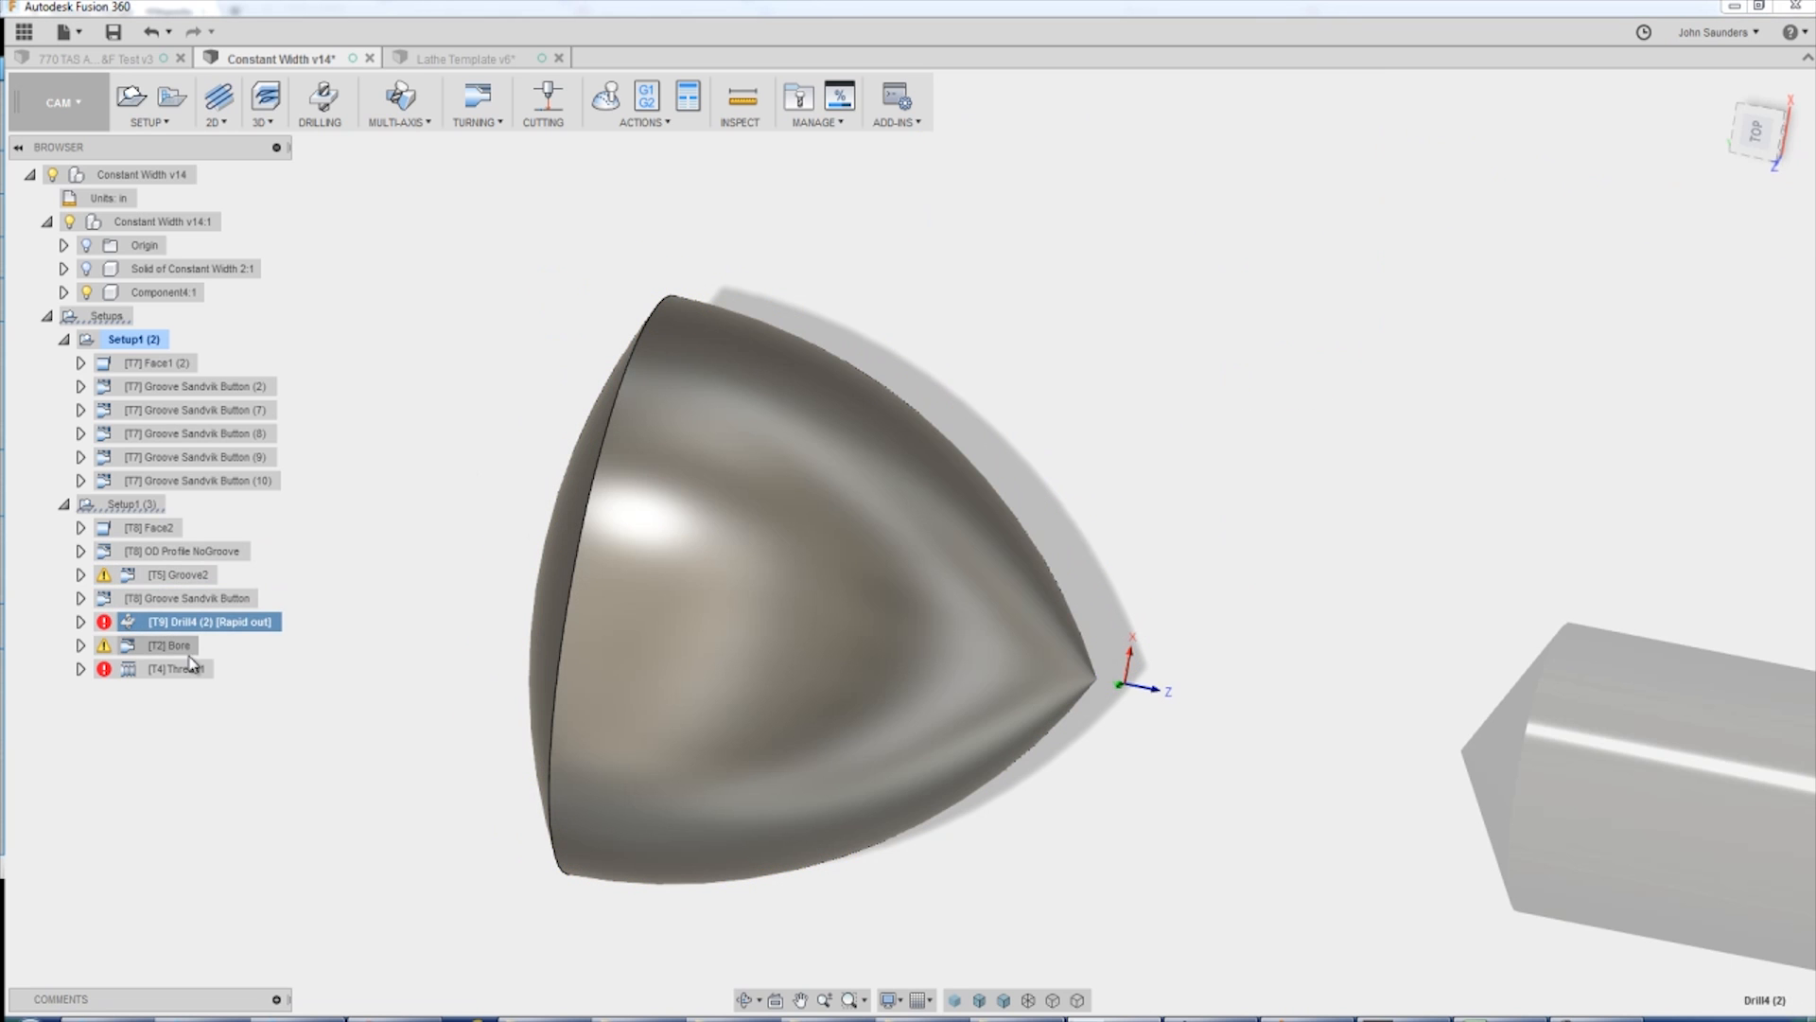
Select [T8] Groove Sandvik Button to display its grooving toolpath.
click(187, 598)
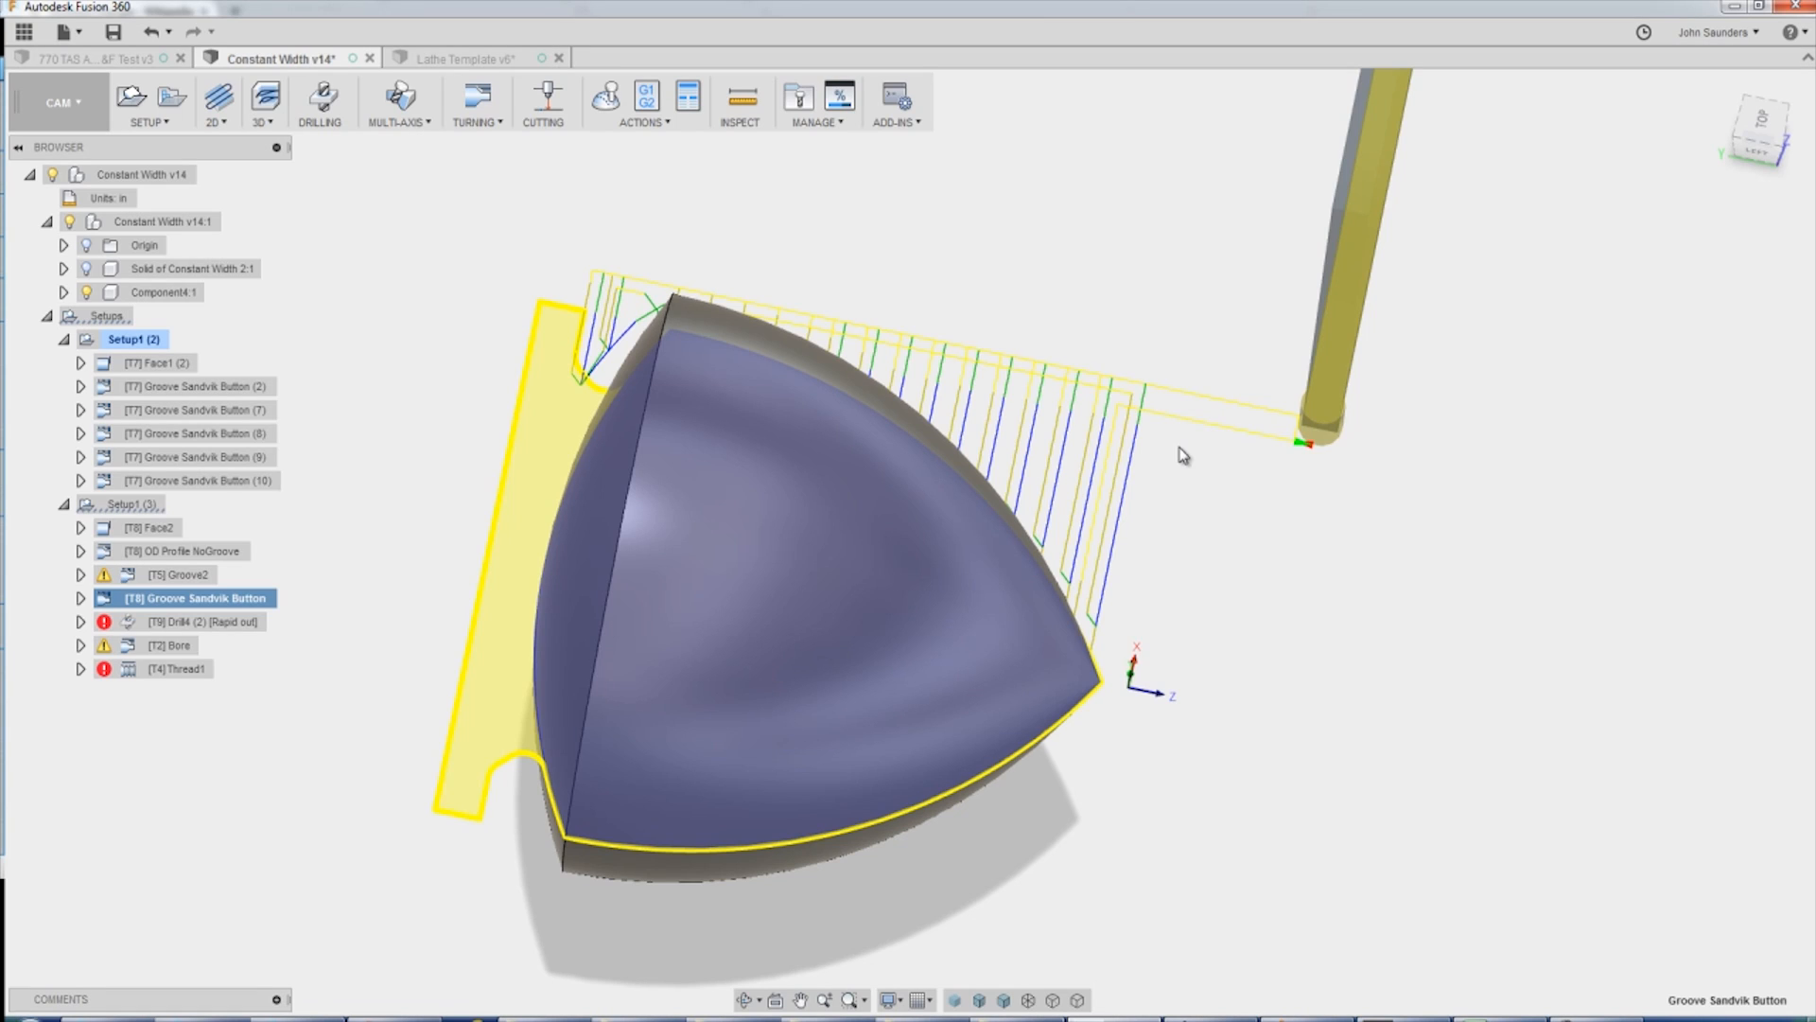
mouse_move(1213, 459)
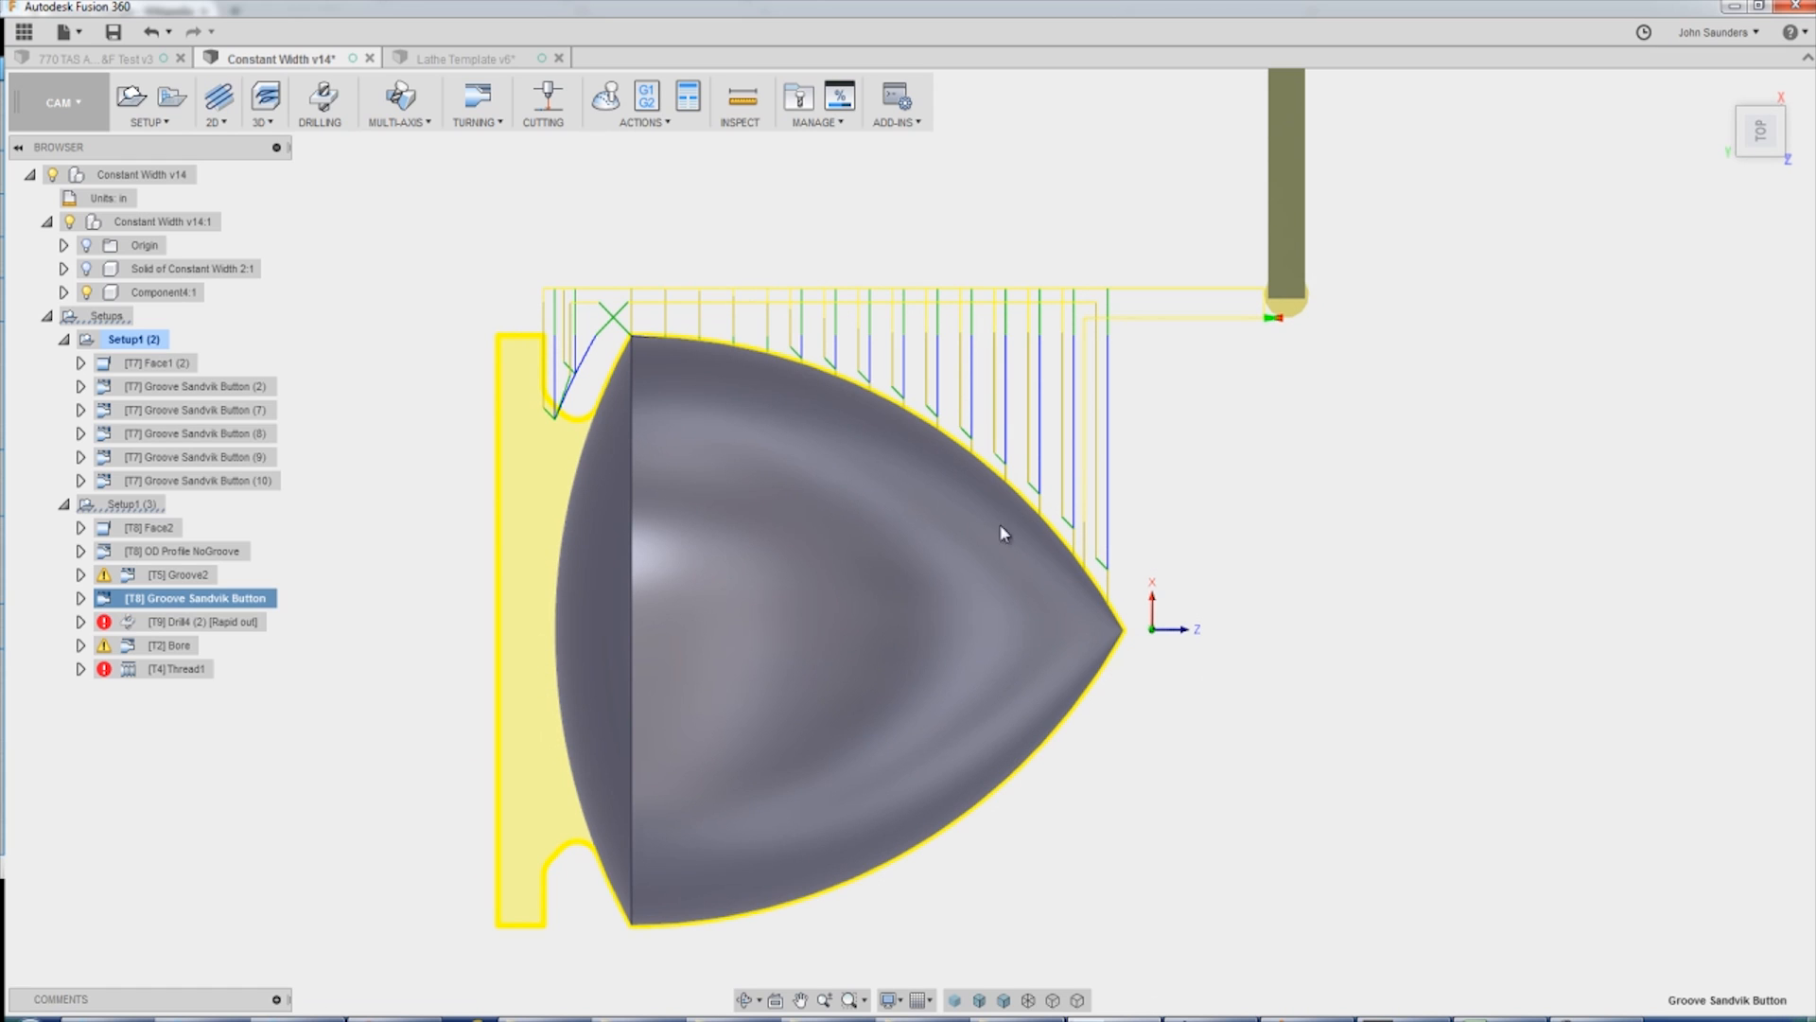
mouse_move(1118, 634)
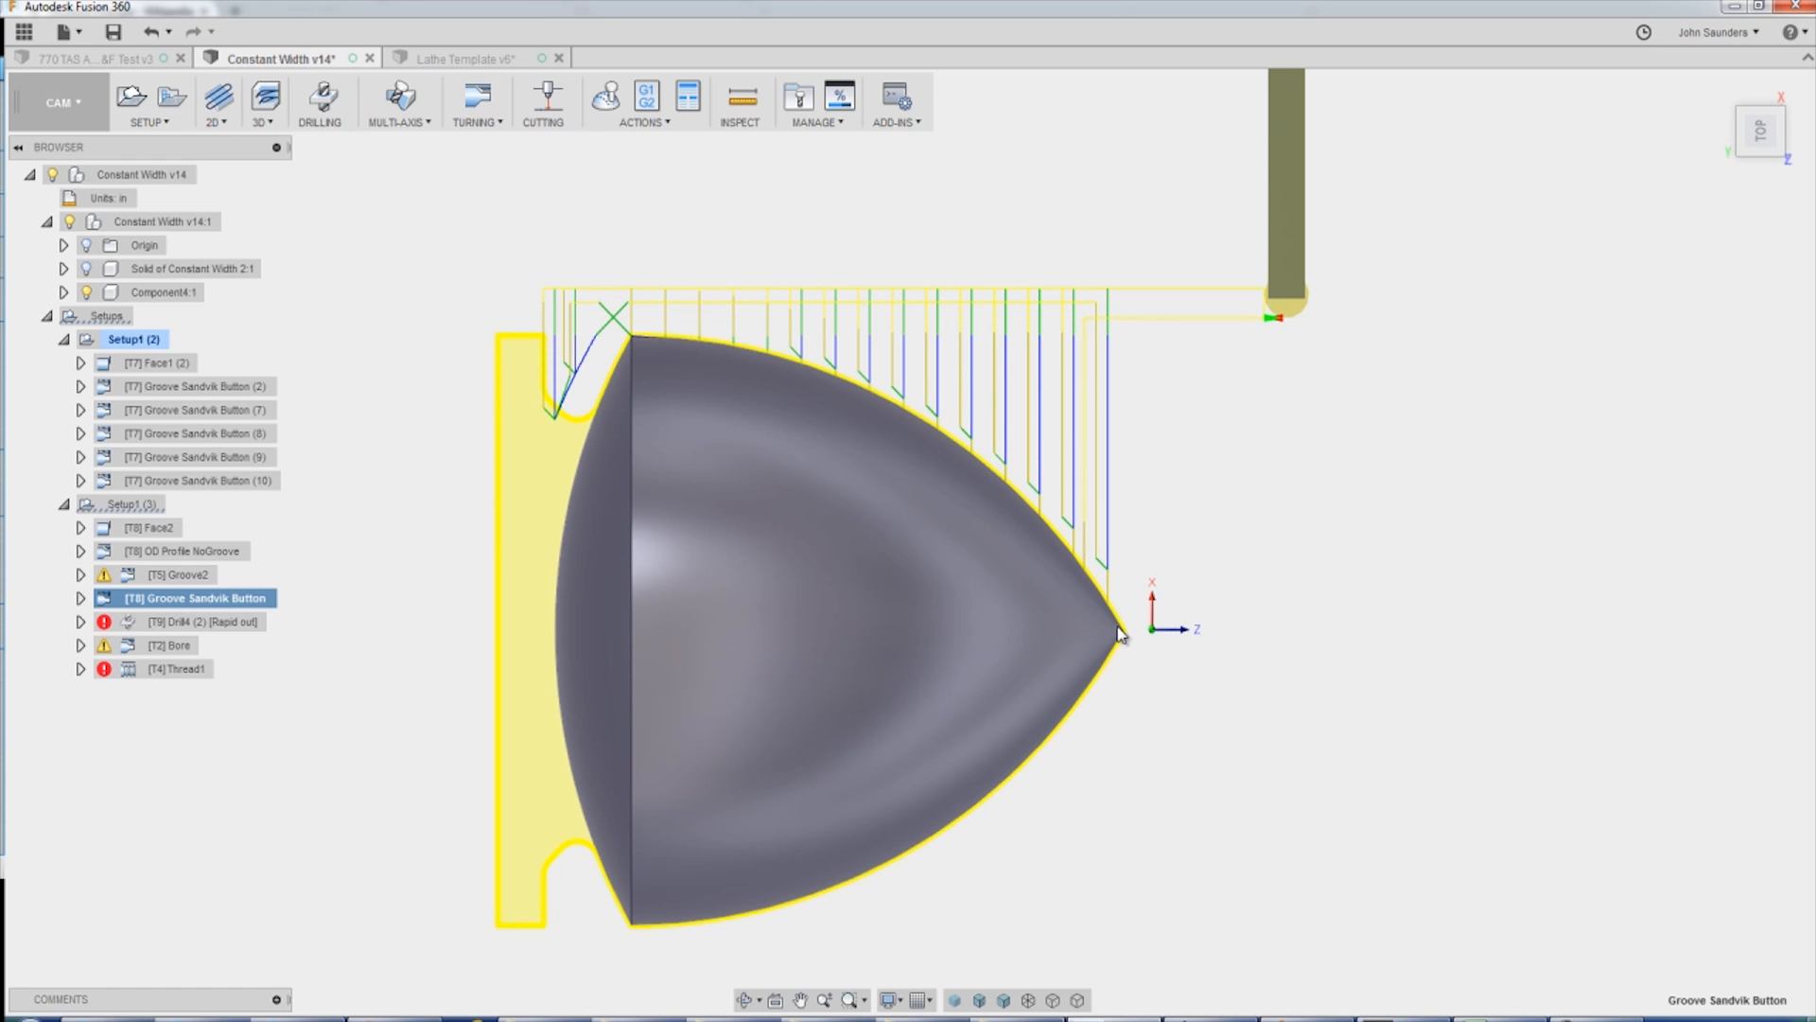
Edit [T7] Face1 (2) under Setup1 (2) to review its facing settings.
right_click(154, 362)
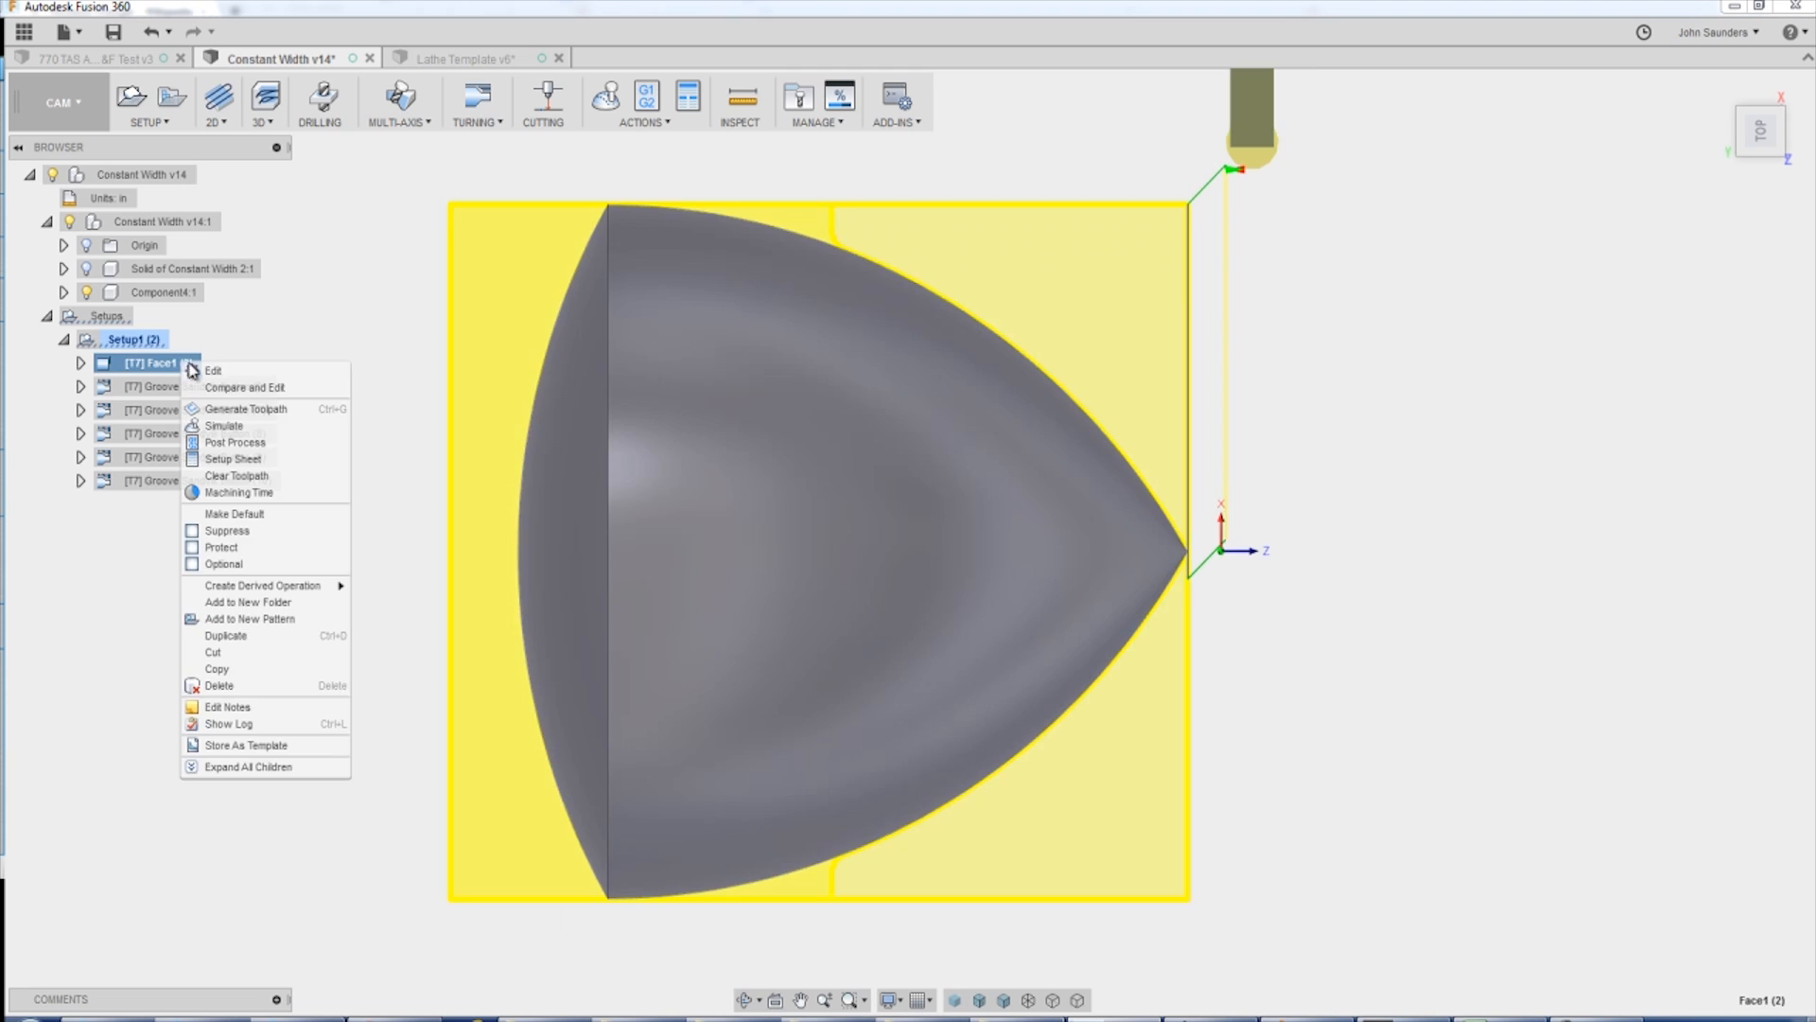
click(213, 370)
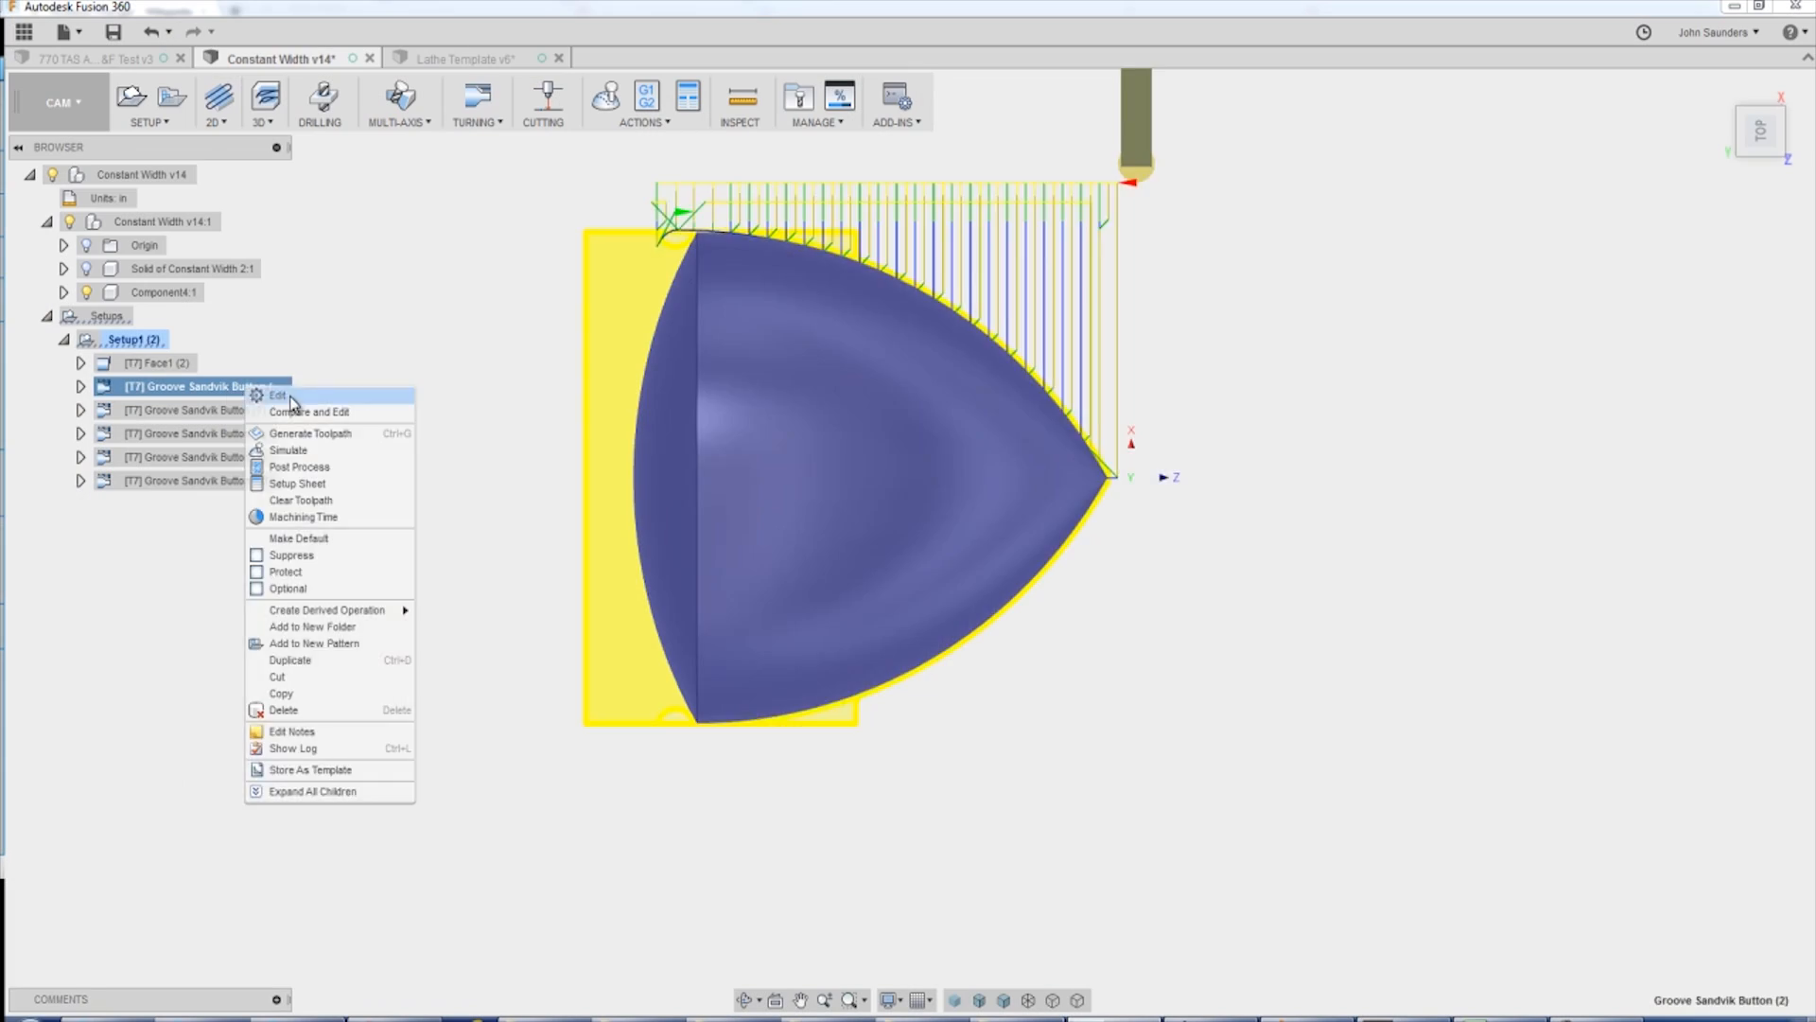
Inspect Groove Sandvik Button (2)'s confinement: 0.05 in frontside, -0.05 in backside stock offset.
click(278, 396)
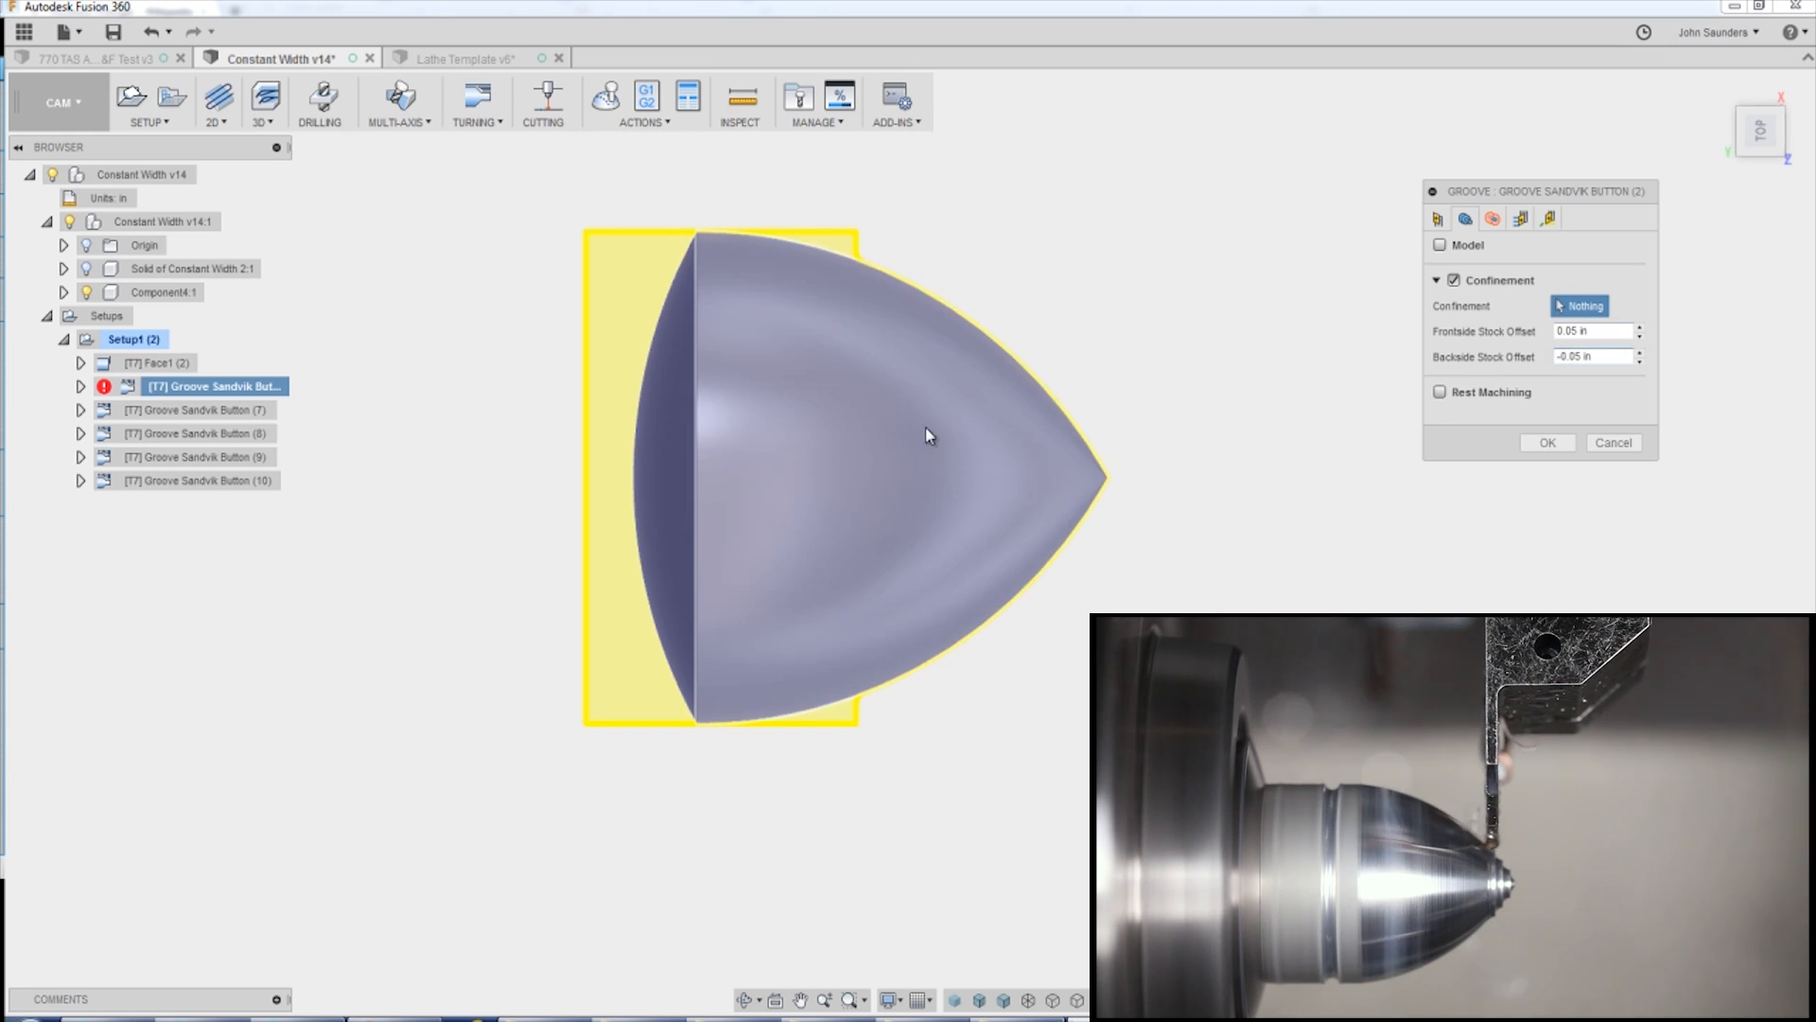
click(1547, 443)
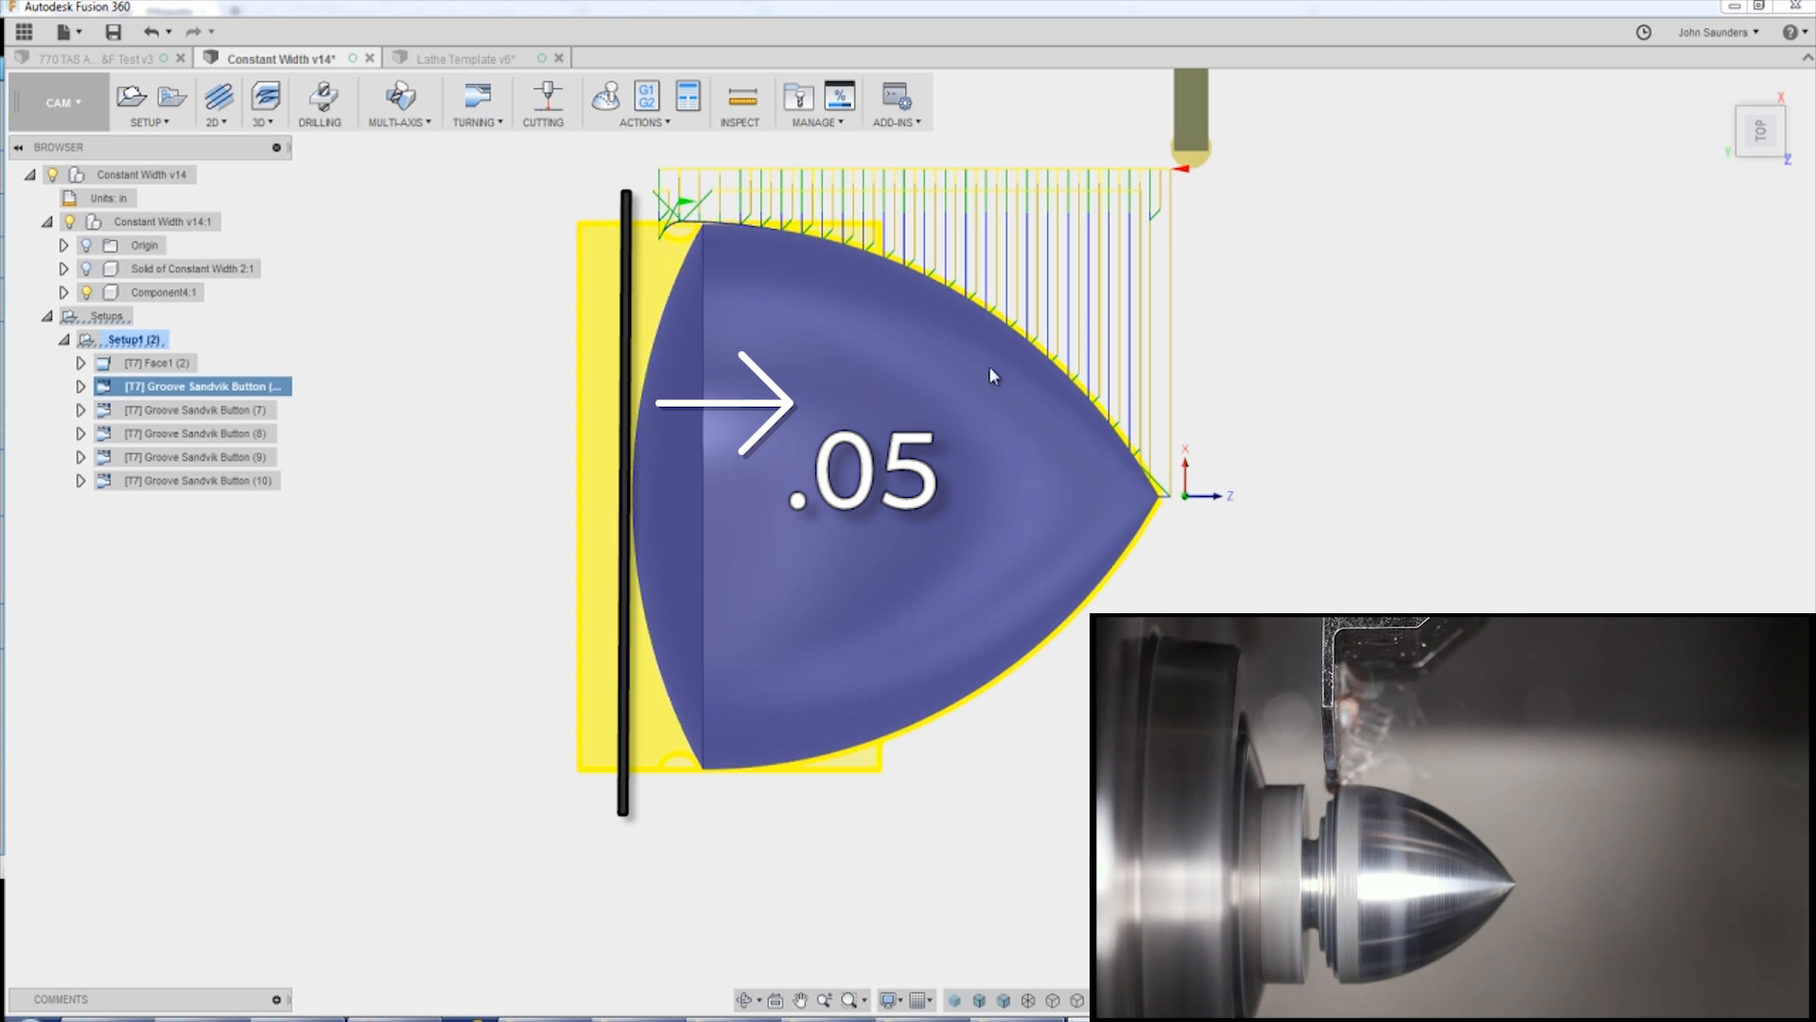
Inspect the later Groove Sandvik Button operations, ending on (8)'s single curved backside pass.
double_click(197, 386)
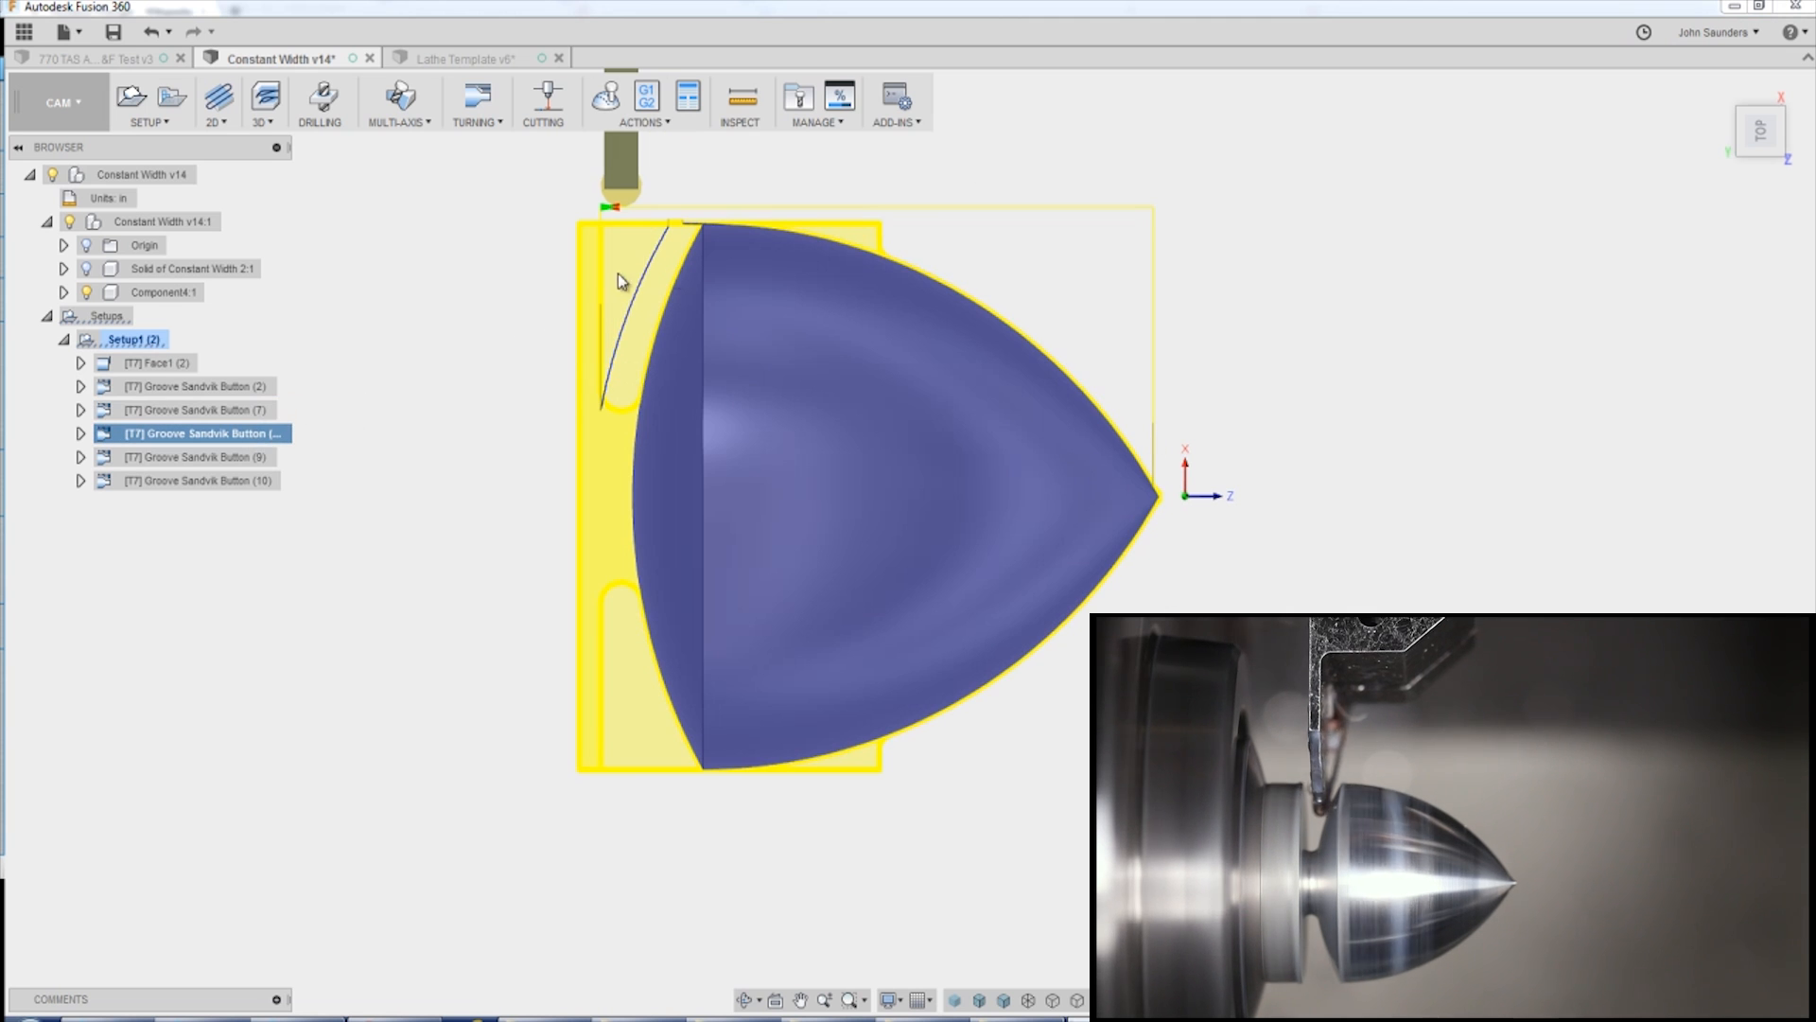
Simulate Groove Sandvik Button (8), keeping front-to-back direction and up-and-down finishing passes.
click(640, 102)
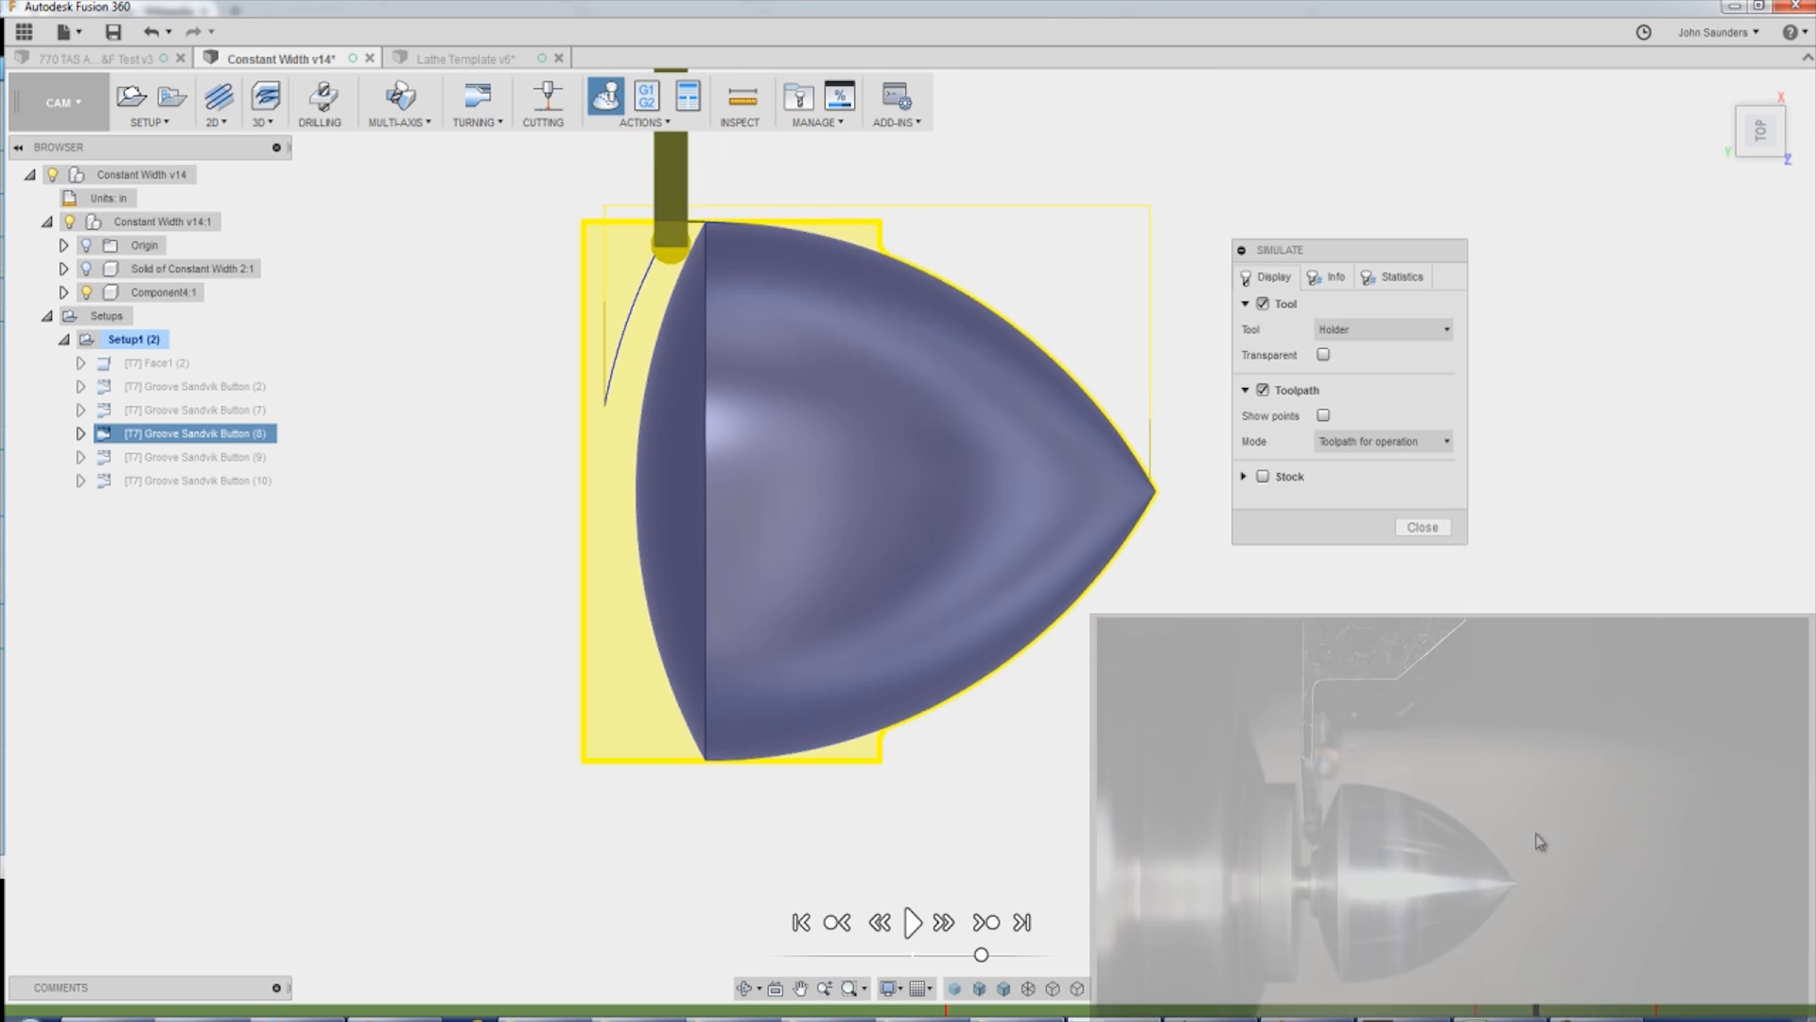
double_click(193, 432)
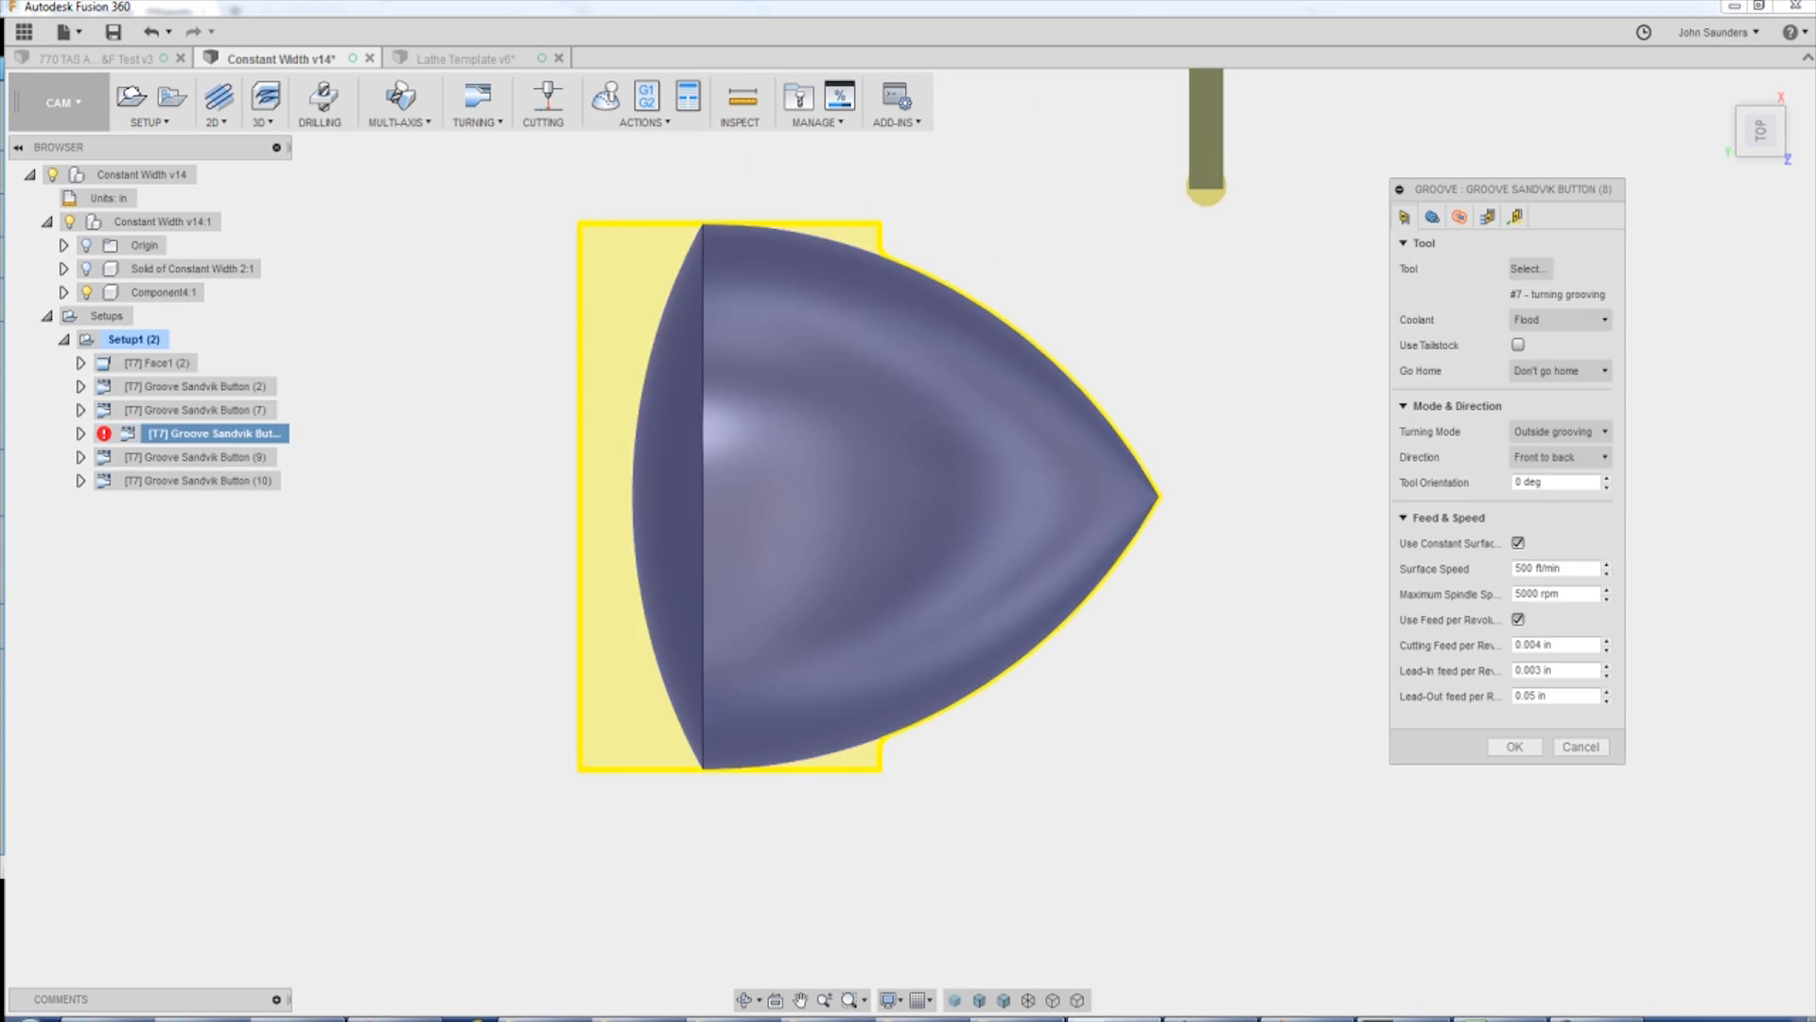
click(1558, 456)
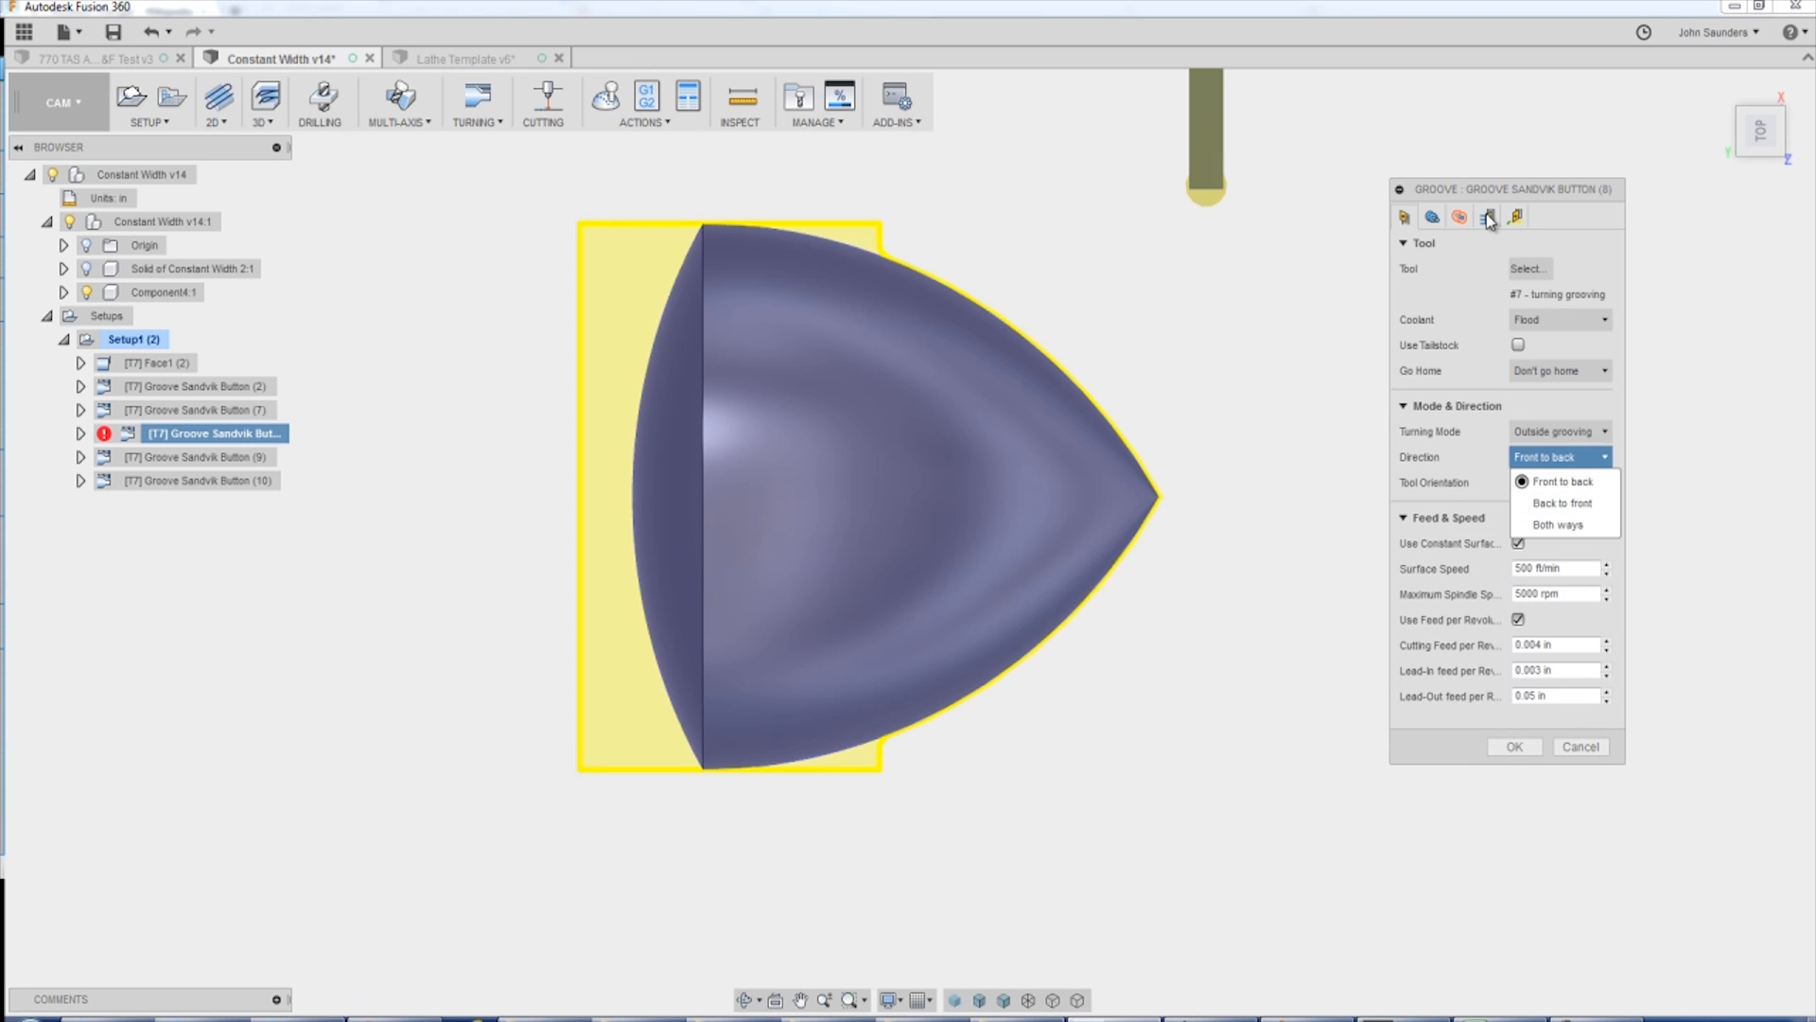
click(1488, 218)
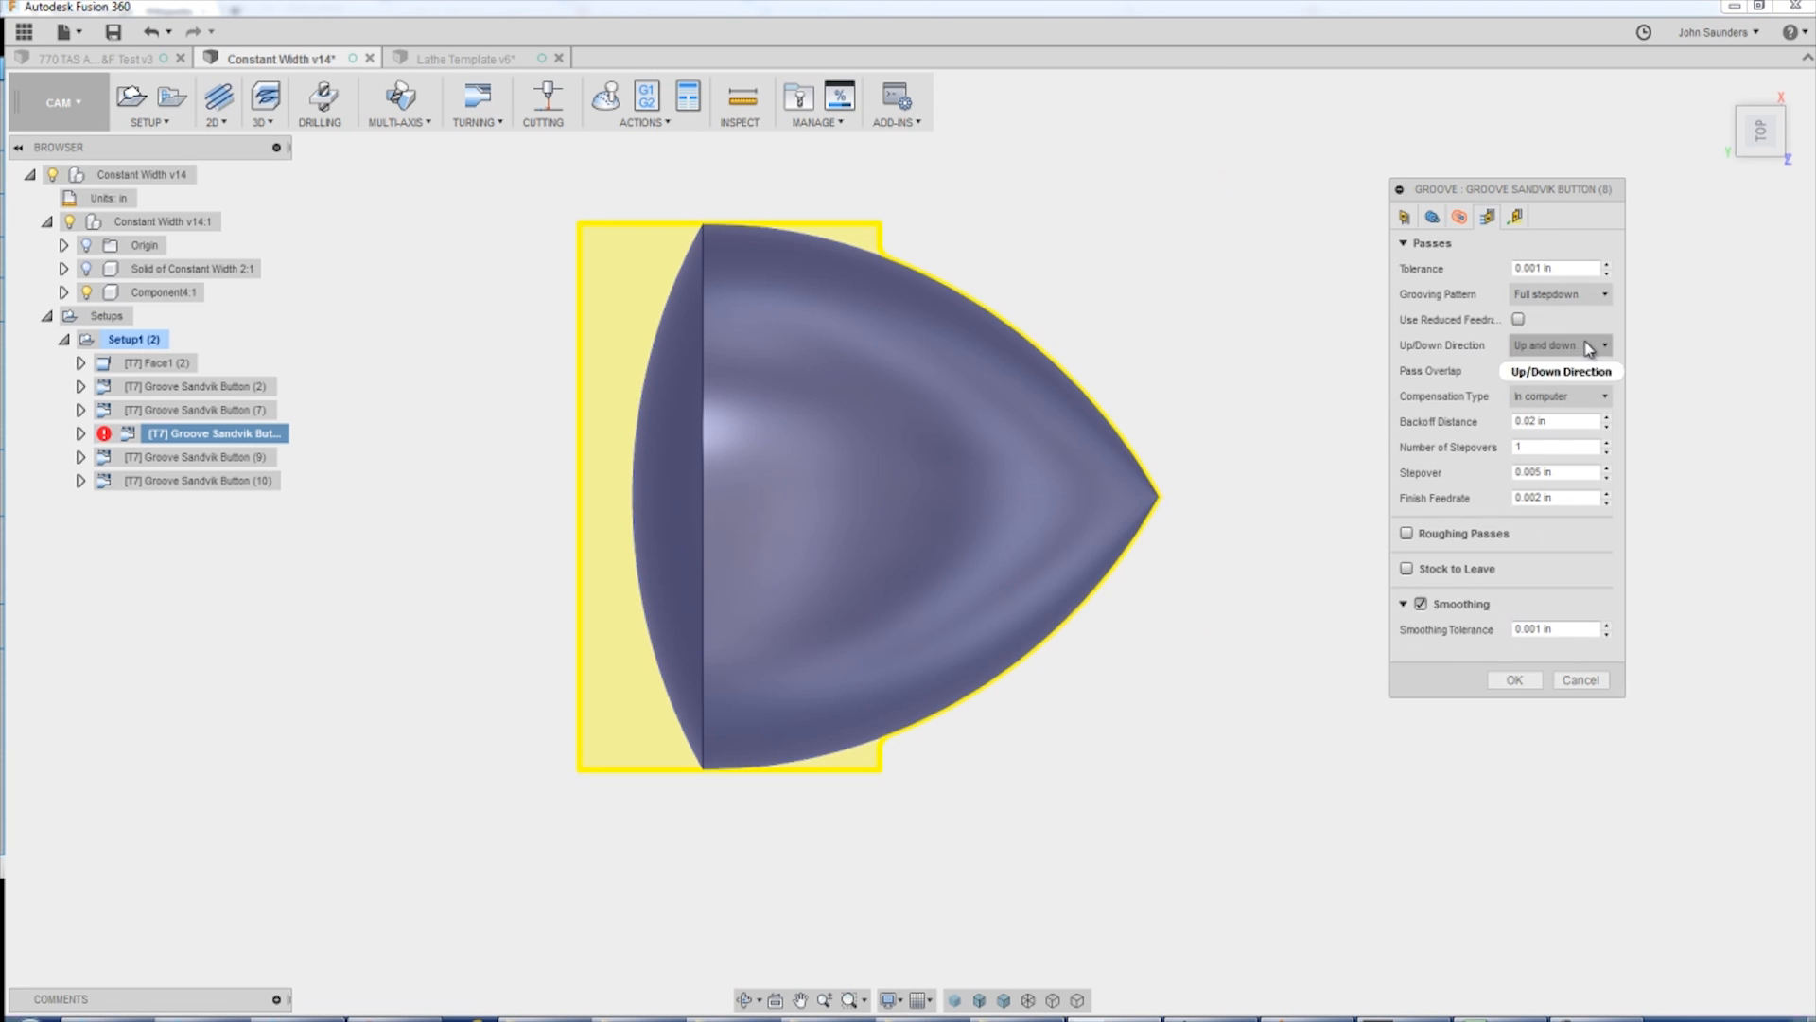
click(1559, 345)
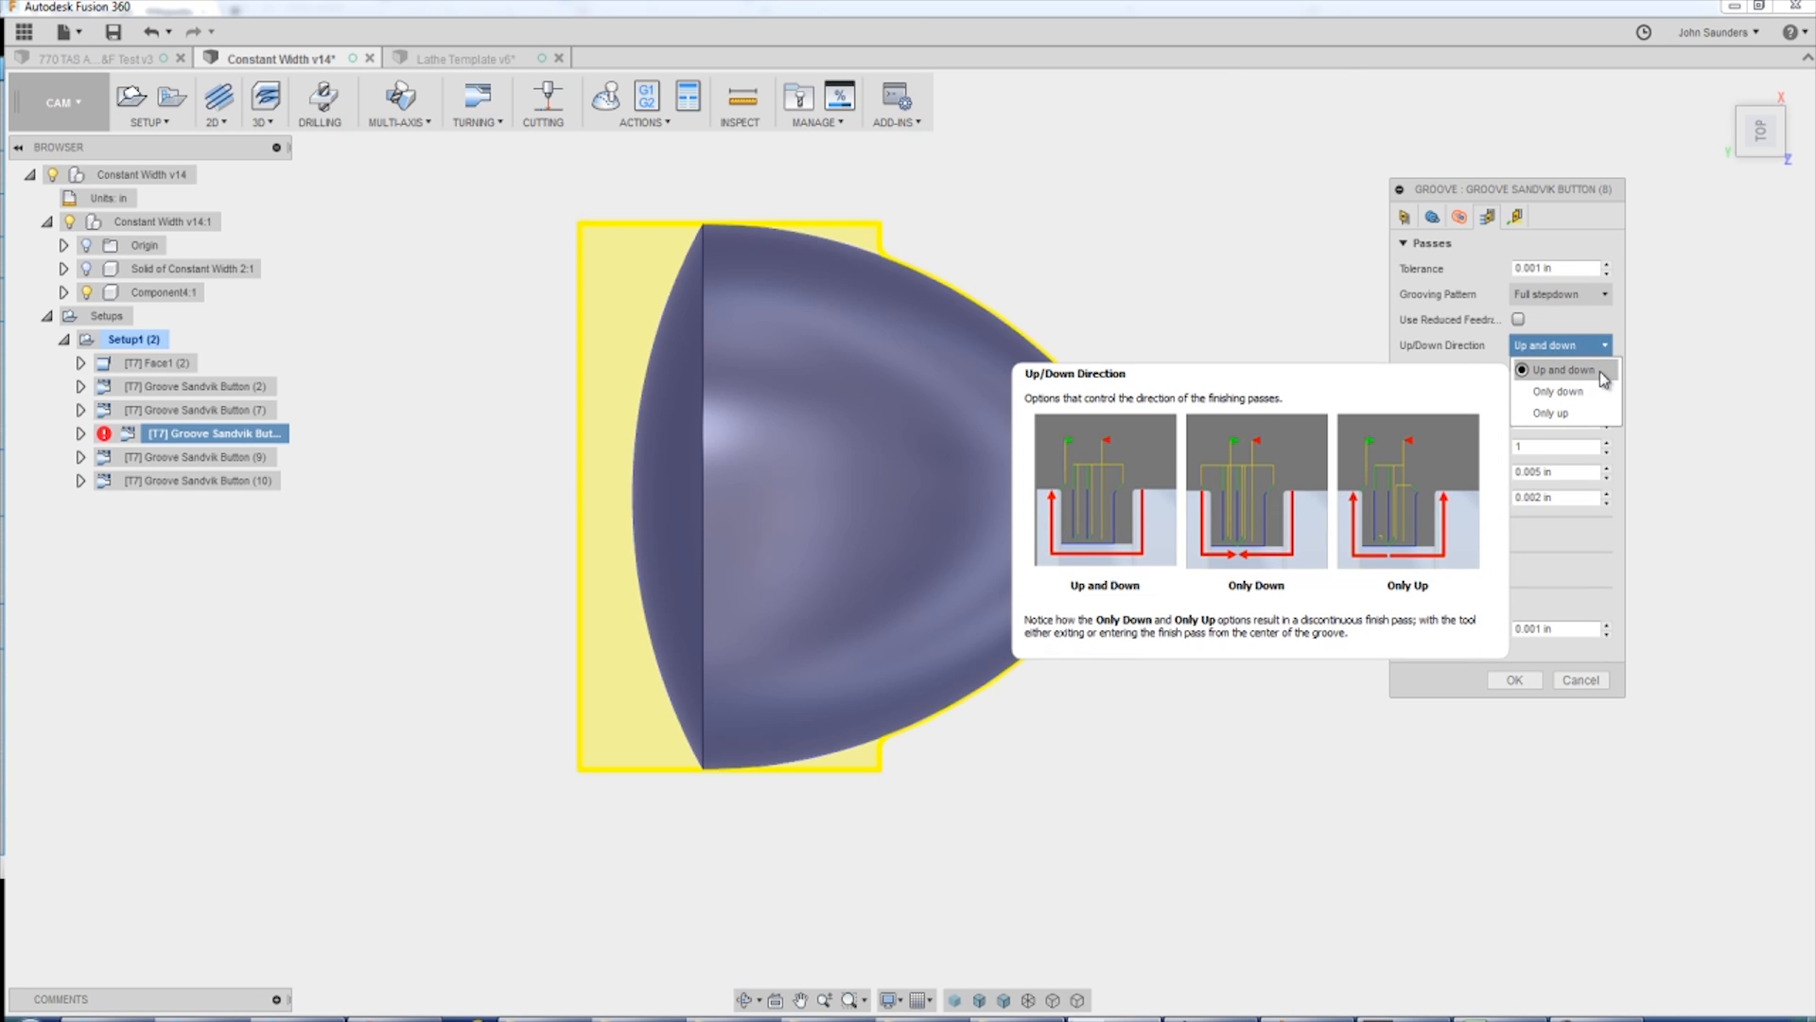
click(1557, 370)
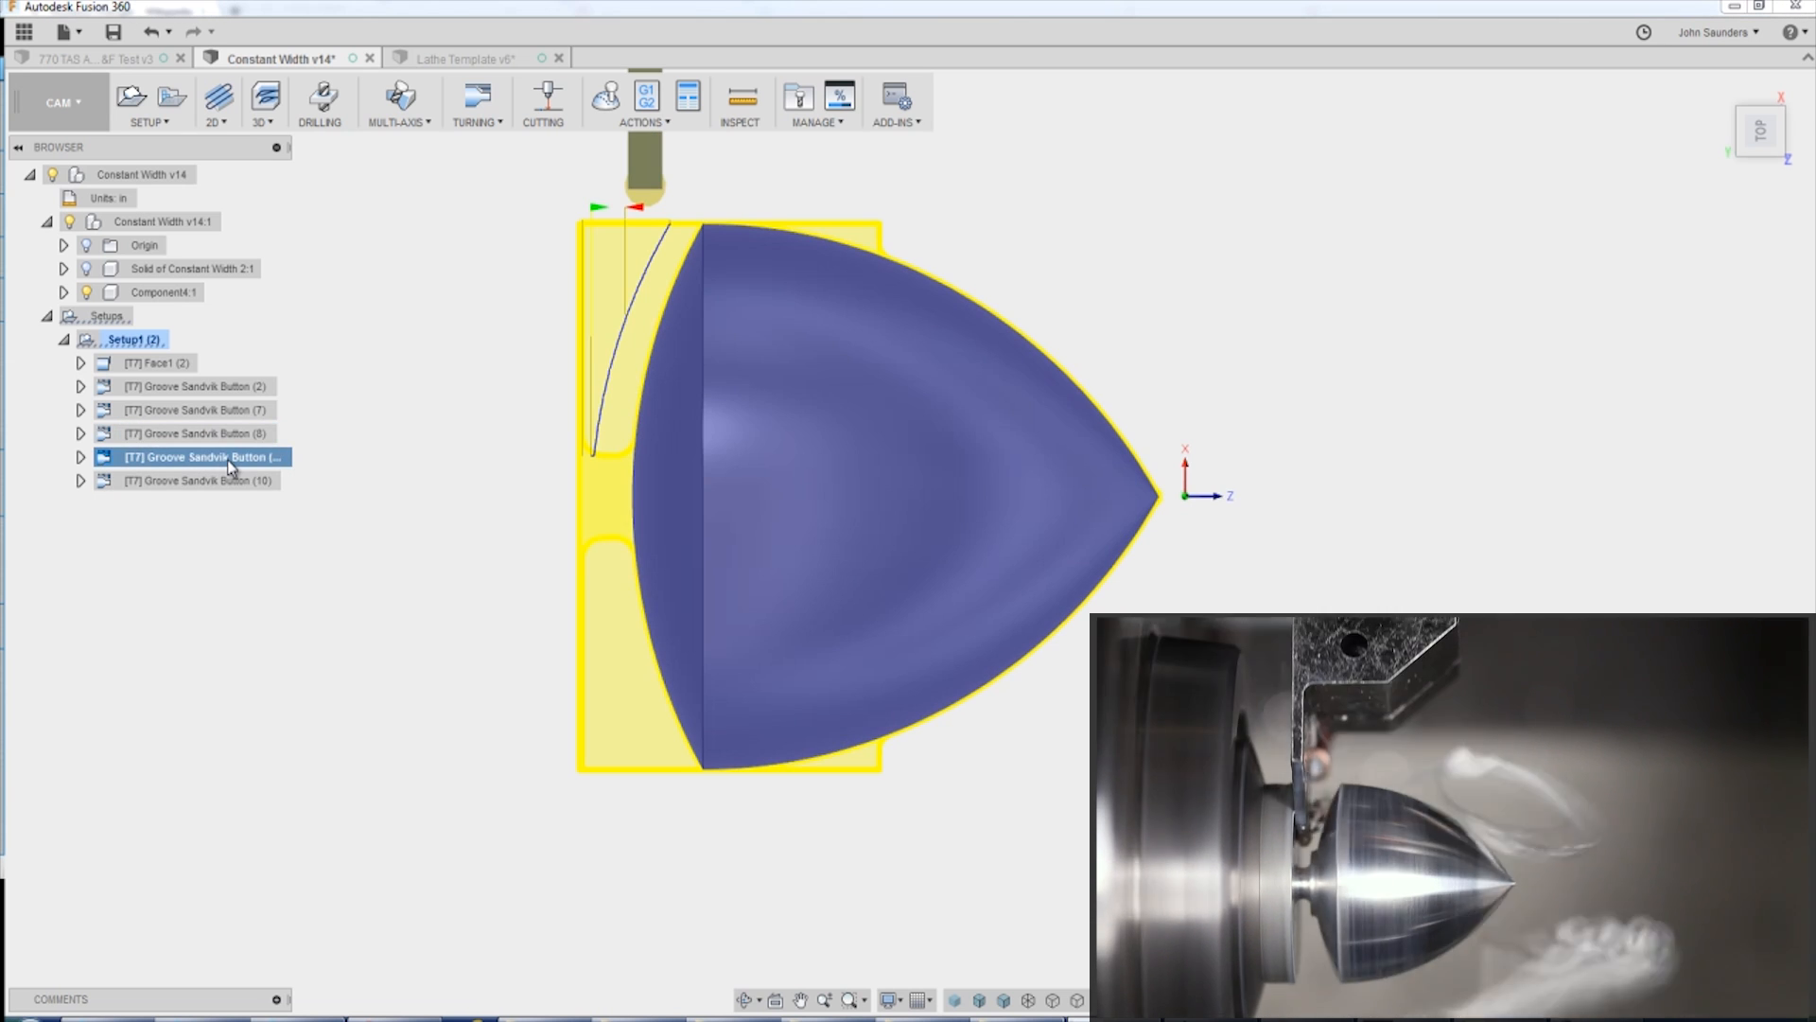
mouse_move(601, 478)
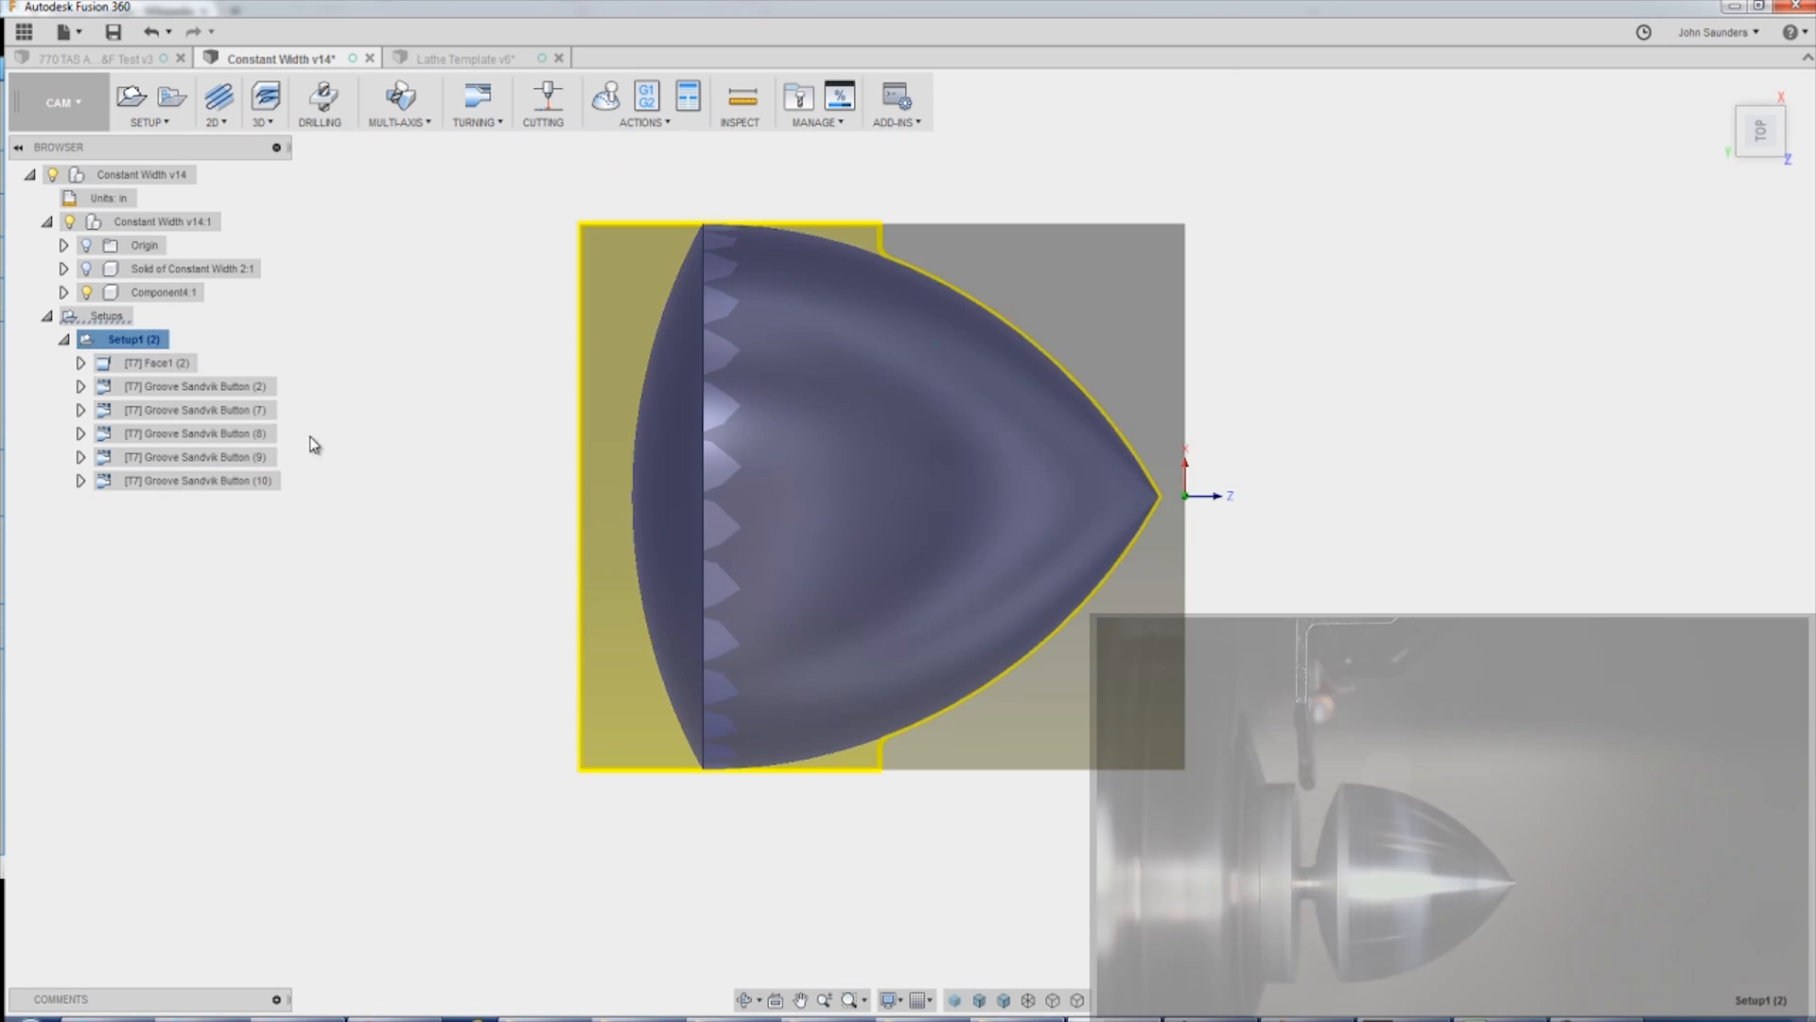
Show Groove Sandvik Button (9)'s radii: 0.03 in clearance, 0.15 in inner-radius offset.
double_click(194, 456)
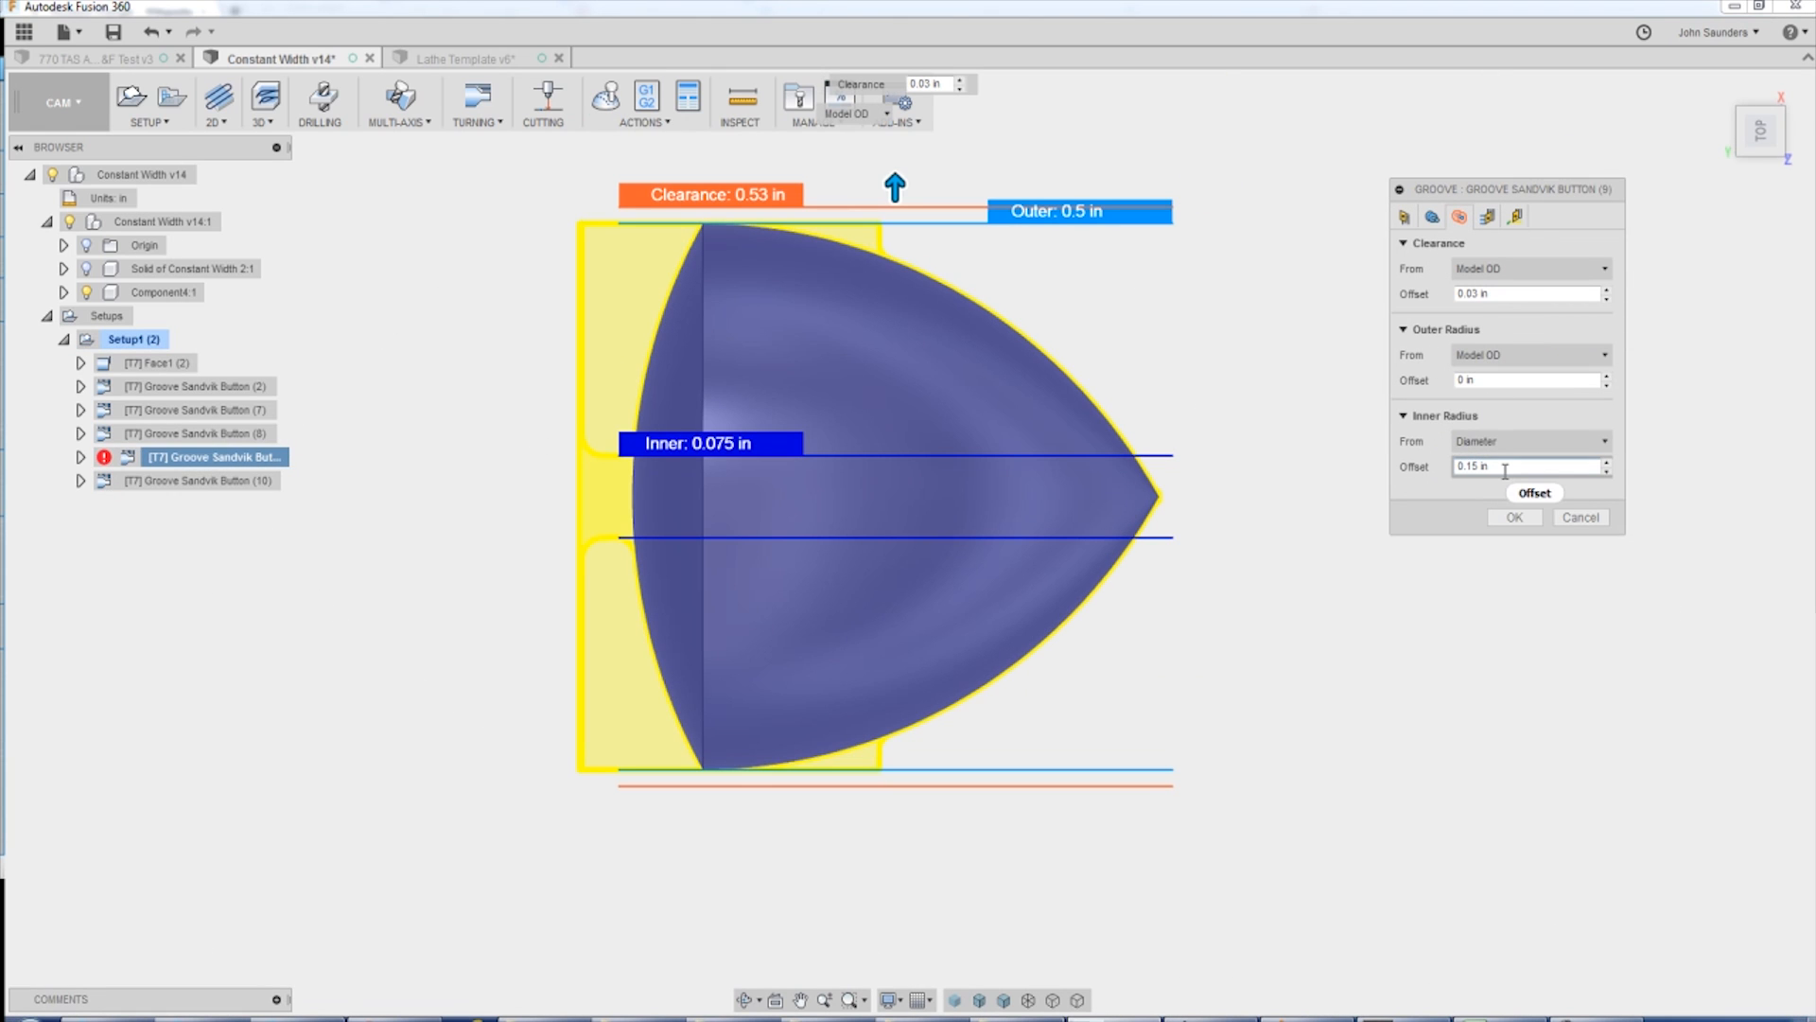
mouse_move(1528, 466)
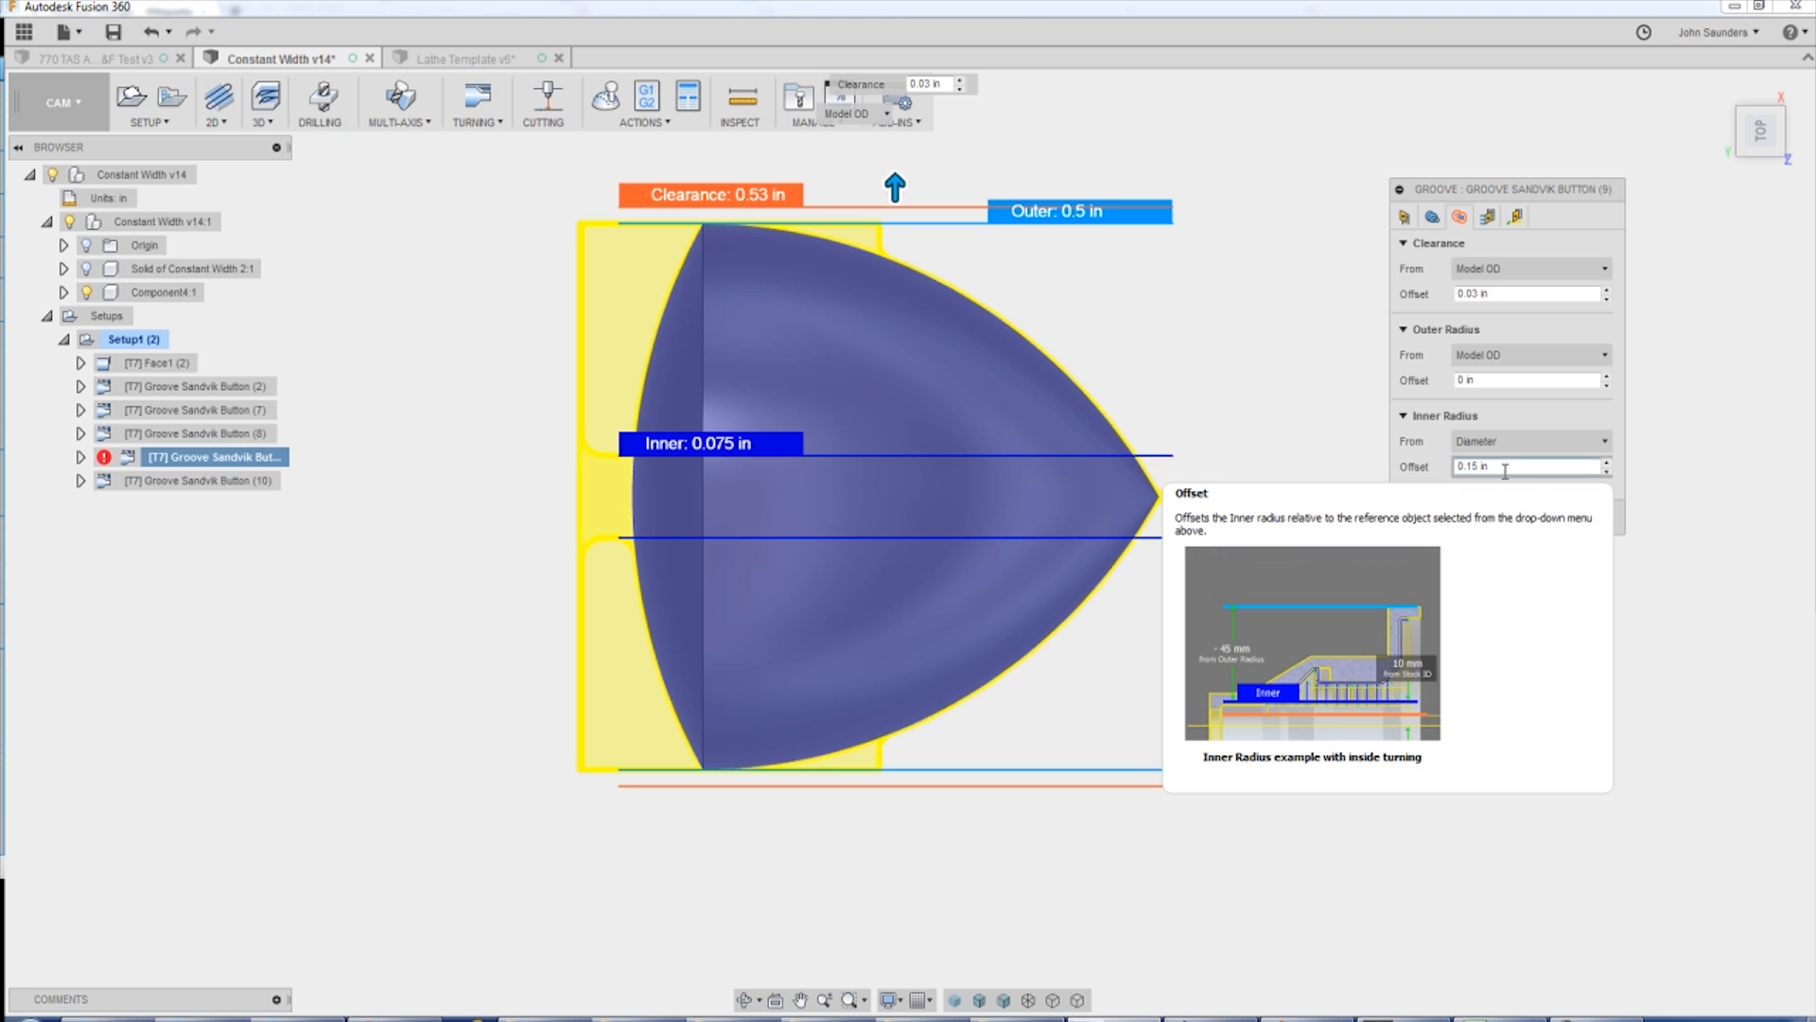